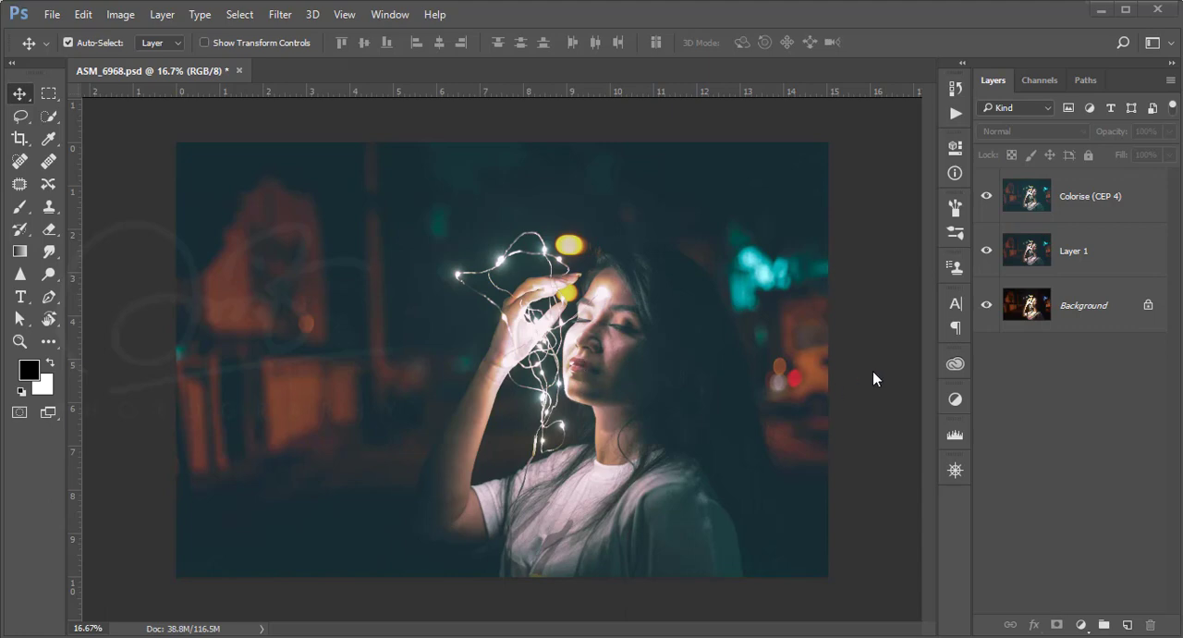
{"action": "mouse_move", "coordinate": [876, 379]}
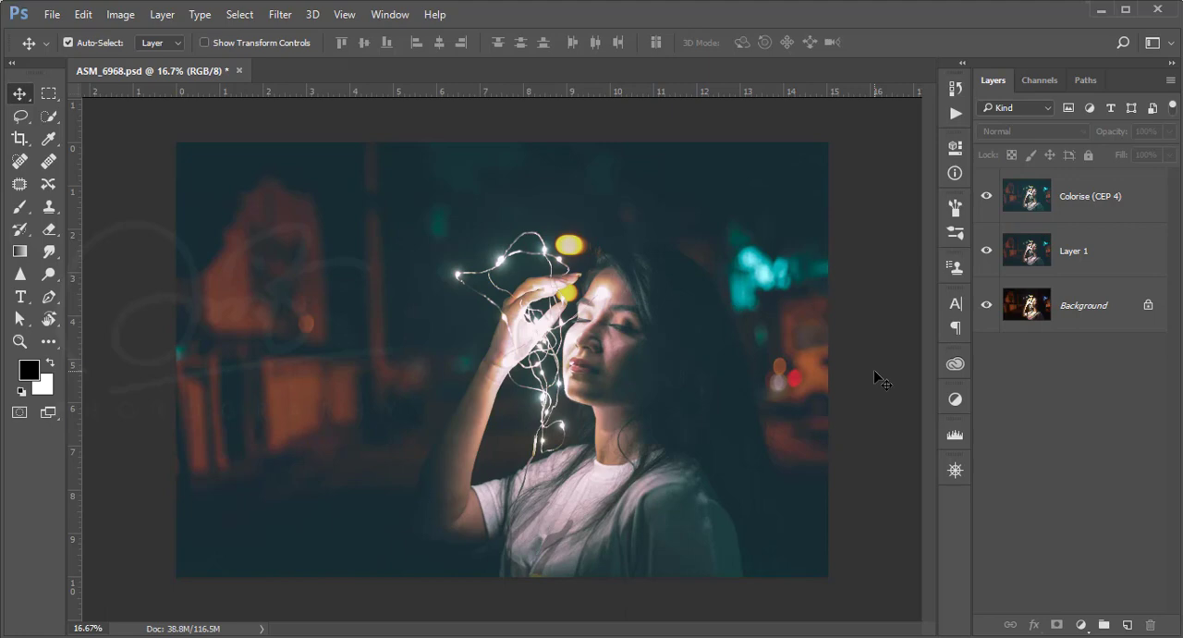
{"action": "mouse_move", "coordinate": [625, 228]}
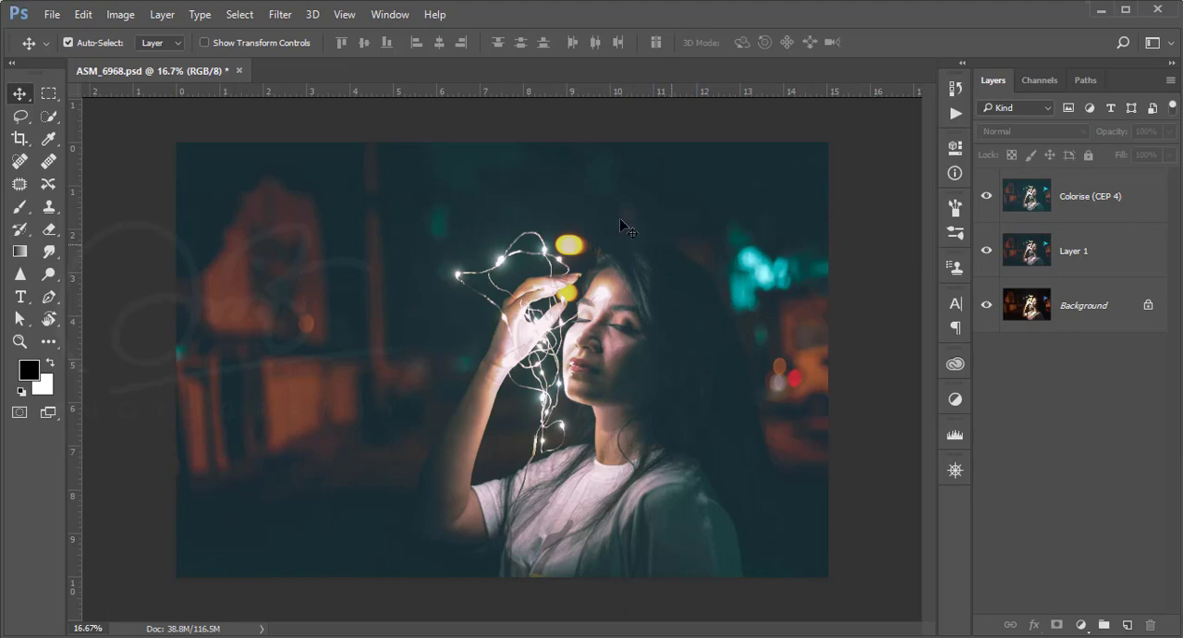
{"action": "mouse_move", "coordinate": [658, 392]}
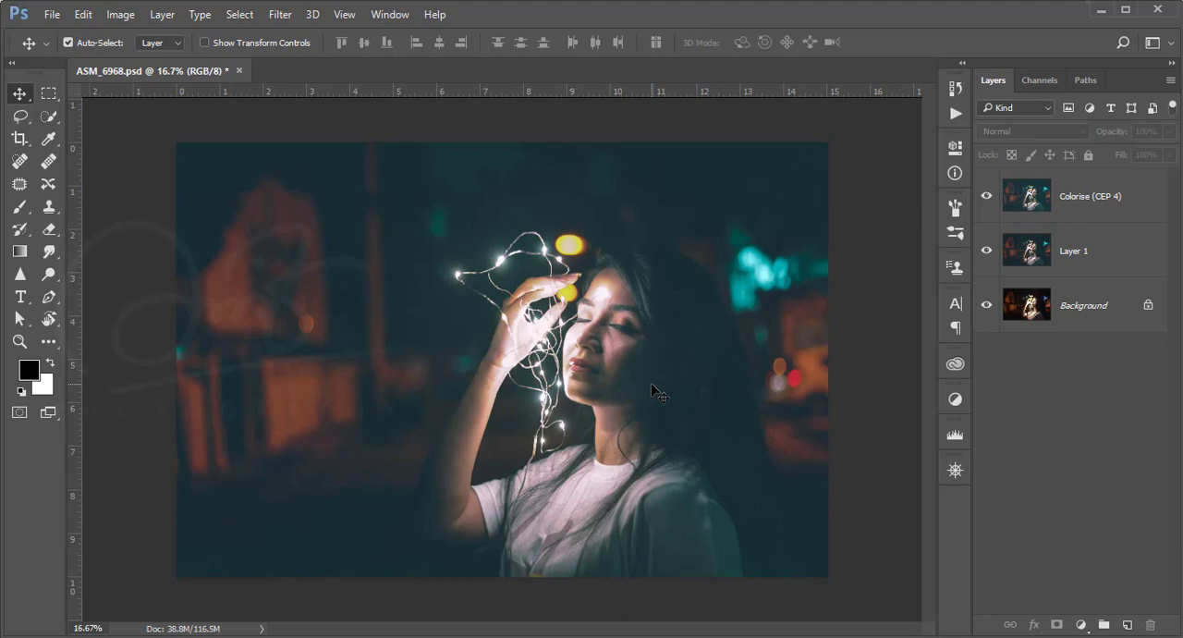
{"action": "mouse_move", "coordinate": [852, 365]}
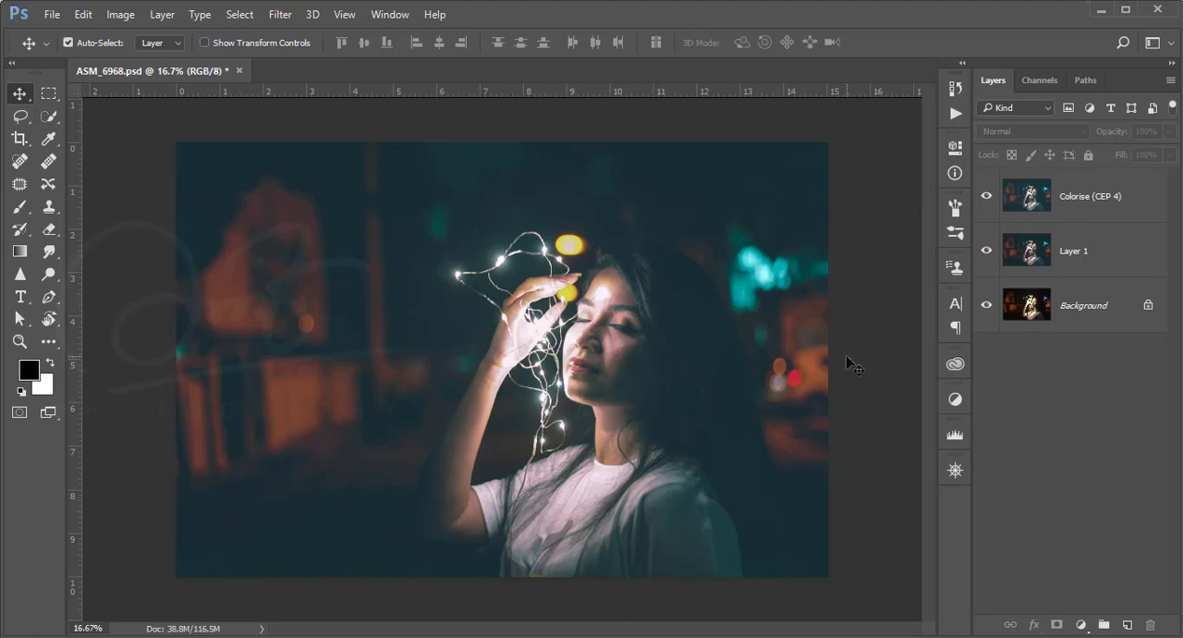
{"action": "mouse_move", "coordinate": [723, 433]}
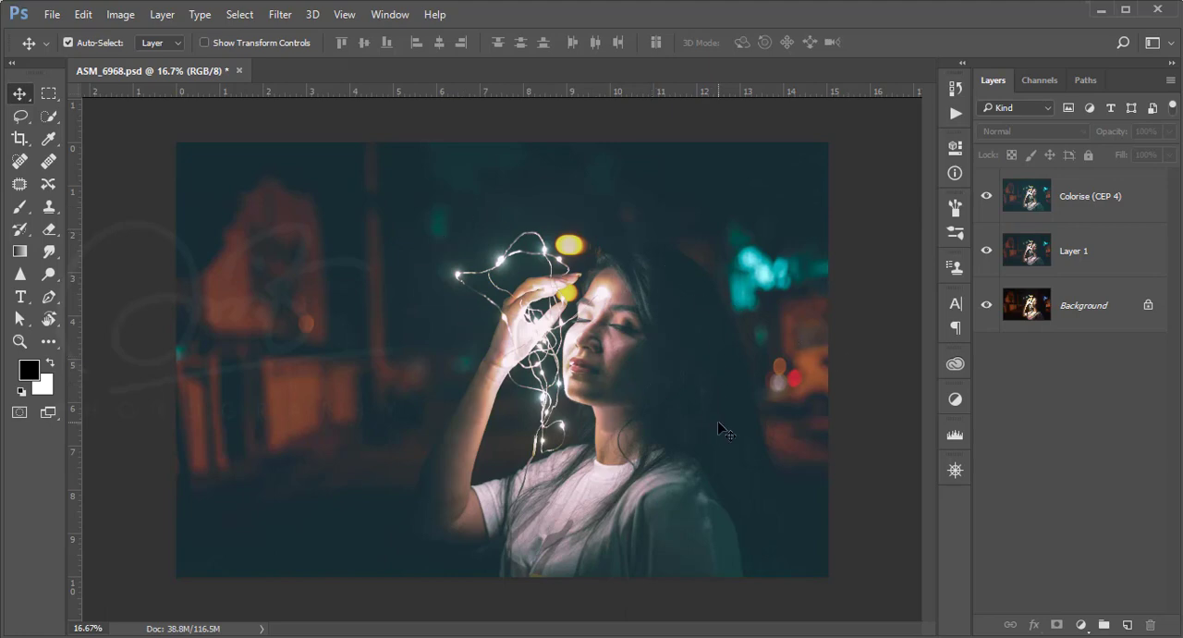
{"action": "mouse_move", "coordinate": [621, 251]}
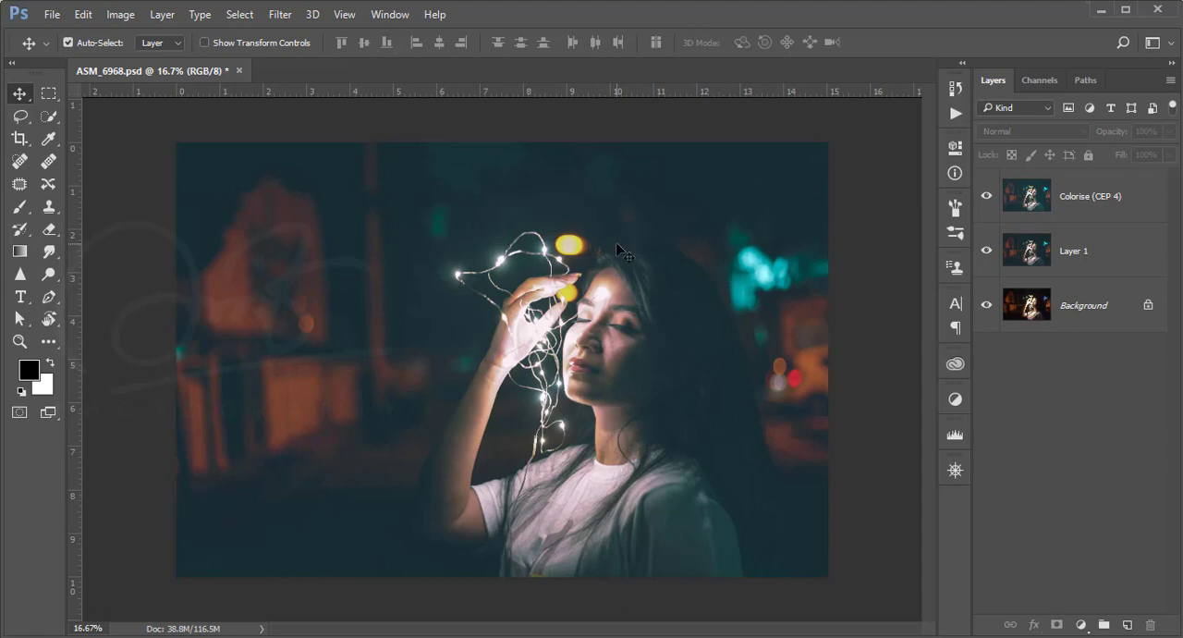
Toggle the edited layers off and on to compare the finished grade with the original.
{"action": "left_click", "coordinate": [988, 251]}
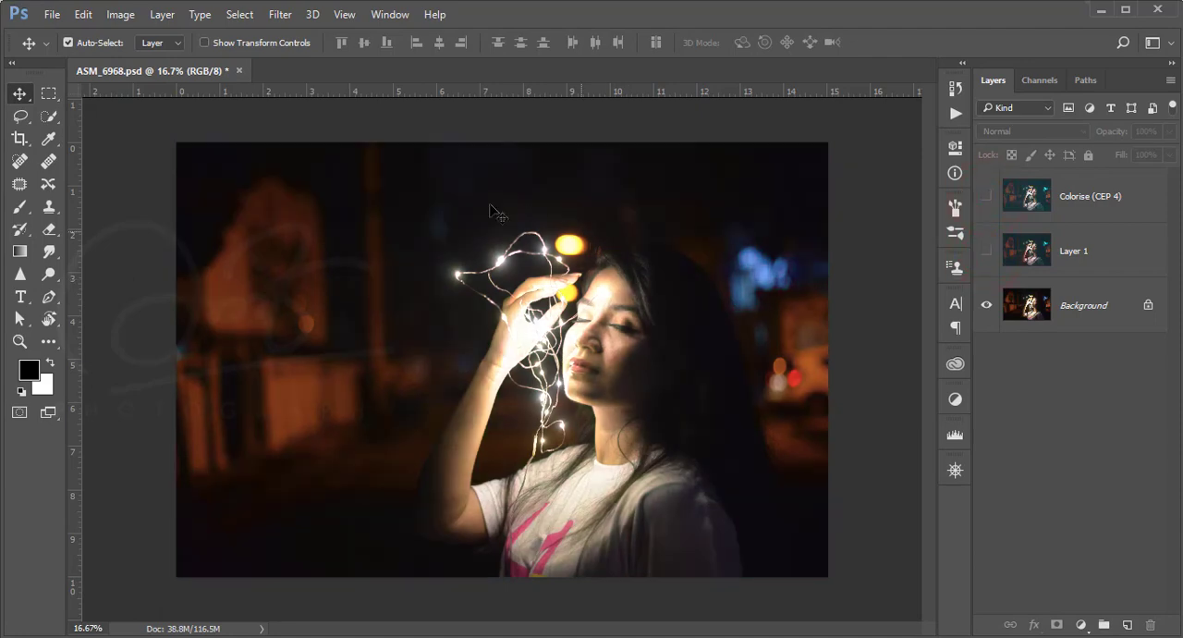
{"action": "mouse_move", "coordinate": [459, 564]}
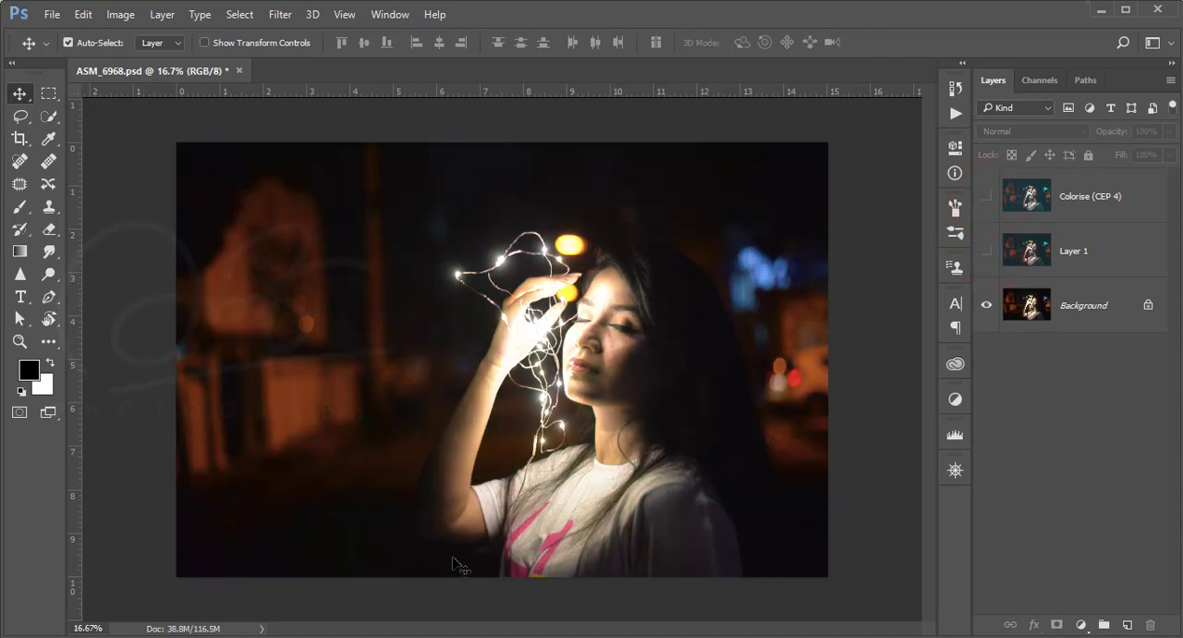
{"action": "left_click", "coordinate": [988, 251]}
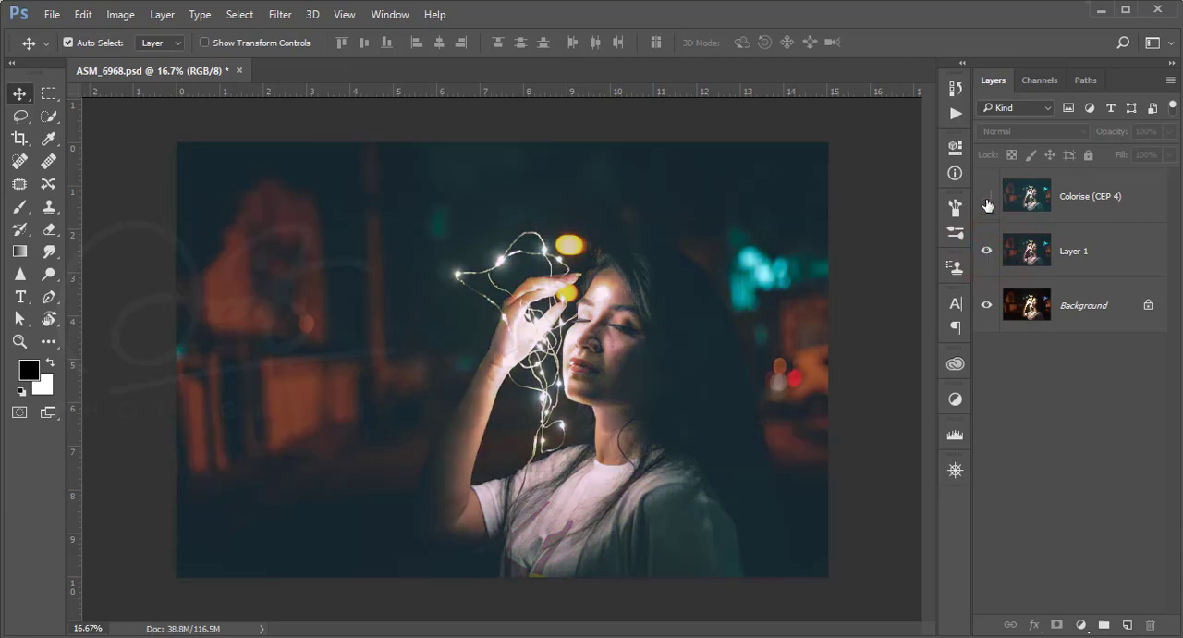
{"action": "left_click", "coordinate": [987, 196]}
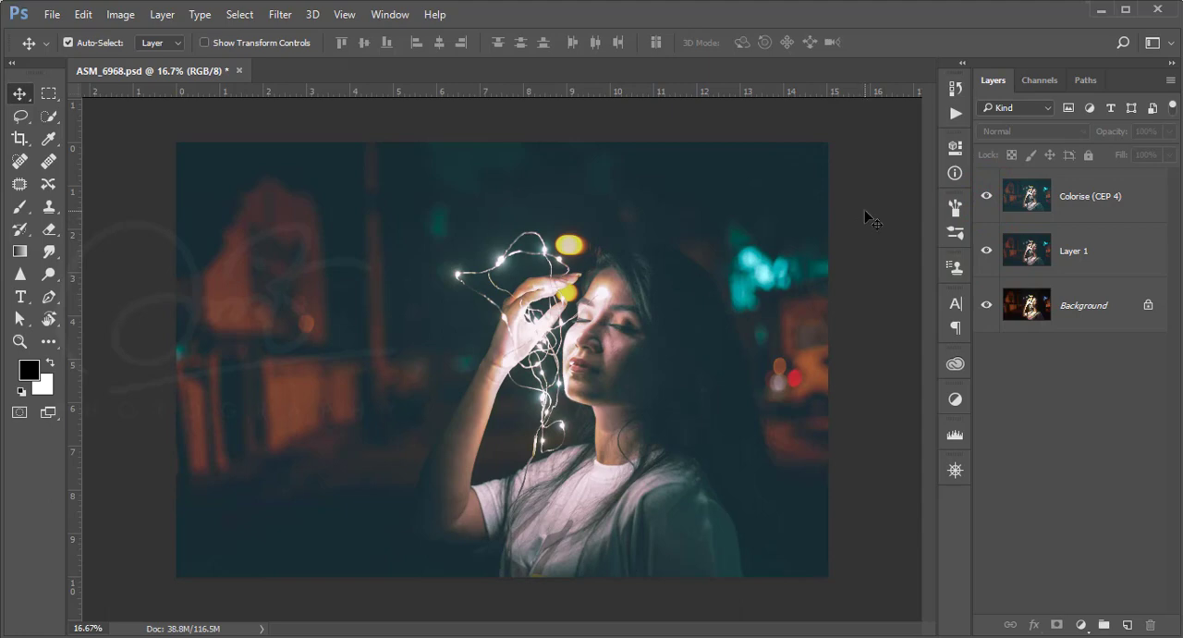
{"action": "mouse_move", "coordinate": [804, 218]}
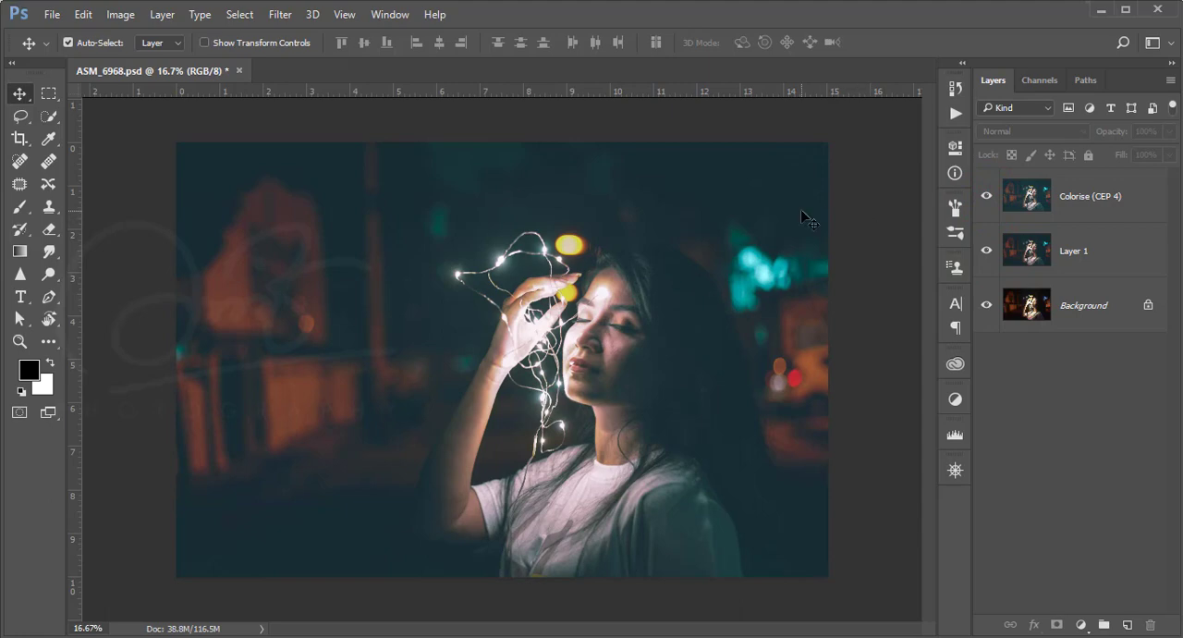
{"action": "mouse_move", "coordinate": [884, 215]}
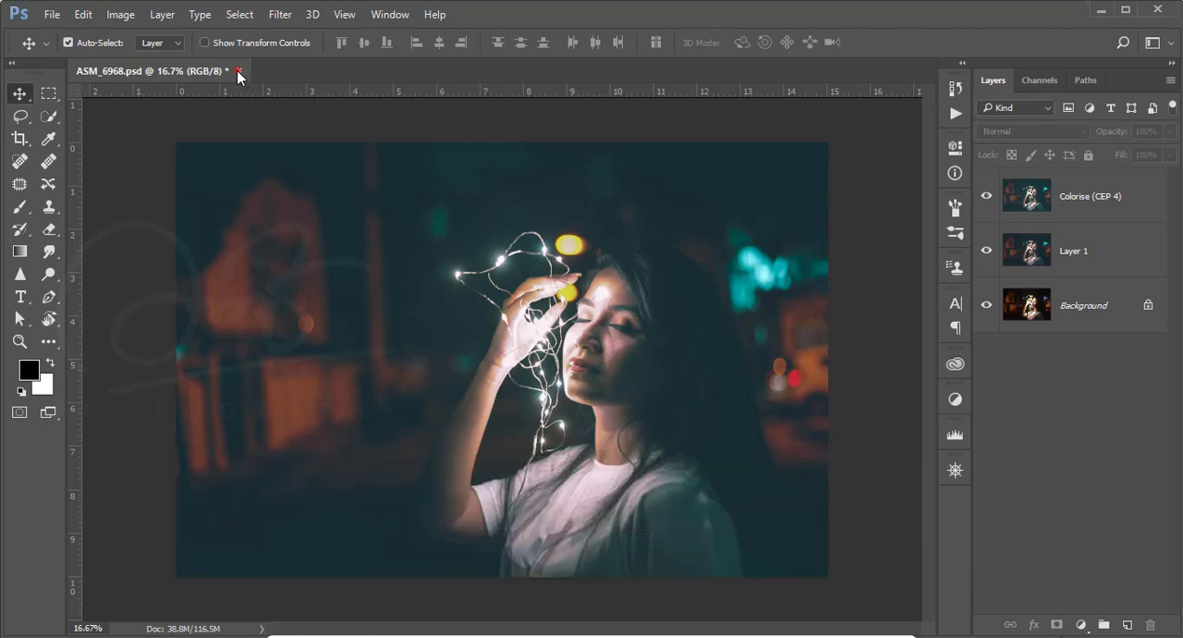
Close the finished PSD, open ASM_6968.JPG and duplicate its Background layer.
{"action": "left_click", "coordinate": [238, 70]}
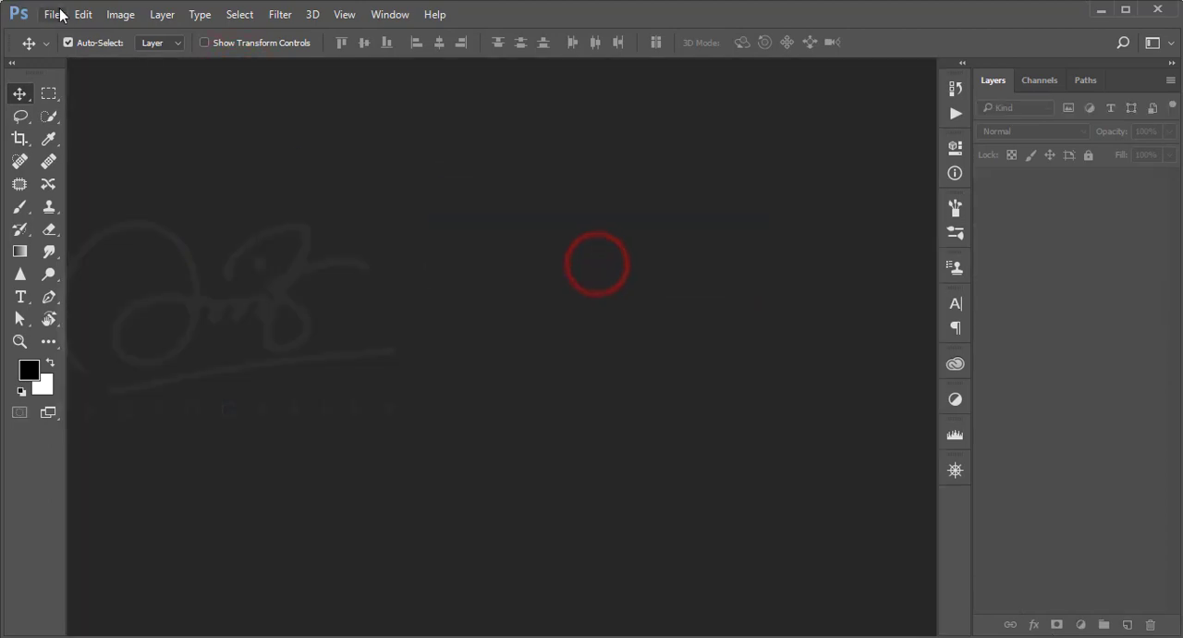
{"action": "left_click", "coordinate": [51, 15]}
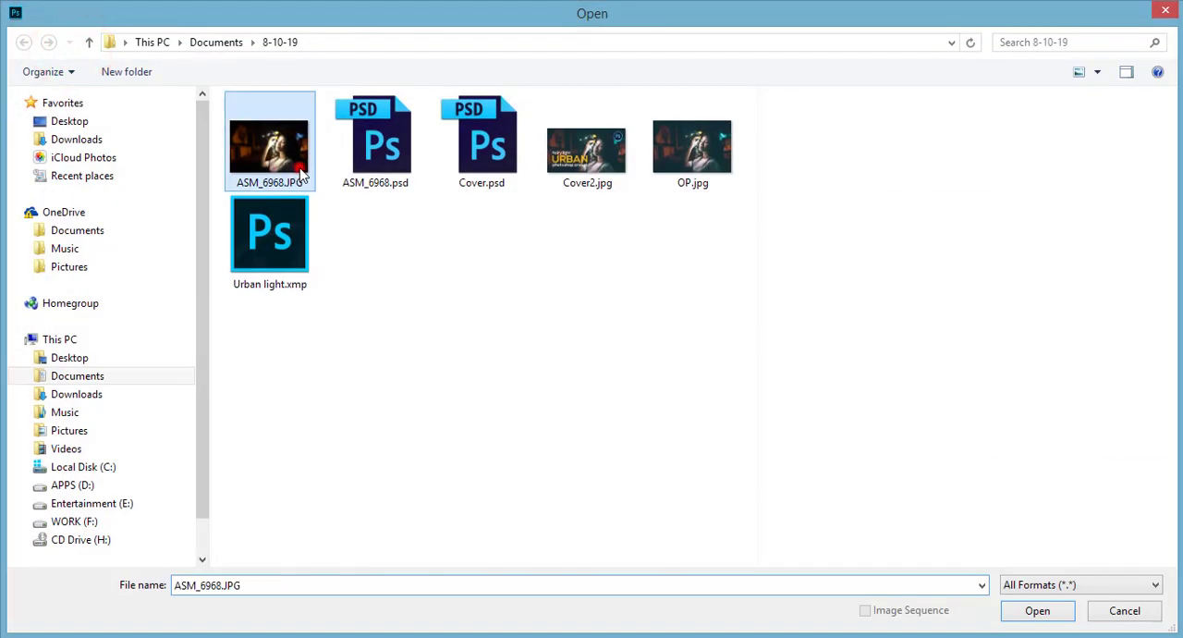
{"action": "left_click", "coordinate": [1037, 610]}
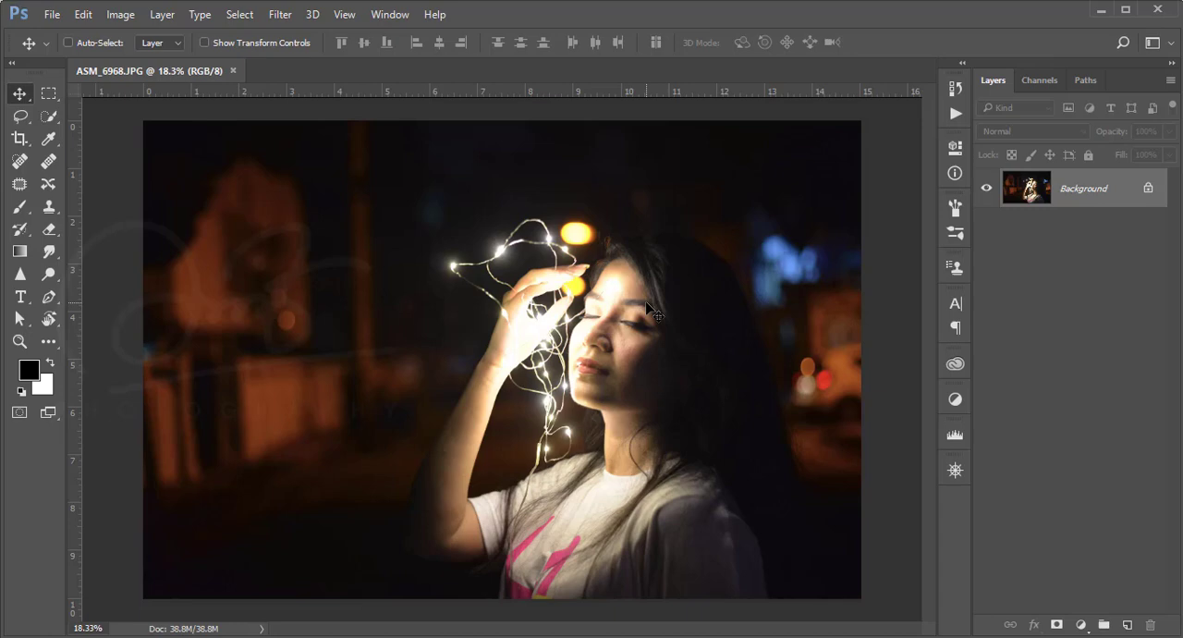
{"action": "key", "text": "ctrl+j"}
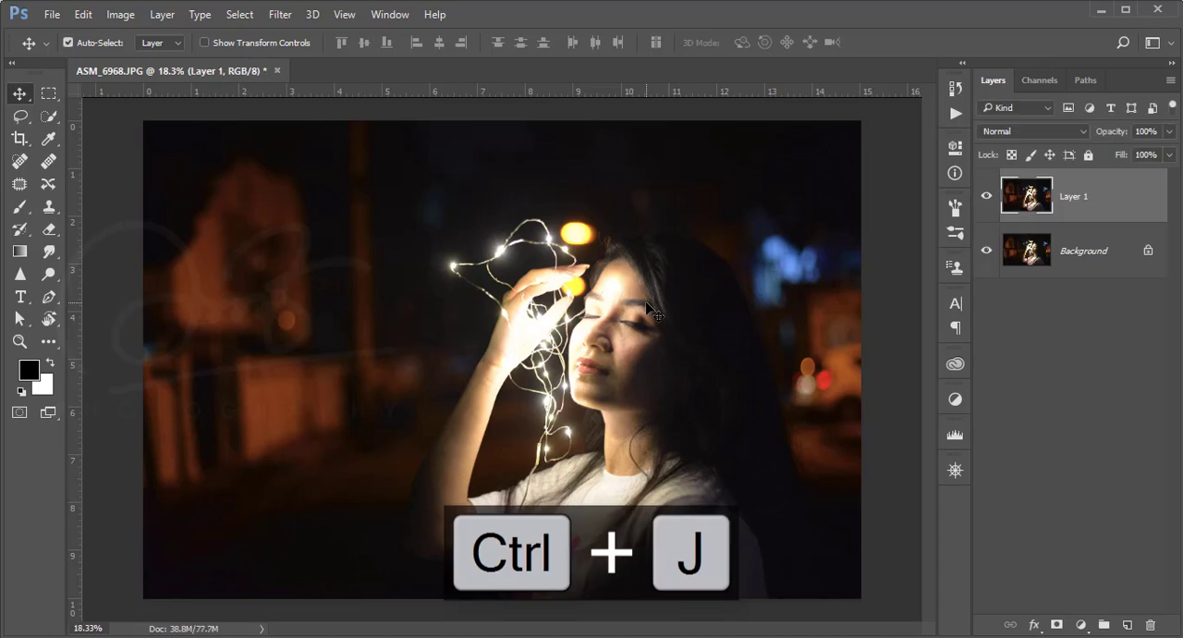
{"action": "key", "text": "ctrl+j"}
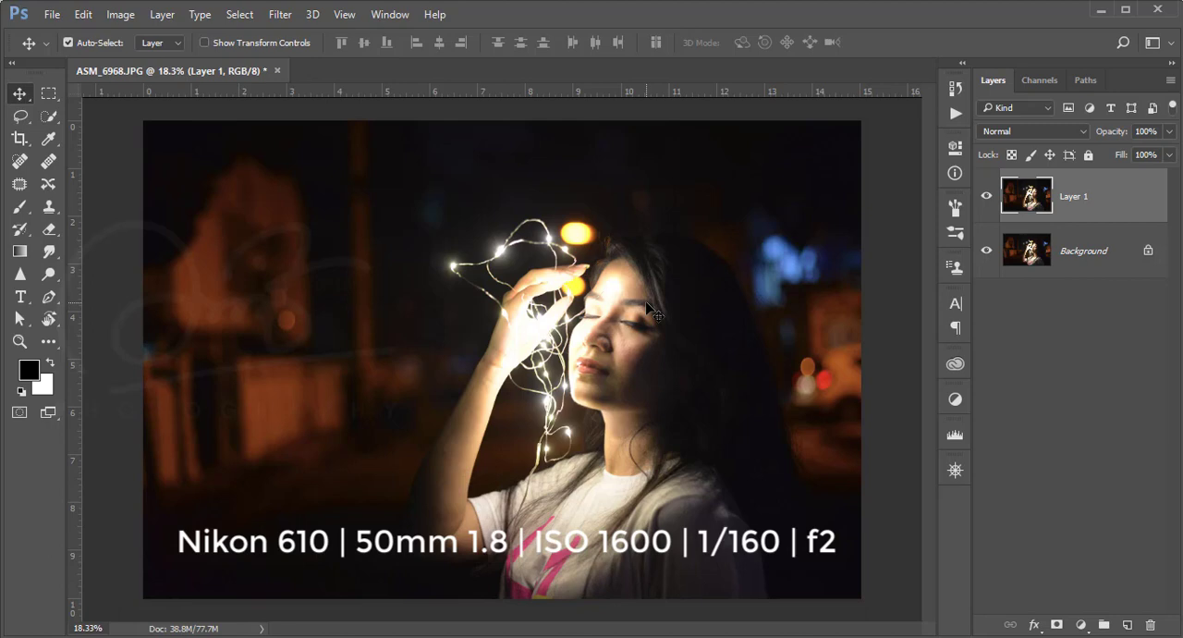
{"action": "mouse_move", "coordinate": [545, 257]}
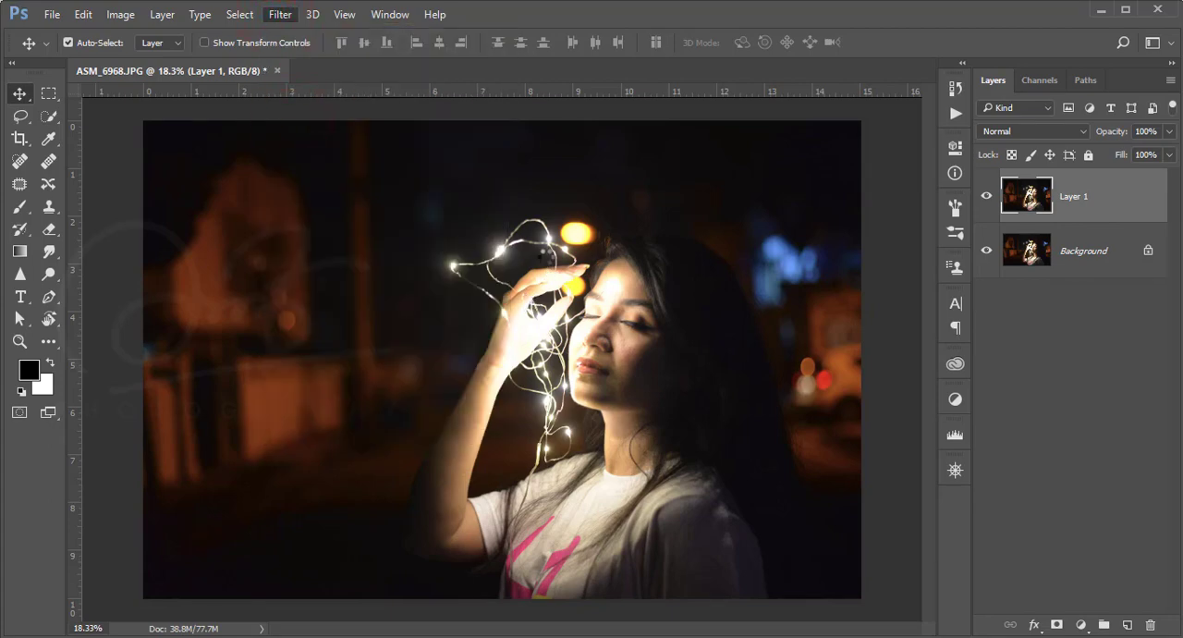
Open the Camera Raw Filter on the duplicate and choose Load Settings from the presets menu.
{"action": "left_click", "coordinate": [279, 14]}
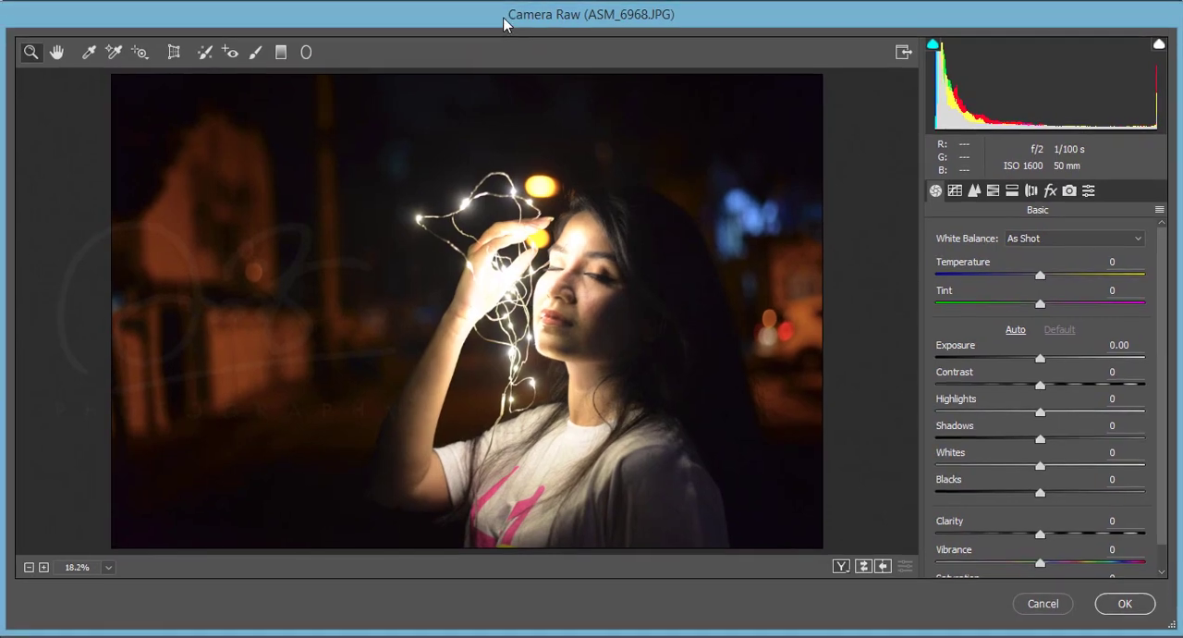
{"action": "mouse_move", "coordinate": [584, 320]}
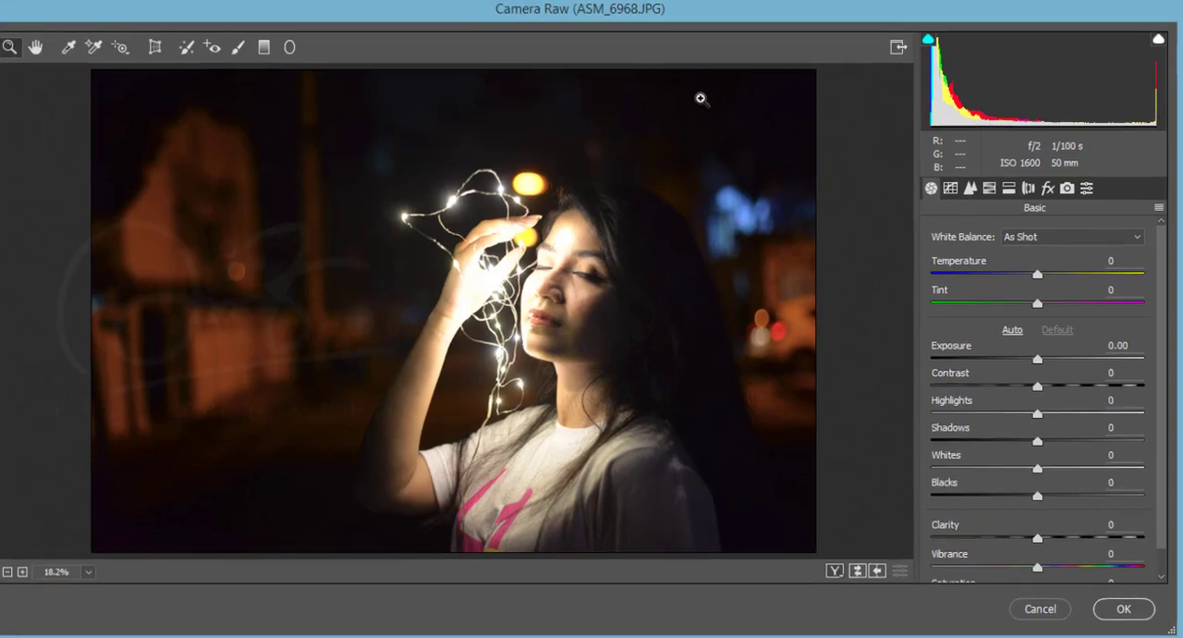
{"action": "left_click", "coordinate": [1157, 189]}
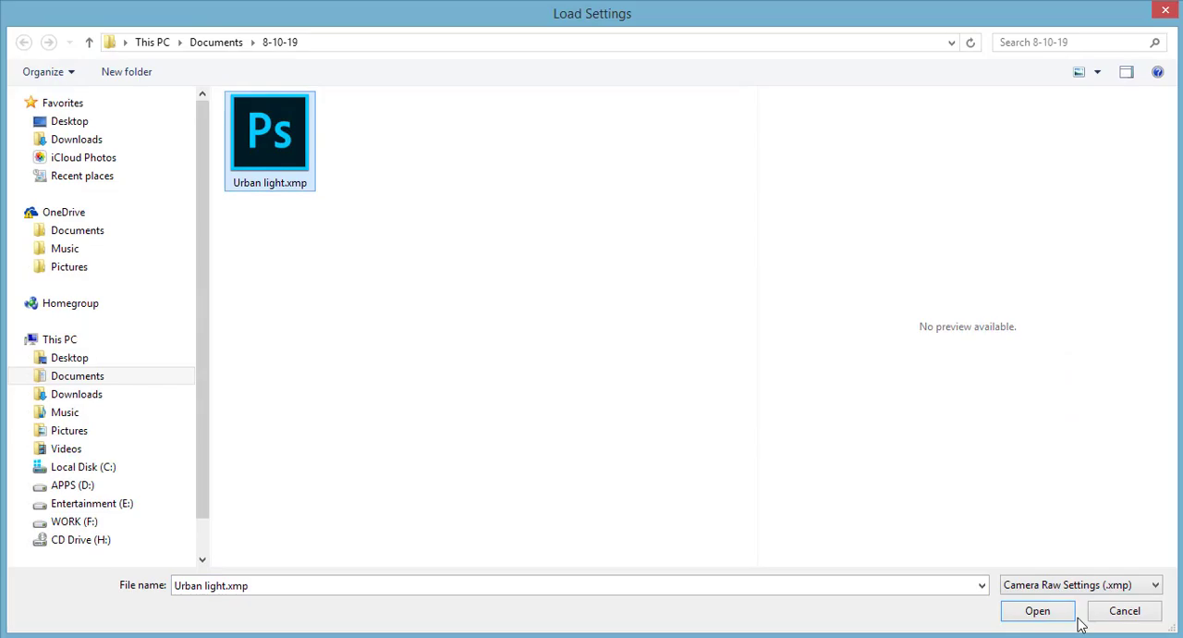
{"action": "left_click", "coordinate": [1037, 610]}
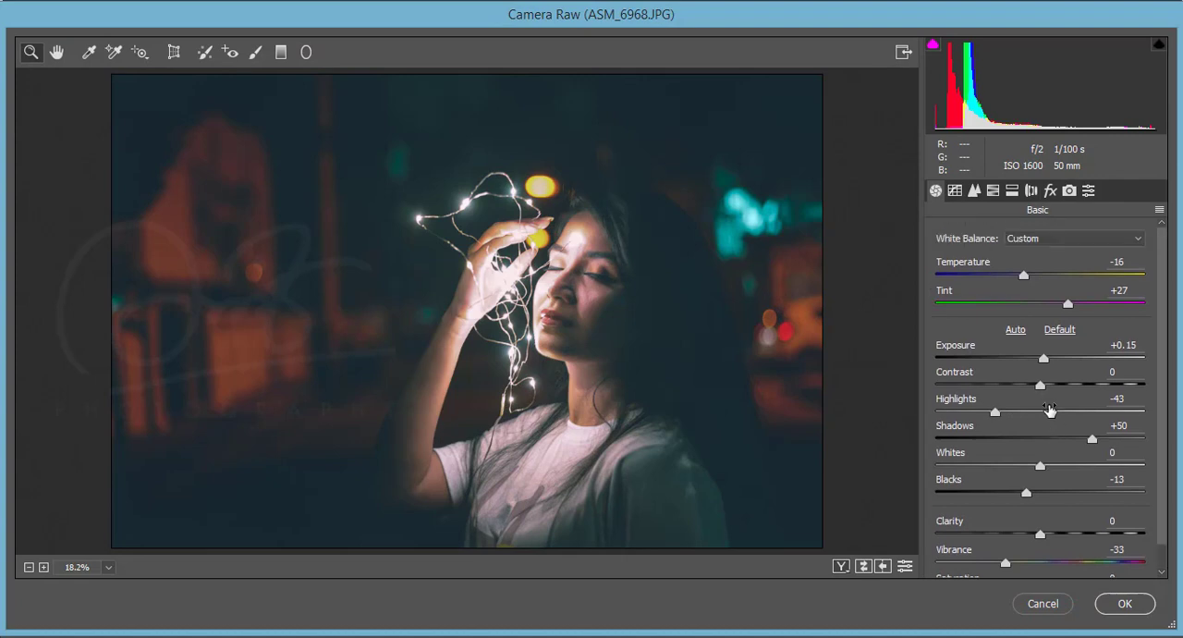
{"action": "mouse_move", "coordinate": [1139, 263]}
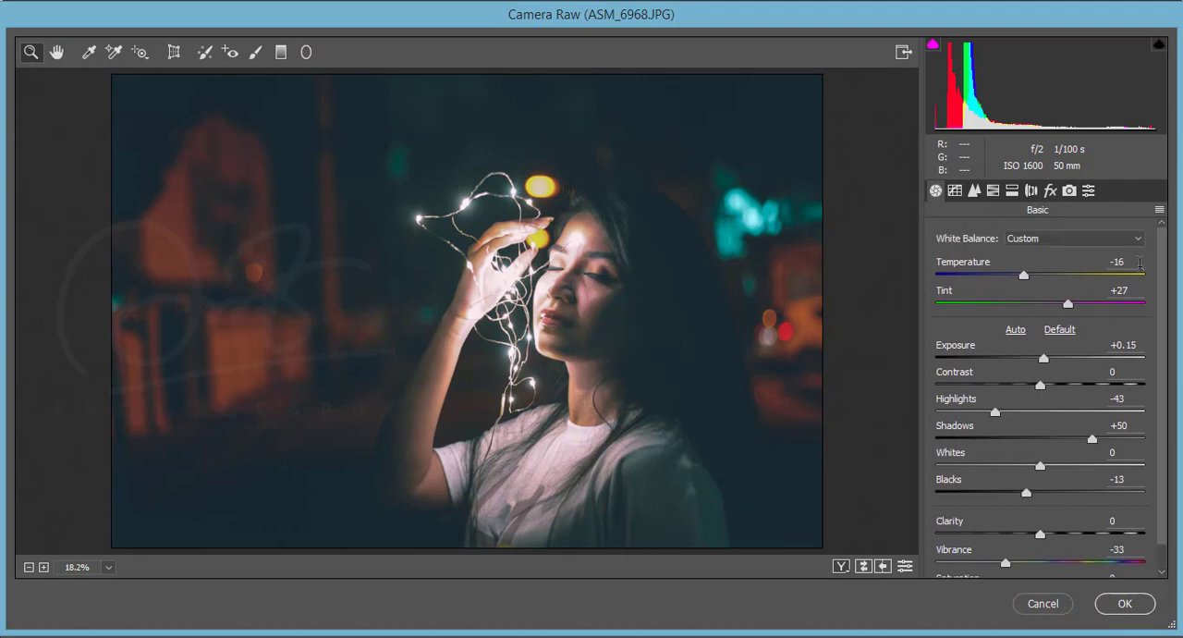
{"action": "scroll", "scroll_direction": "down", "scroll_amount": 3}
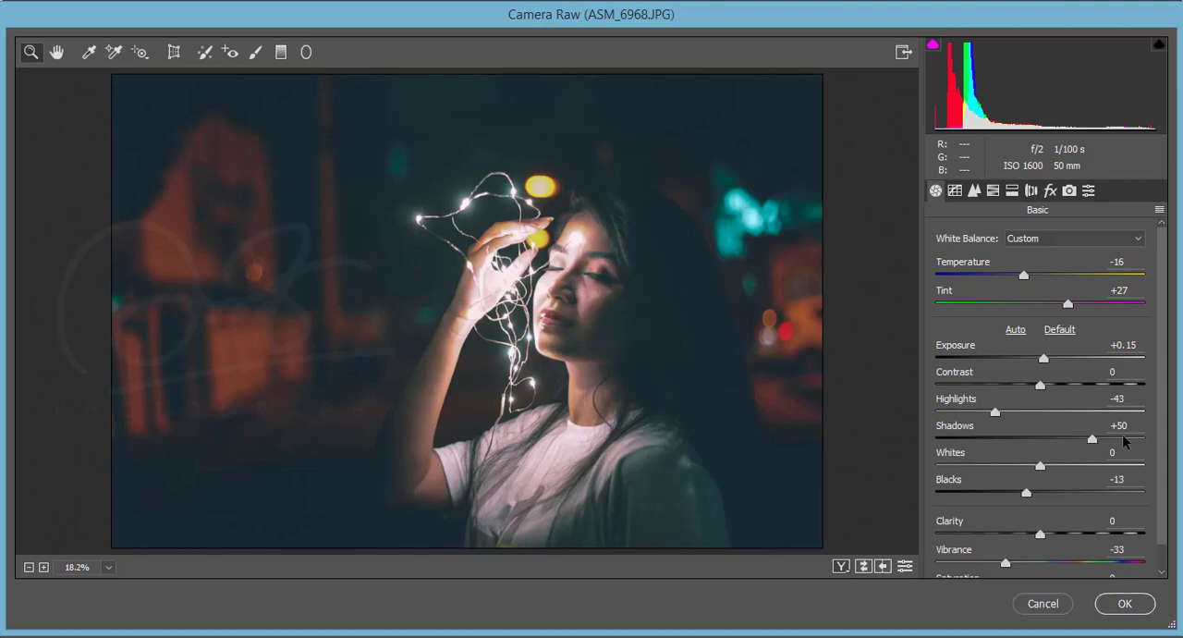
{"action": "double_click", "coordinate": [1118, 262]}
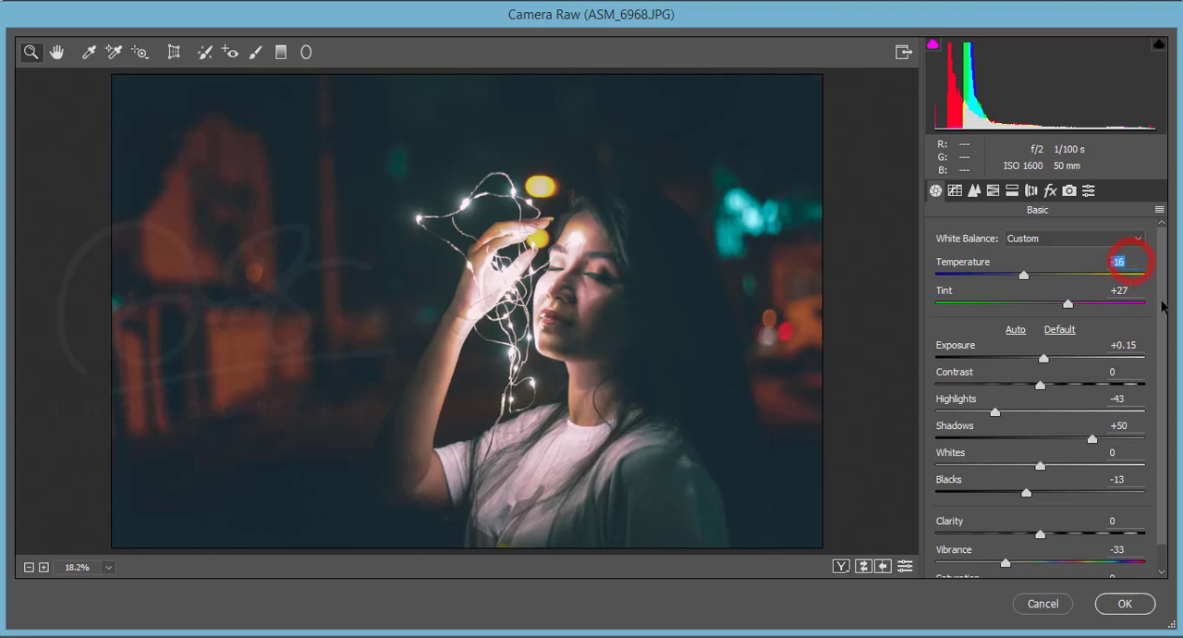
{"action": "left_click", "coordinate": [1119, 290]}
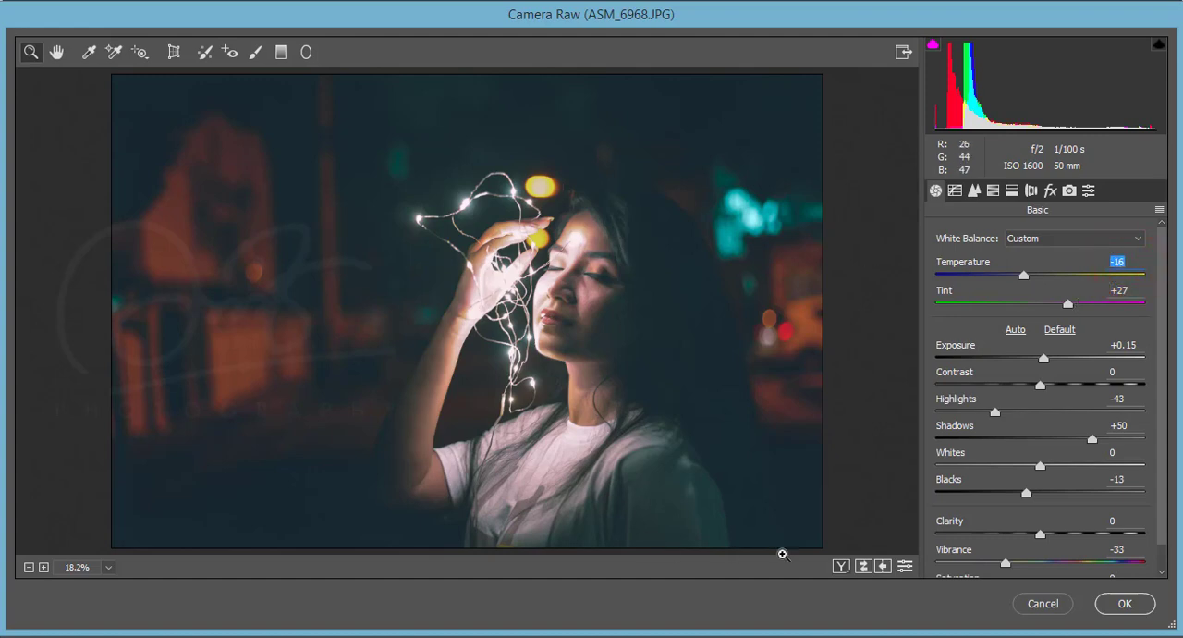
{"action": "mouse_move", "coordinate": [925, 262]}
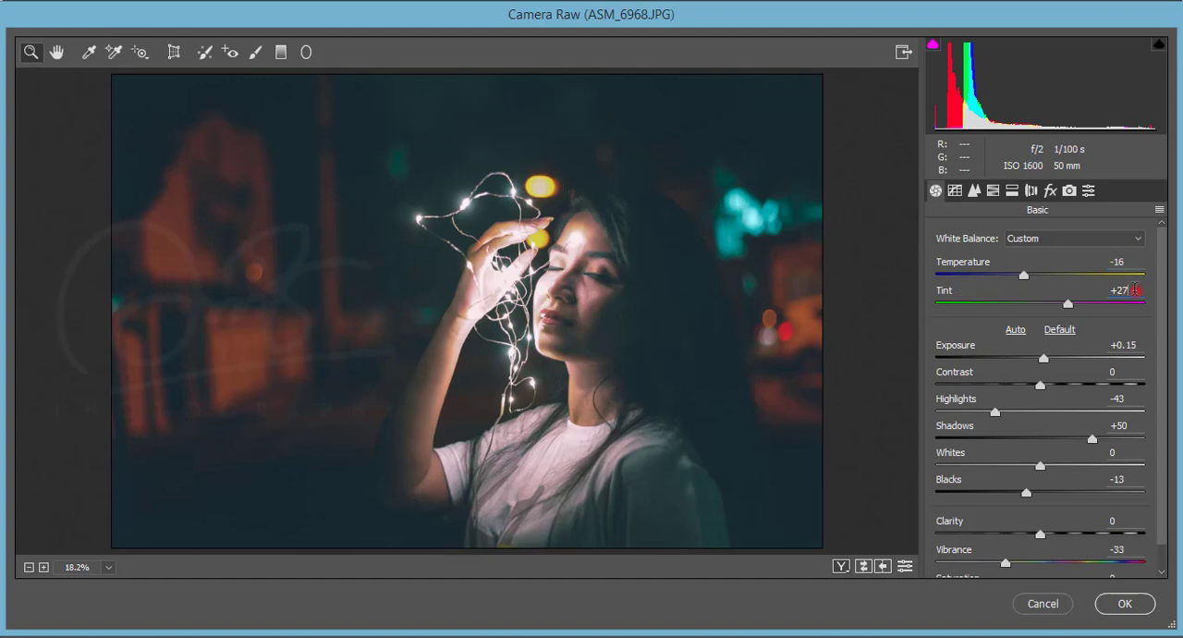
{"action": "triple_click", "coordinate": [1121, 290]}
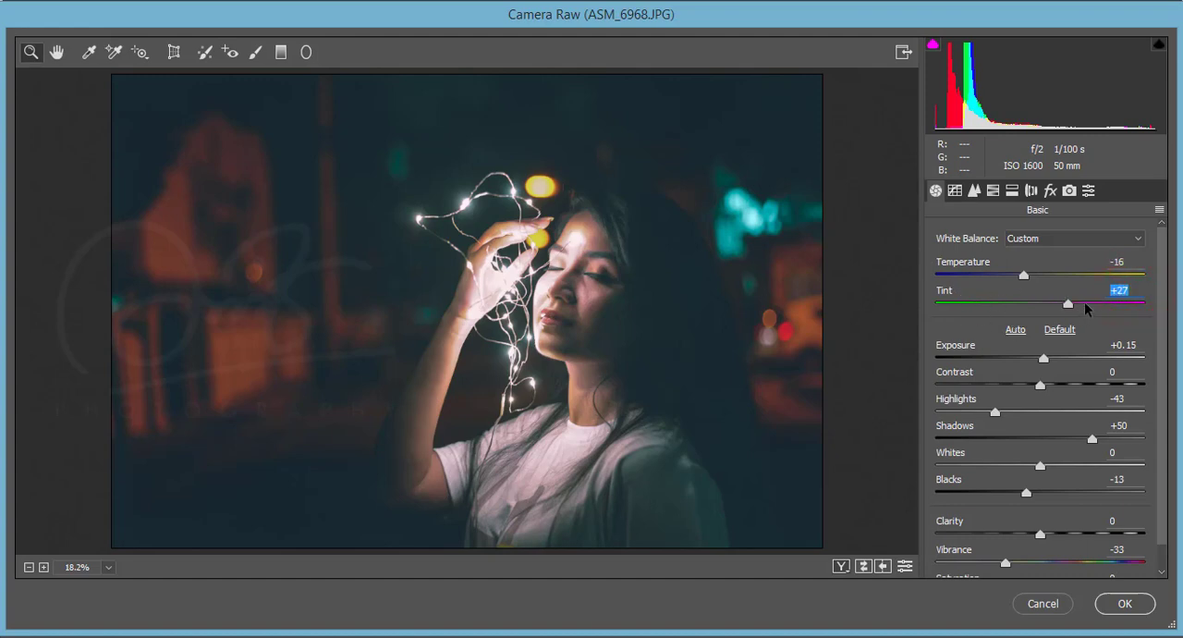
{"action": "mouse_move", "coordinate": [965, 368]}
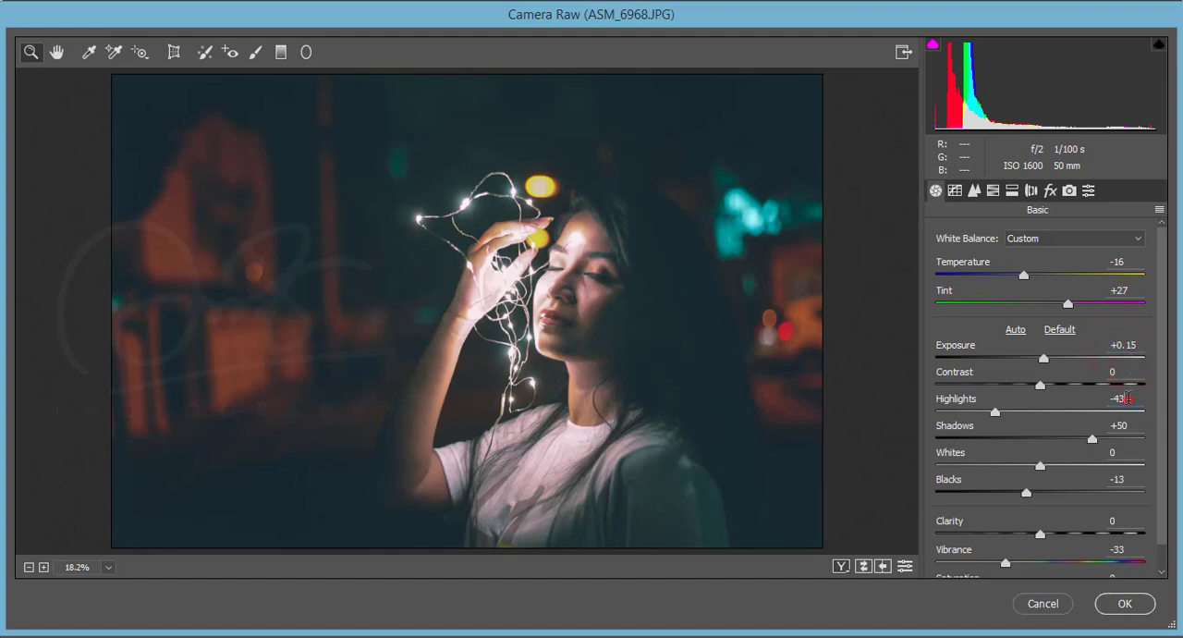
{"action": "mouse_move", "coordinate": [529, 332]}
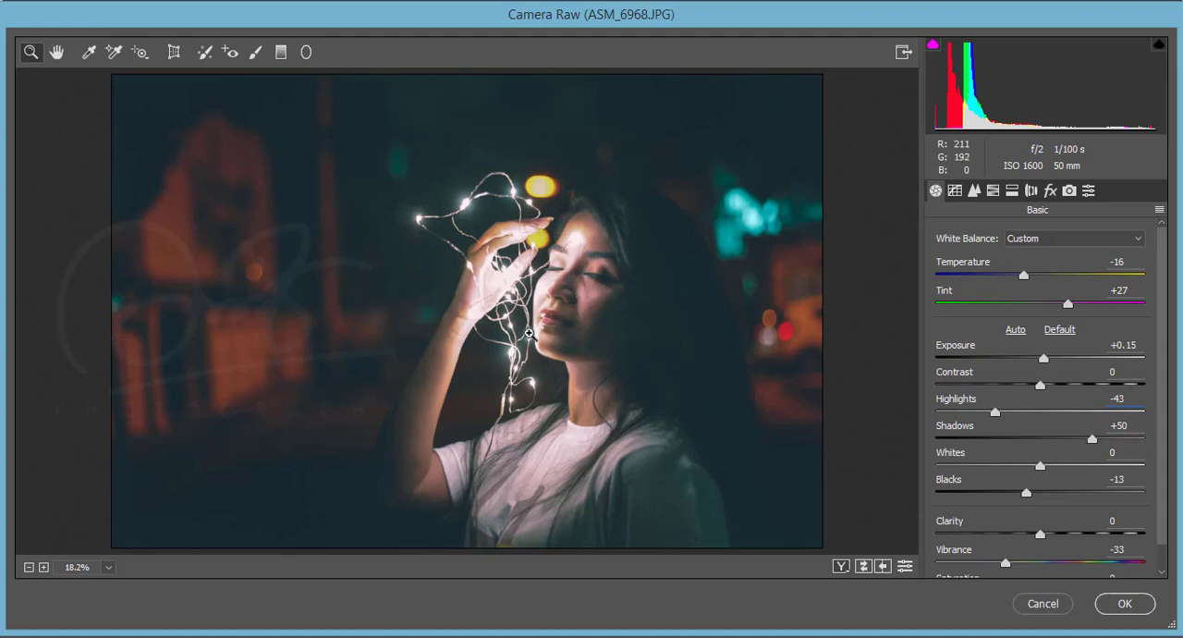
{"action": "mouse_move", "coordinate": [548, 207]}
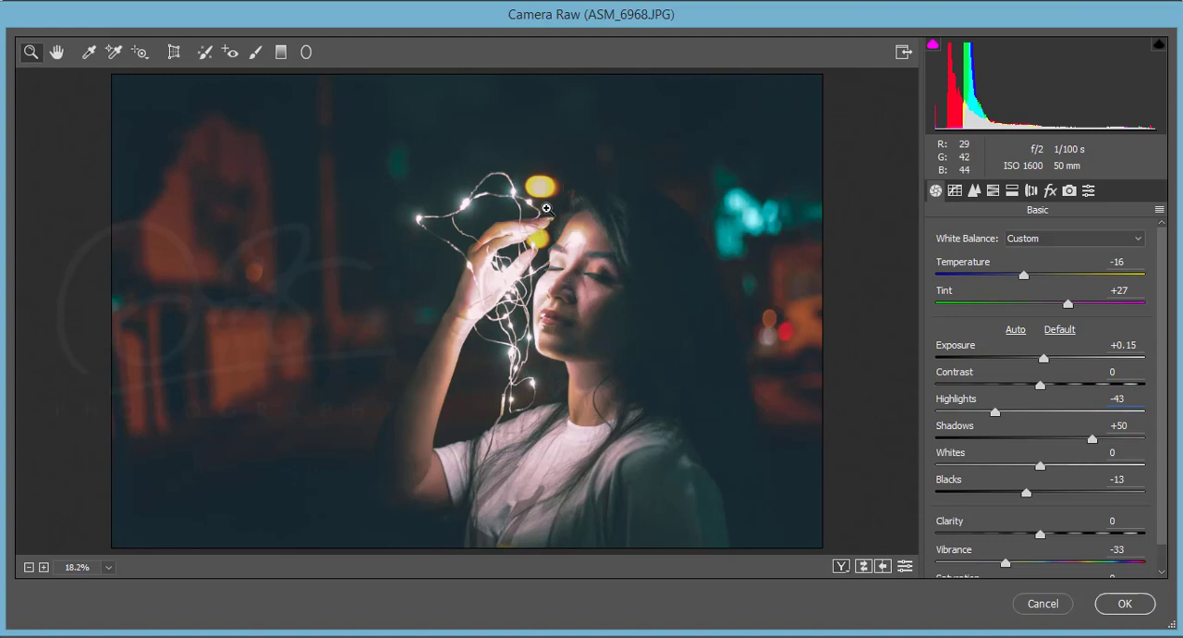
{"action": "mouse_move", "coordinate": [433, 252]}
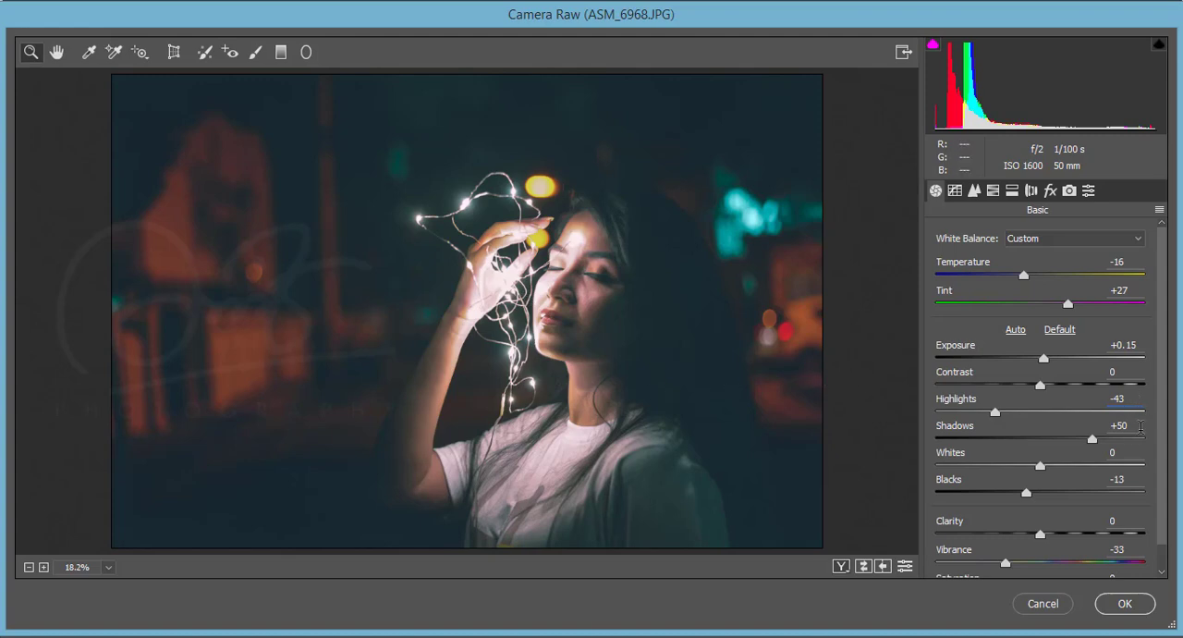
{"action": "left_click", "coordinate": [1120, 425]}
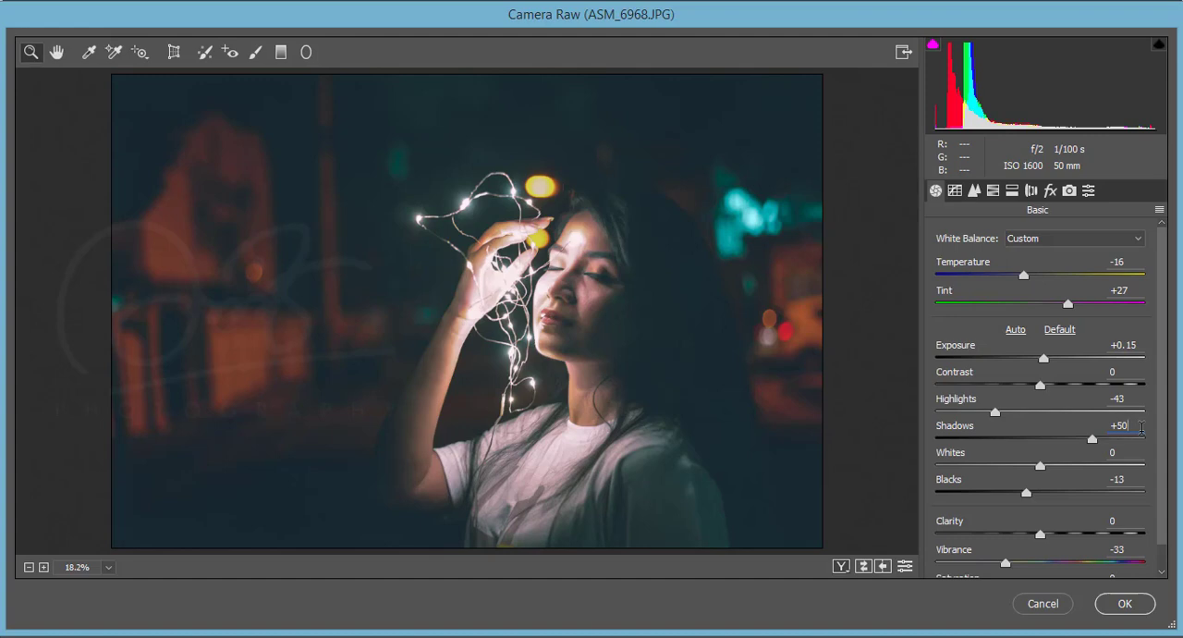
{"action": "mouse_move", "coordinate": [1091, 451]}
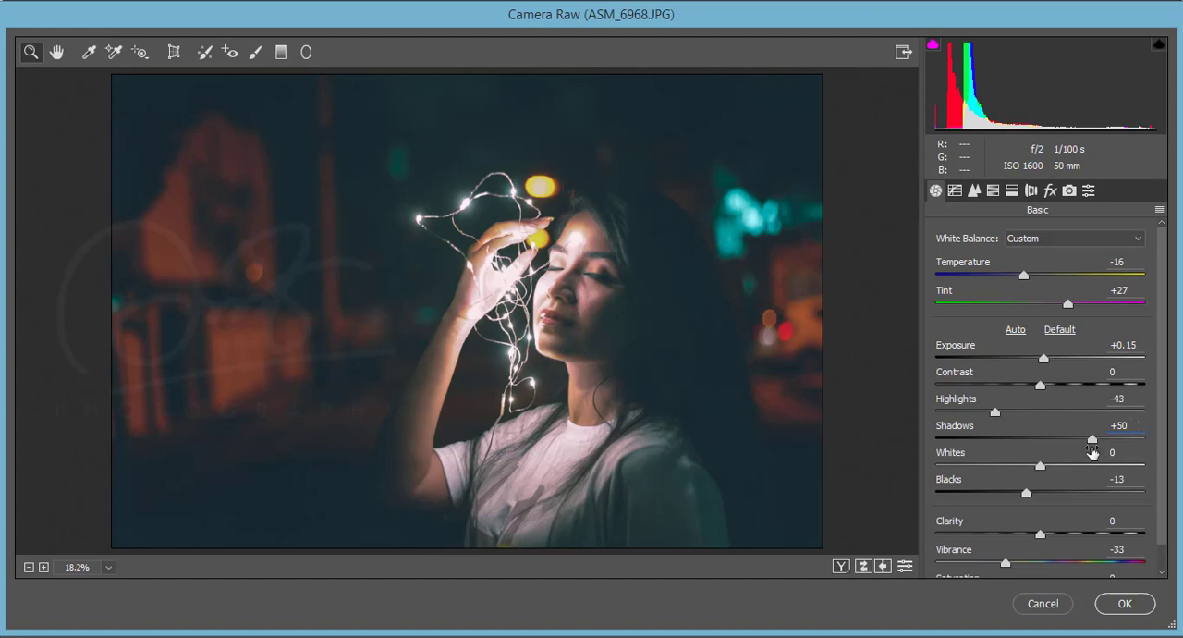
{"action": "left_click_drag", "start_coordinate": [1091, 438], "coordinate": [939, 438]}
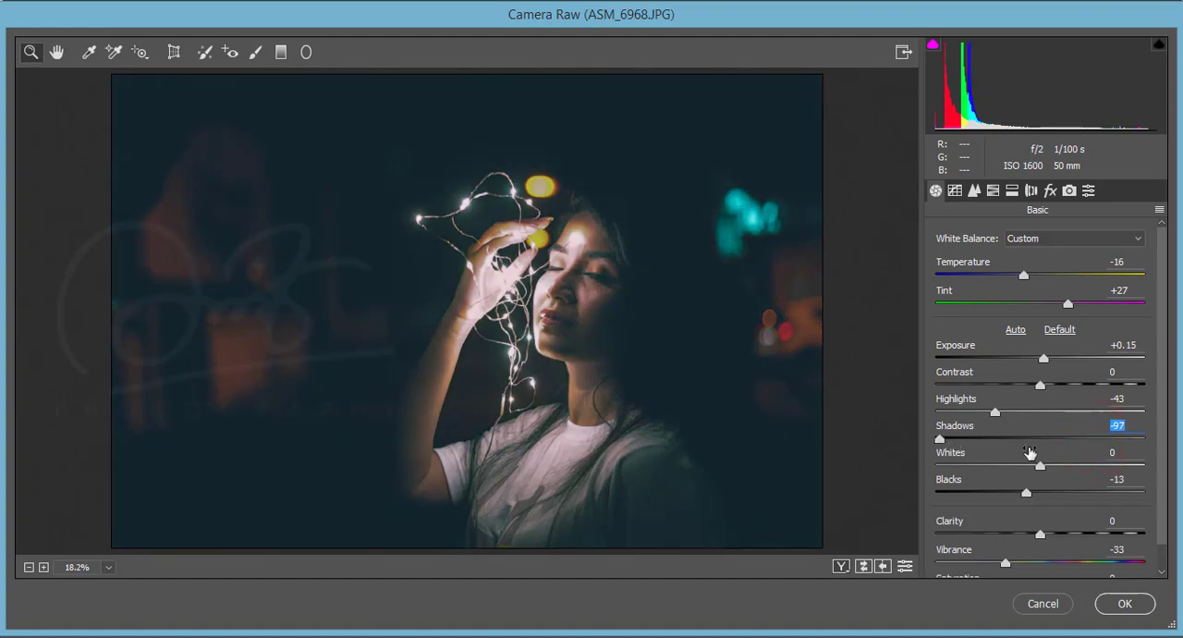
{"action": "key", "text": "ctrl+z"}
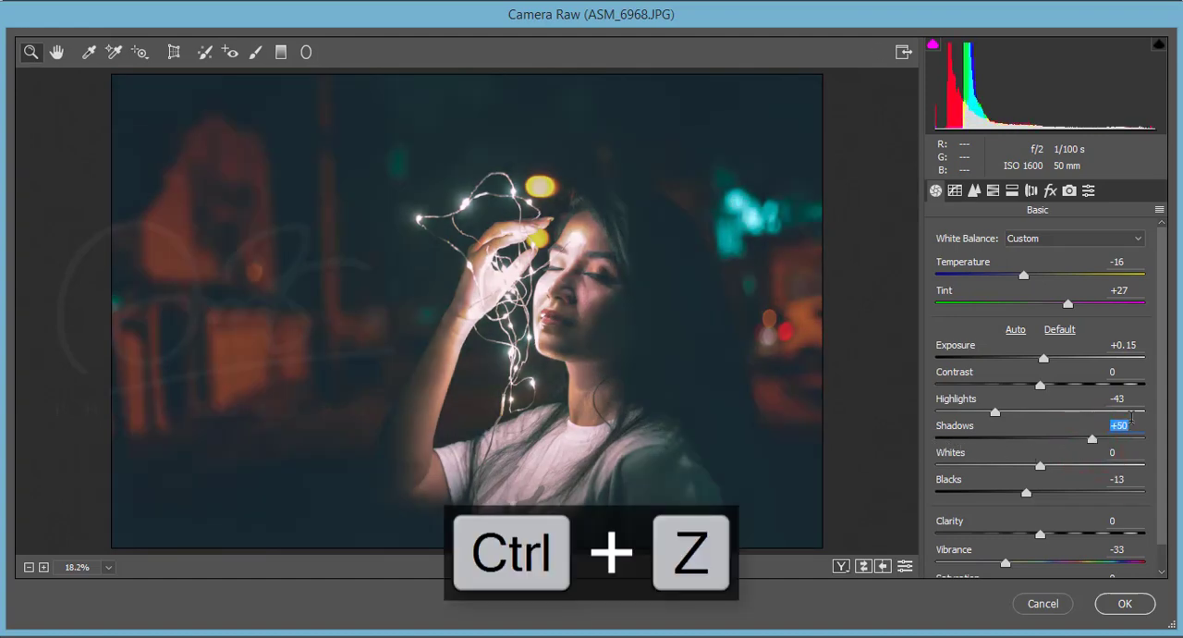
{"action": "key", "text": "ctrl+z"}
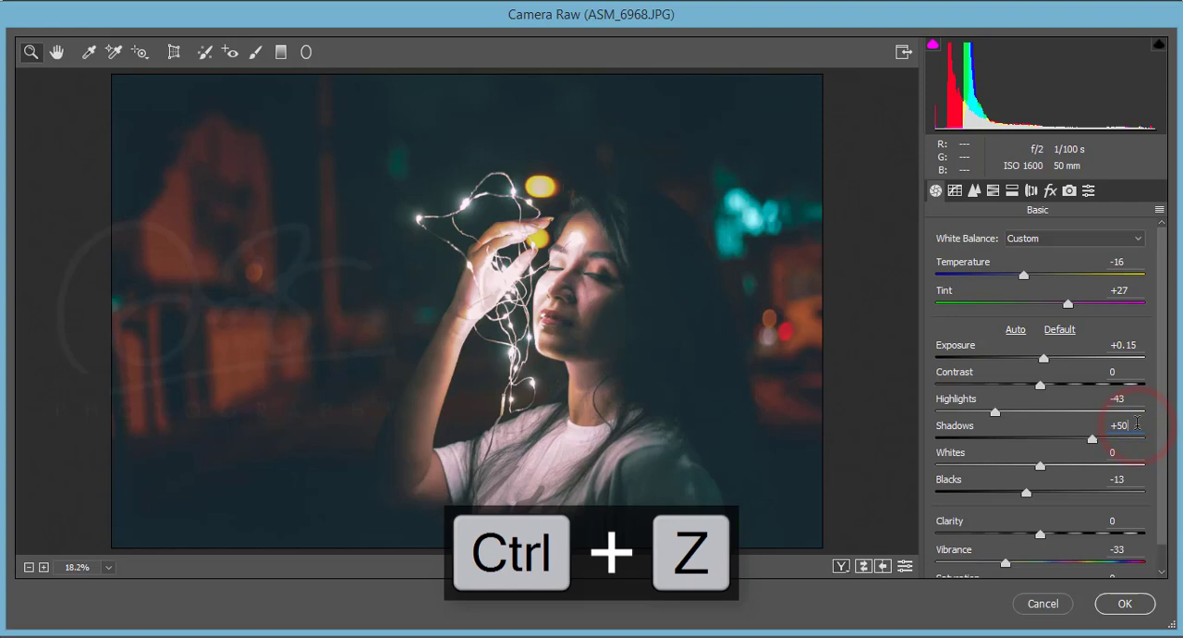
{"action": "key", "text": "ctrl+z"}
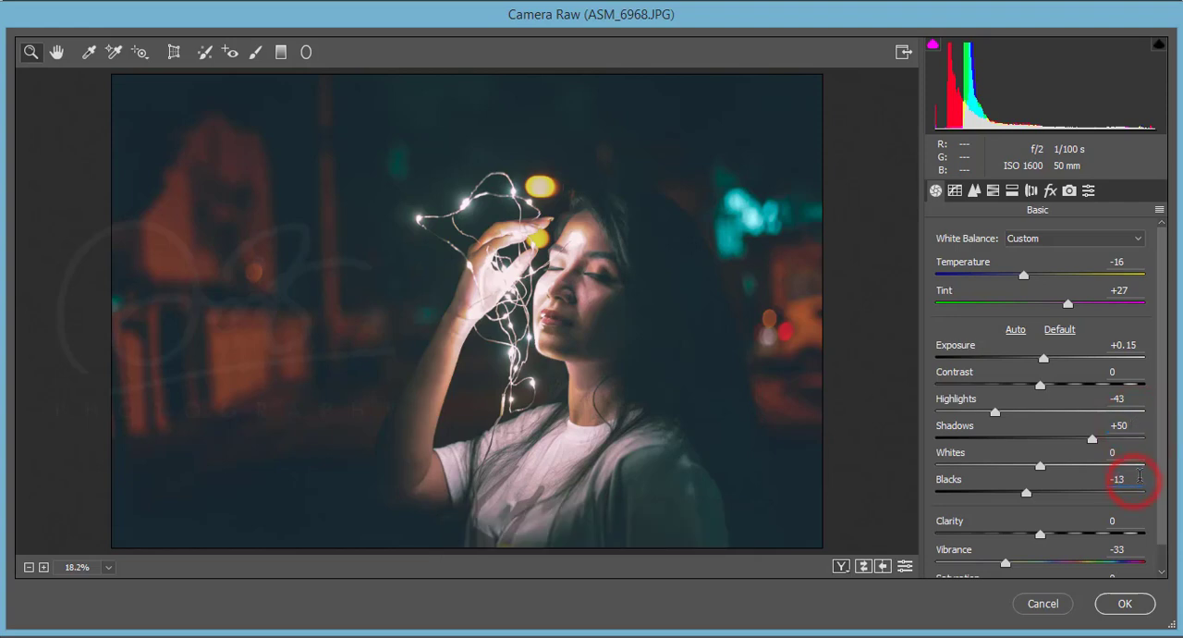
{"action": "scroll", "scroll_direction": "down", "scroll_amount": 3}
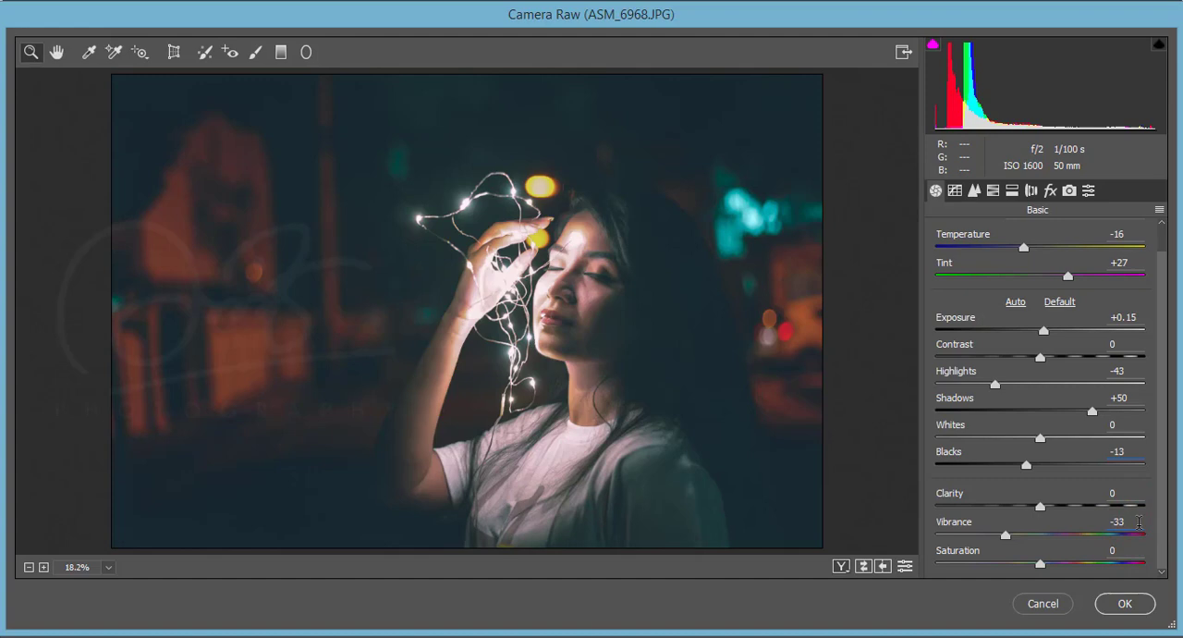
{"action": "double_click", "coordinate": [1117, 521]}
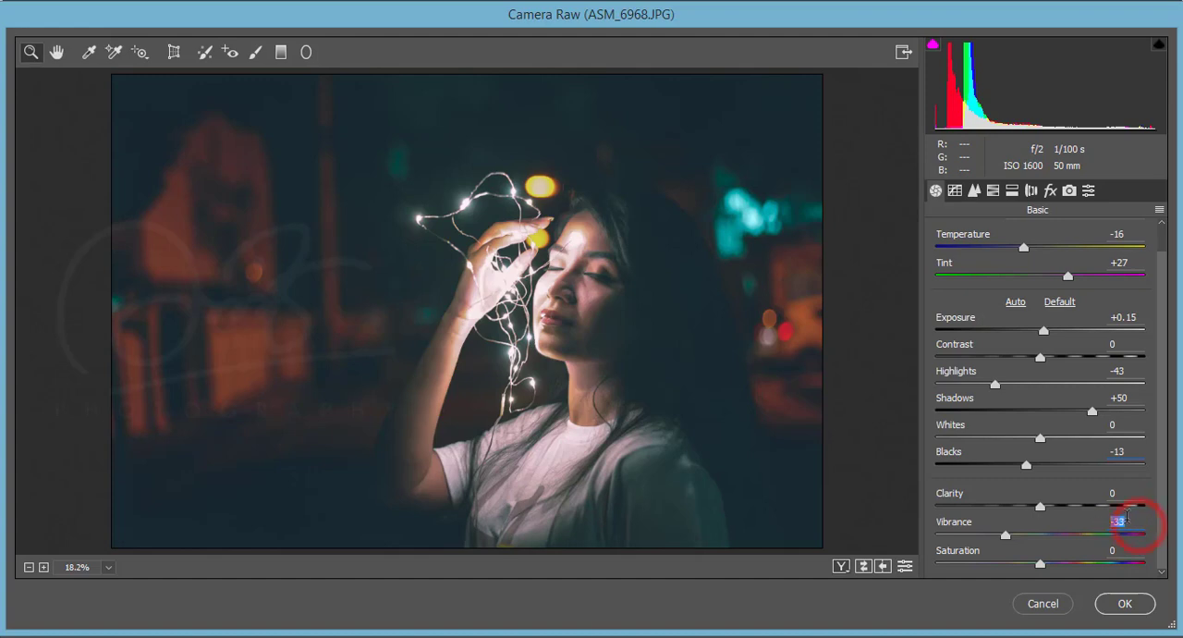
Show the Point tone curve, trying a few point moves and undoing them all.
{"action": "left_click", "coordinate": [954, 191]}
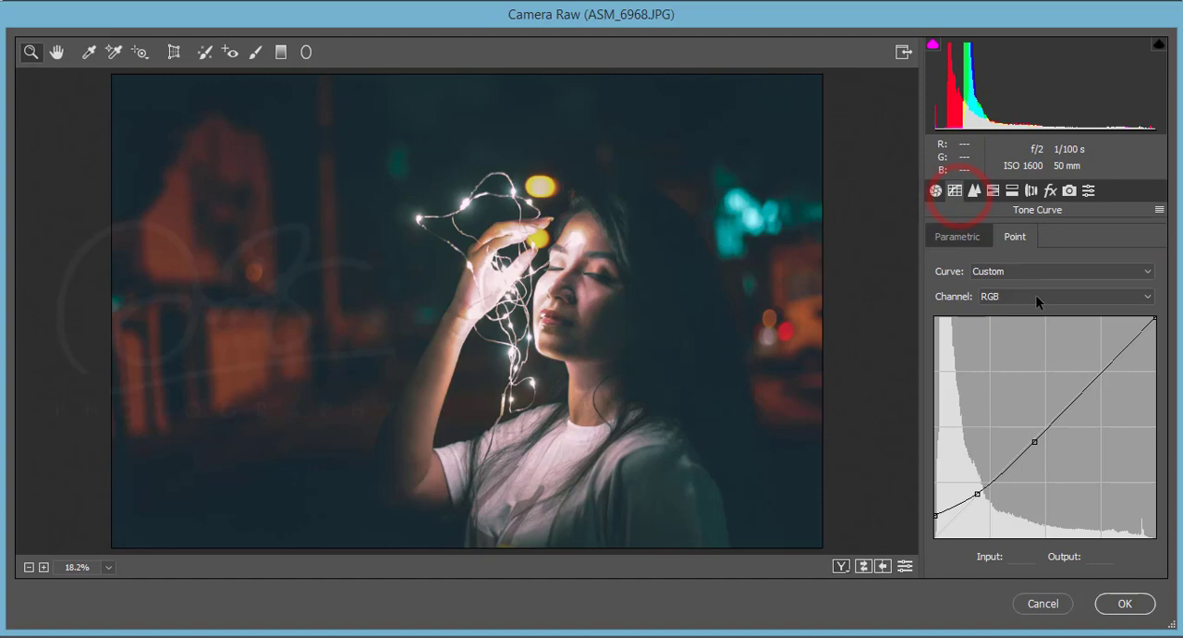
{"action": "mouse_move", "coordinate": [1102, 372]}
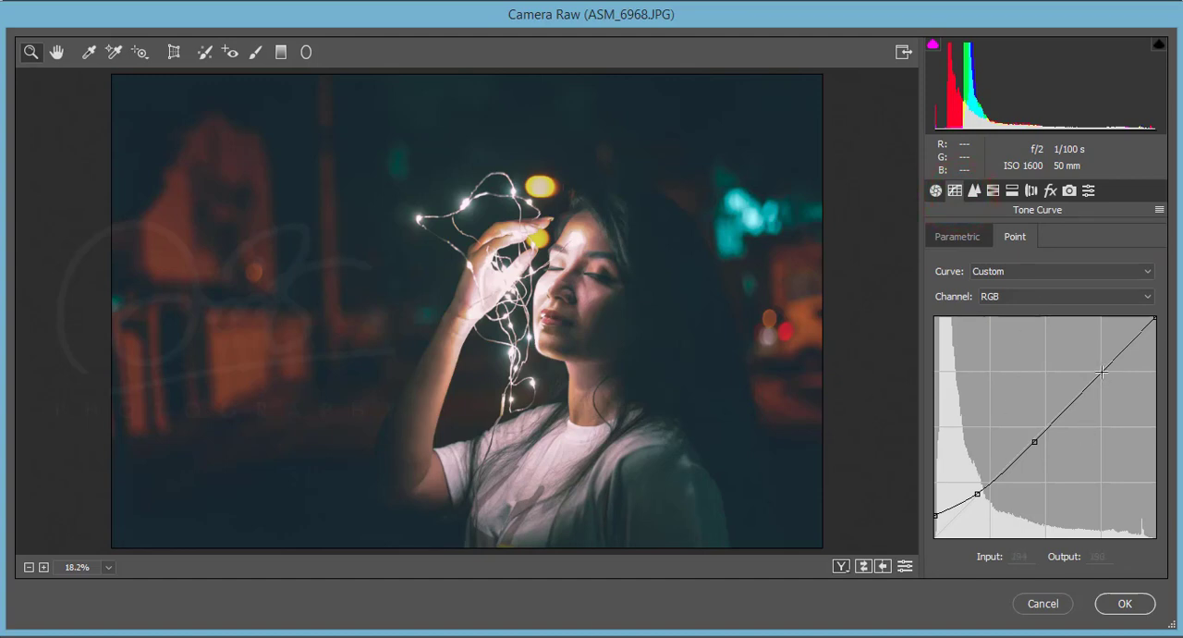
{"action": "key", "text": "ctrl+z"}
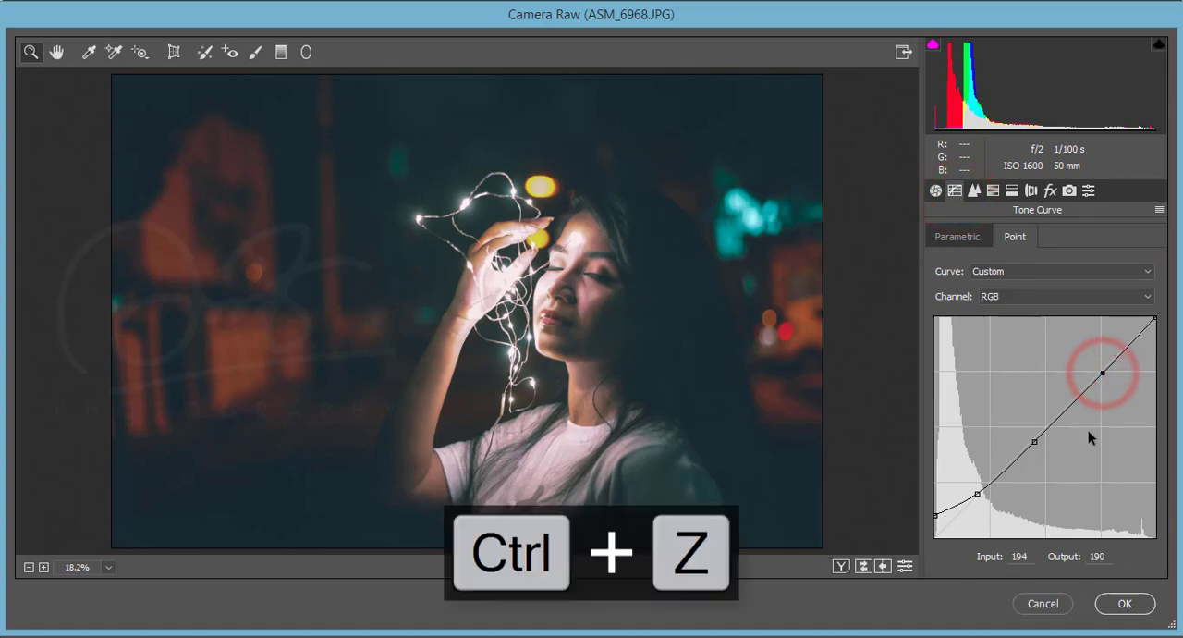
{"action": "key", "text": "ctrl+z"}
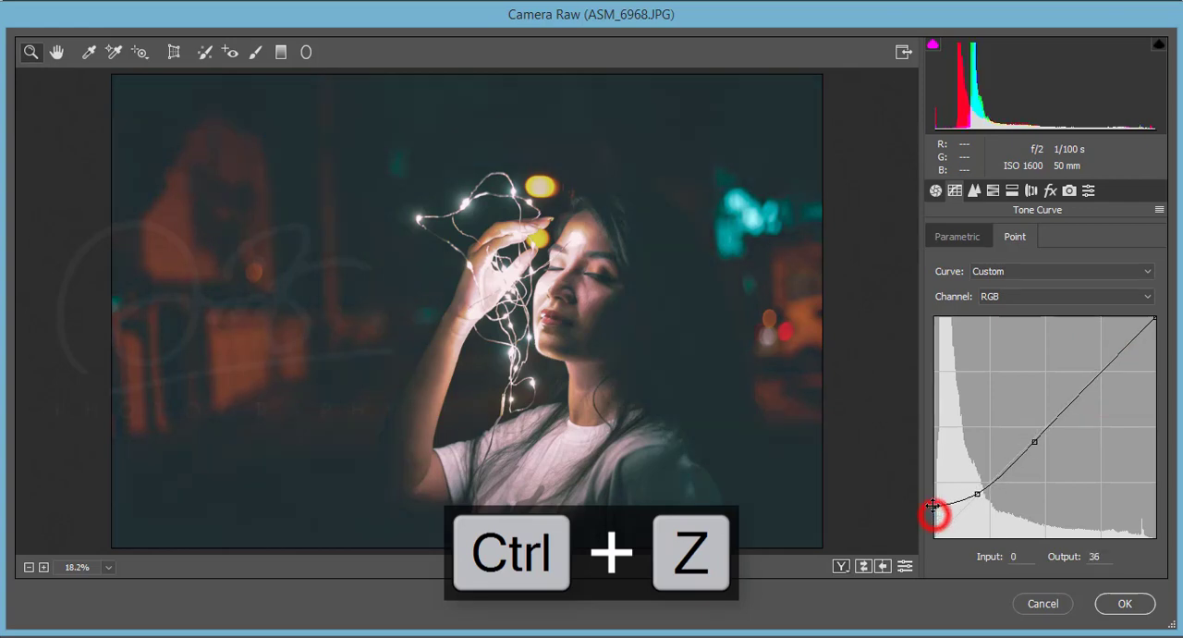
{"action": "key", "text": "ctrl+z"}
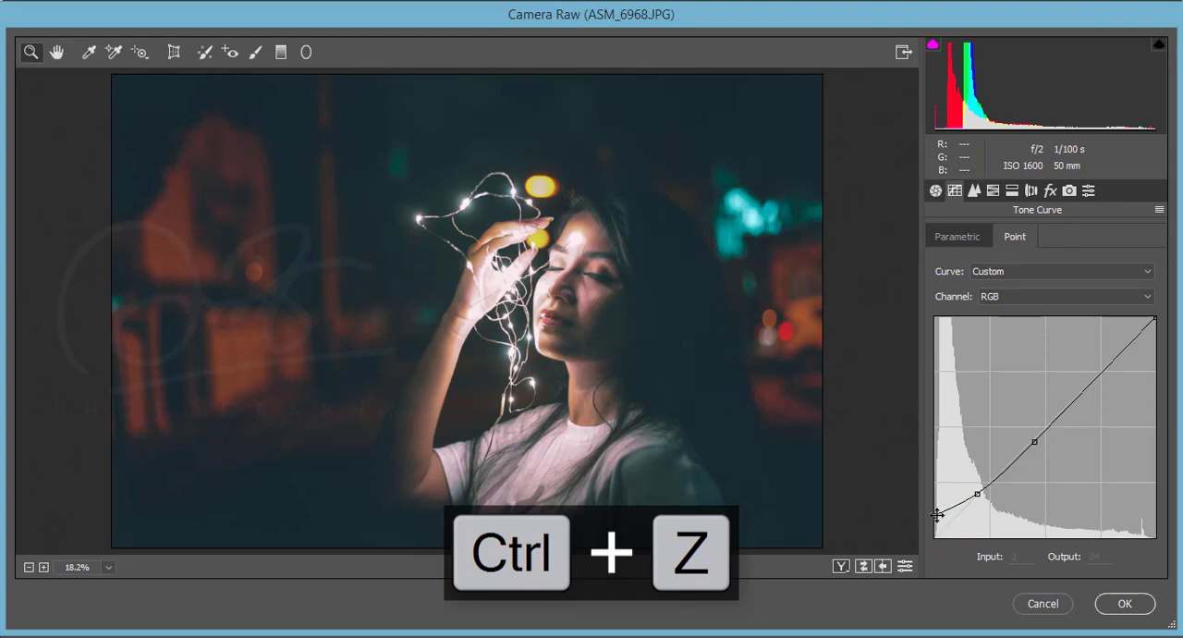
{"action": "key", "text": "ctrl+z"}
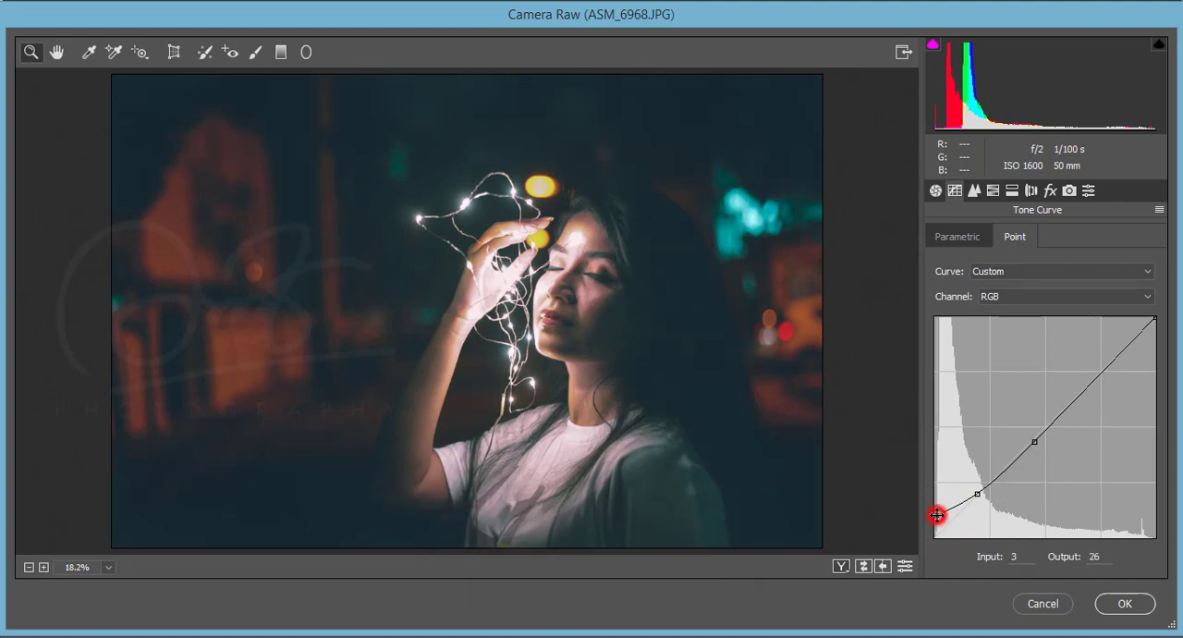
{"action": "key", "text": "ctrl+z"}
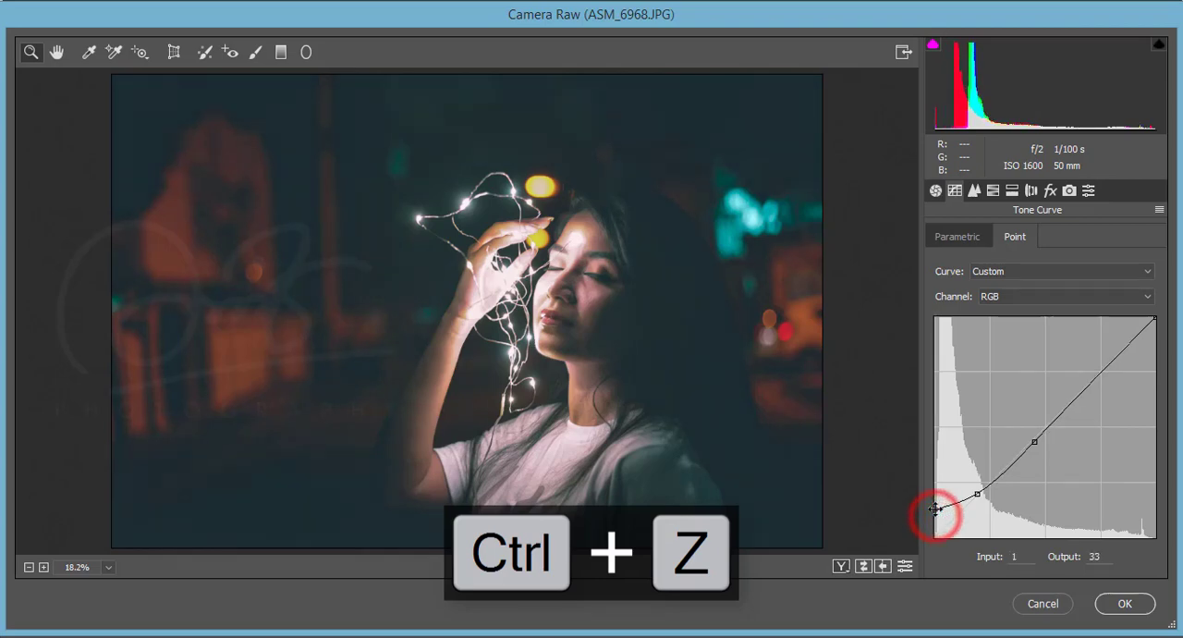
{"action": "key", "text": "ctrl+z"}
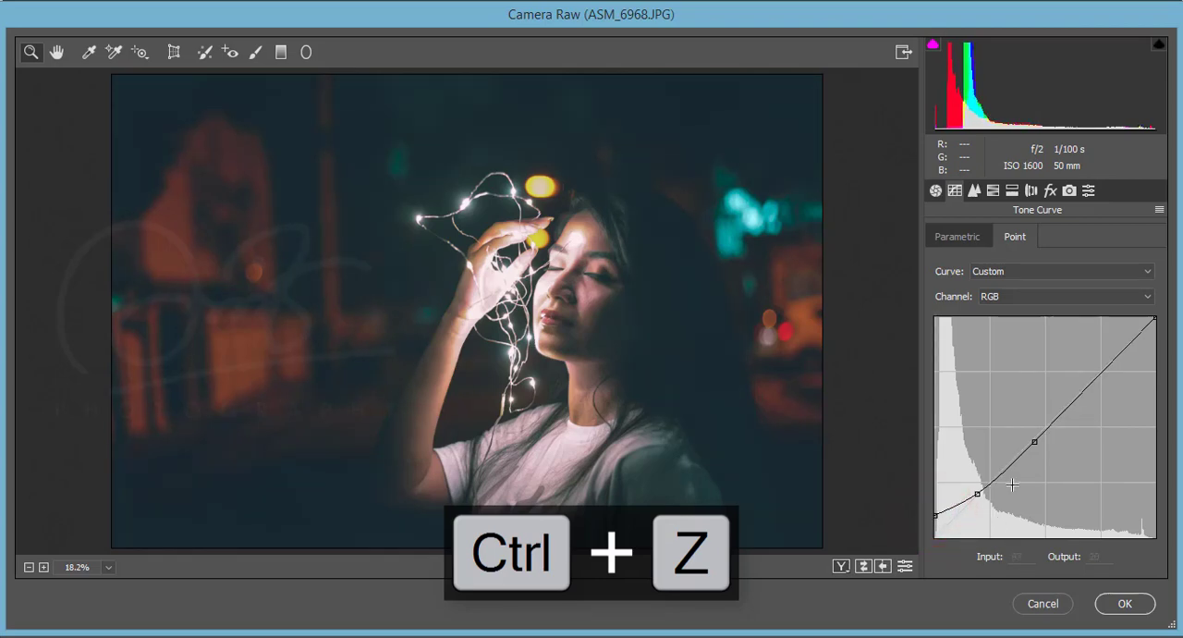
View the Red, Green and Blue channel curves, then move to the Detail panel.
{"action": "left_click", "coordinate": [1063, 296]}
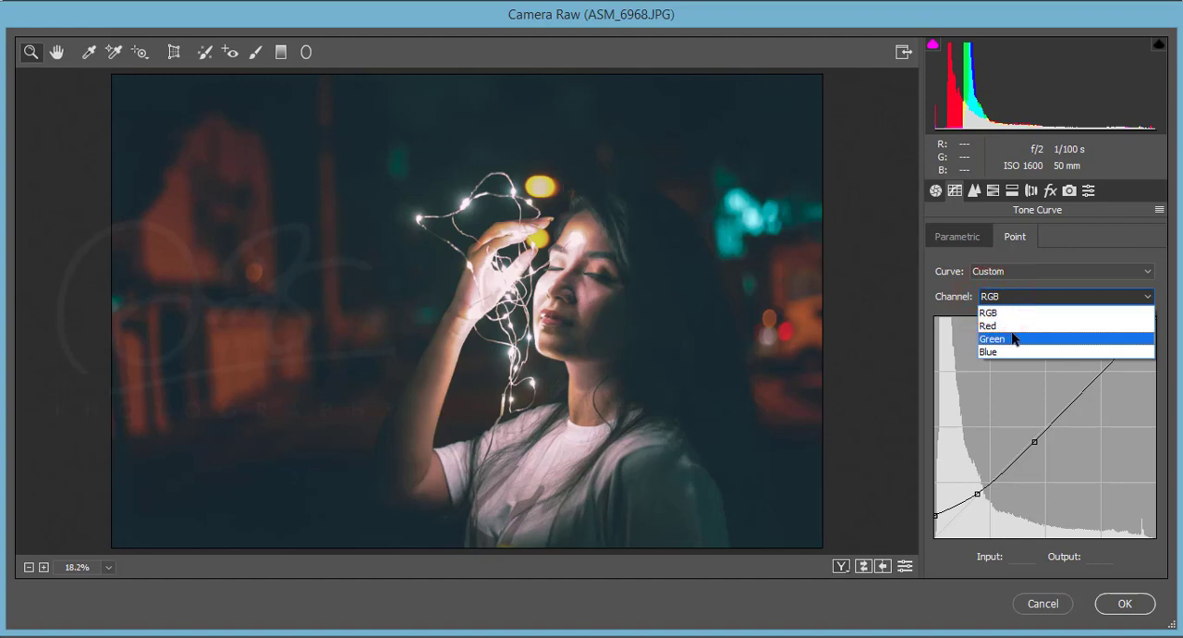
{"action": "left_click", "coordinate": [987, 326]}
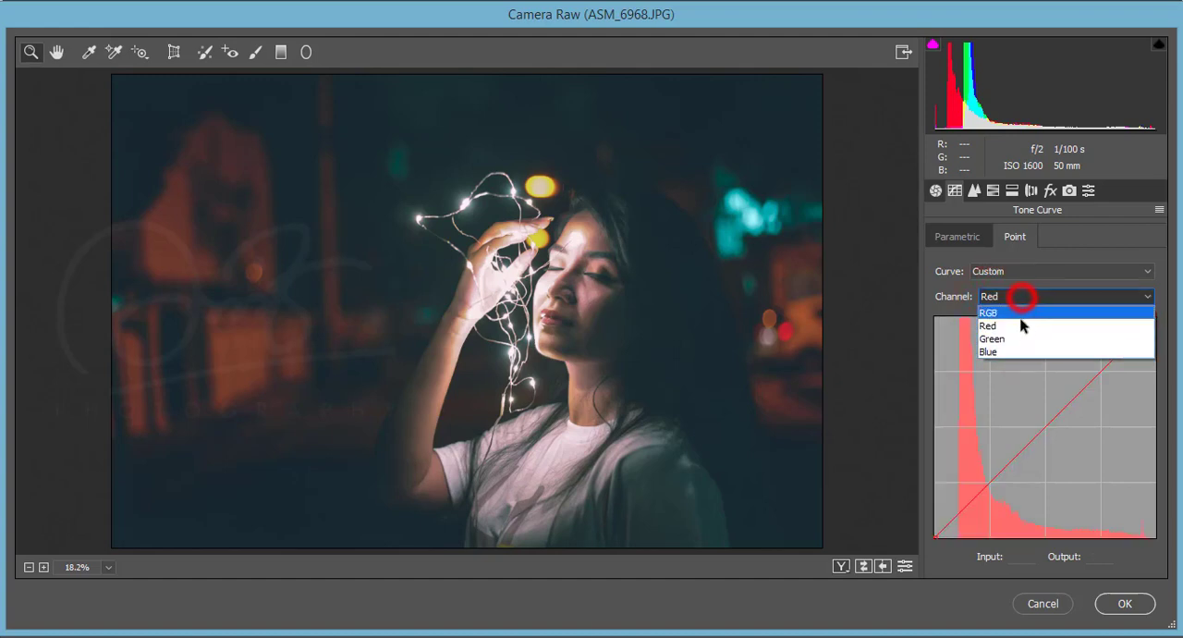
{"action": "left_click", "coordinate": [991, 338]}
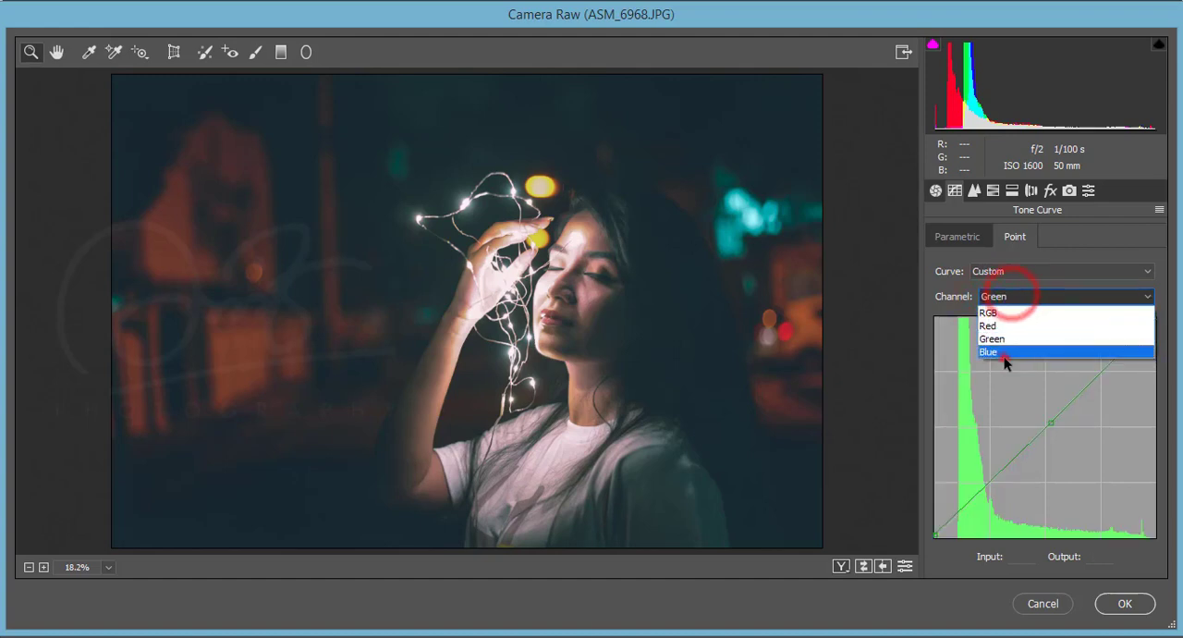
{"action": "left_click", "coordinate": [989, 352]}
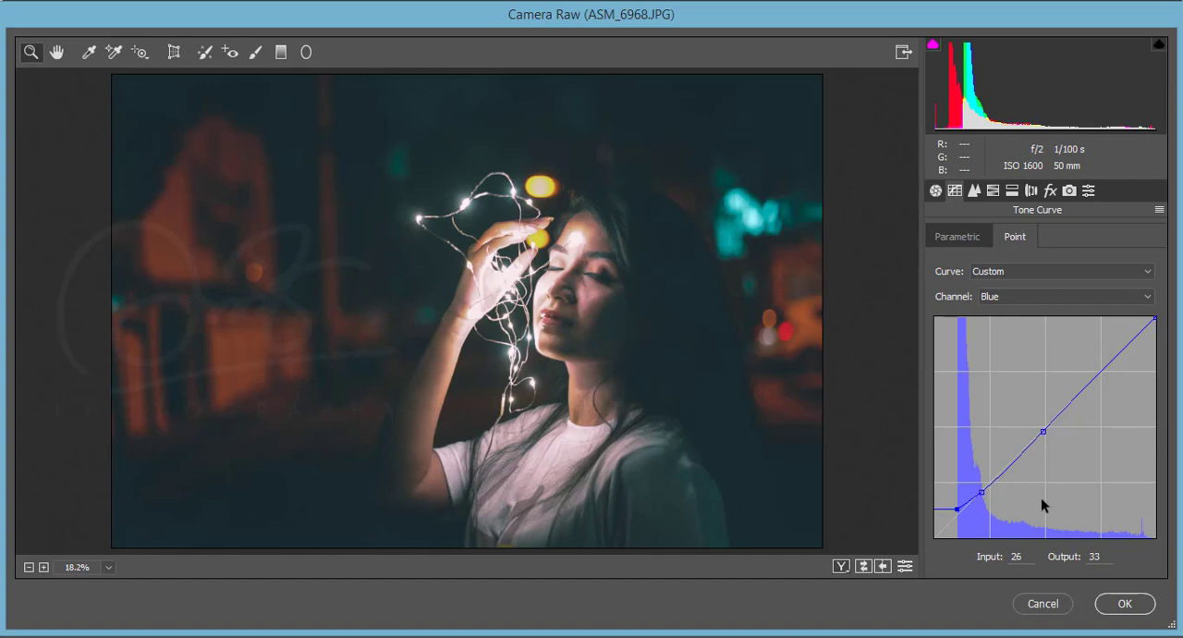
{"action": "mouse_move", "coordinate": [1076, 373]}
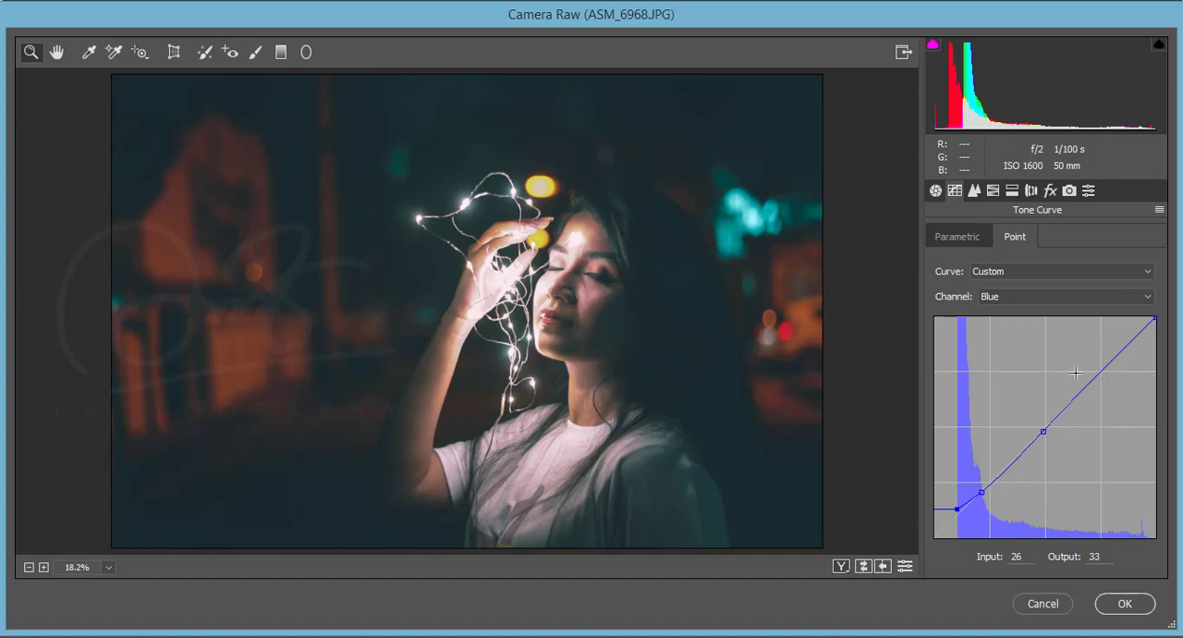
{"action": "left_click", "coordinate": [975, 191]}
{"action": "type", "text": "41"}
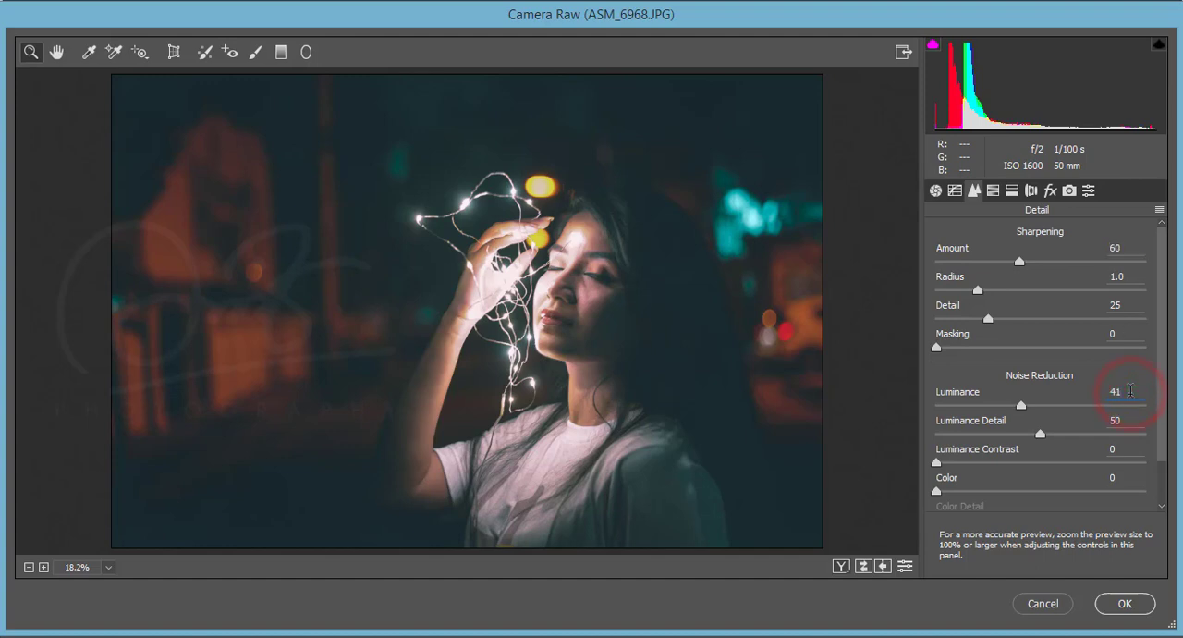
{"action": "mouse_move", "coordinate": [1061, 432]}
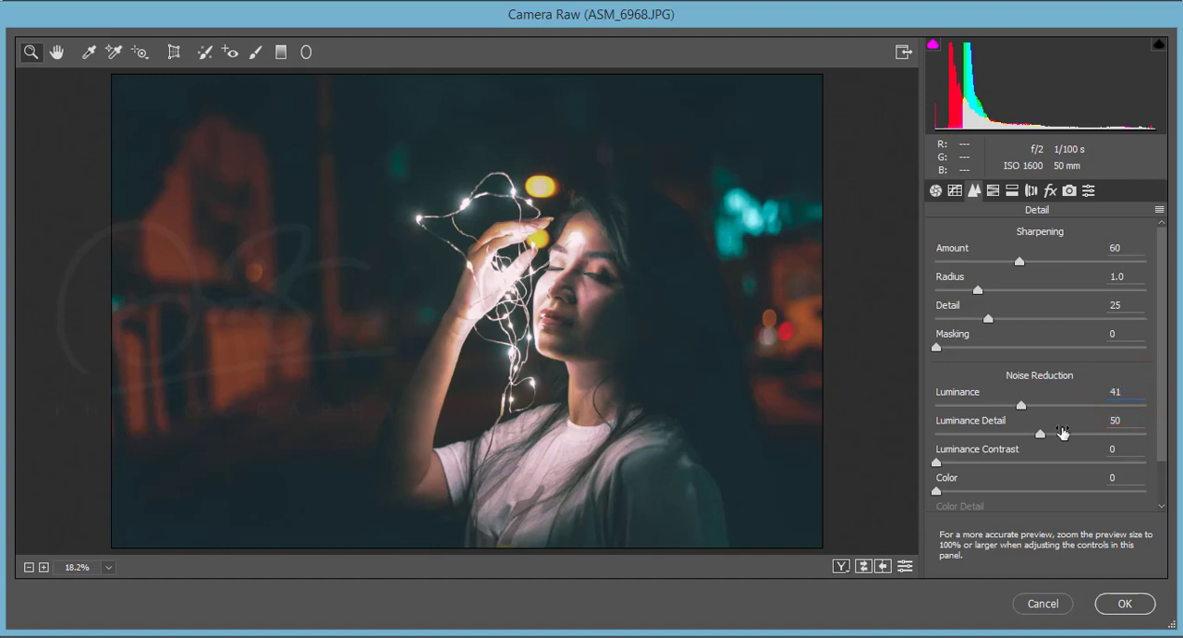
{"action": "mouse_move", "coordinate": [1098, 384]}
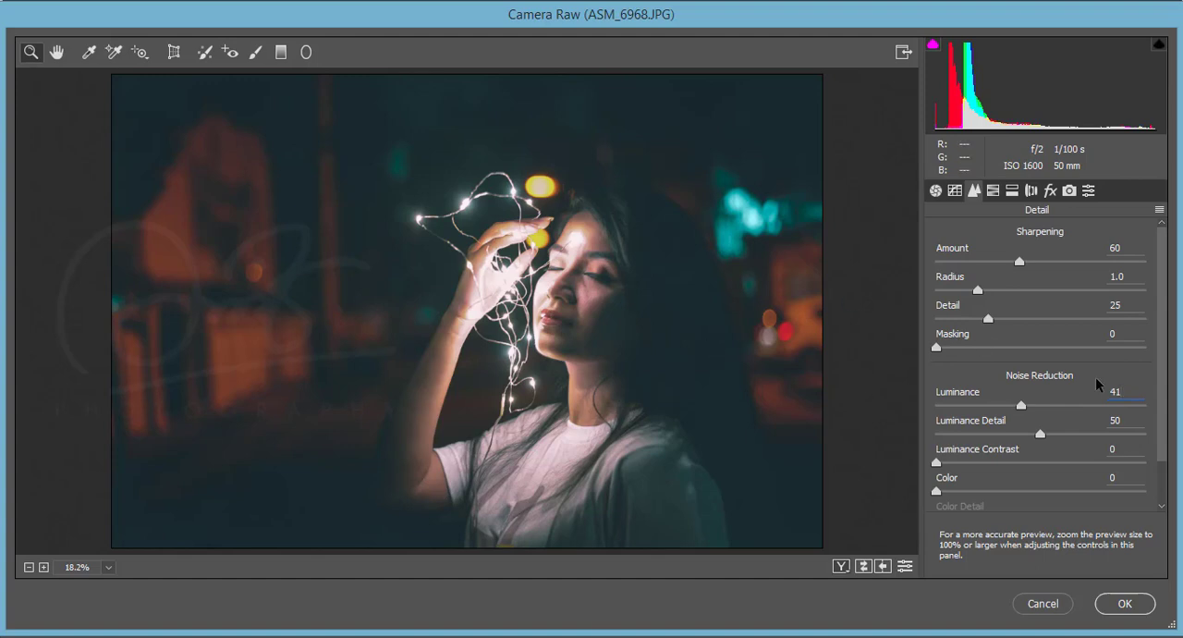
{"action": "mouse_move", "coordinate": [993, 190]}
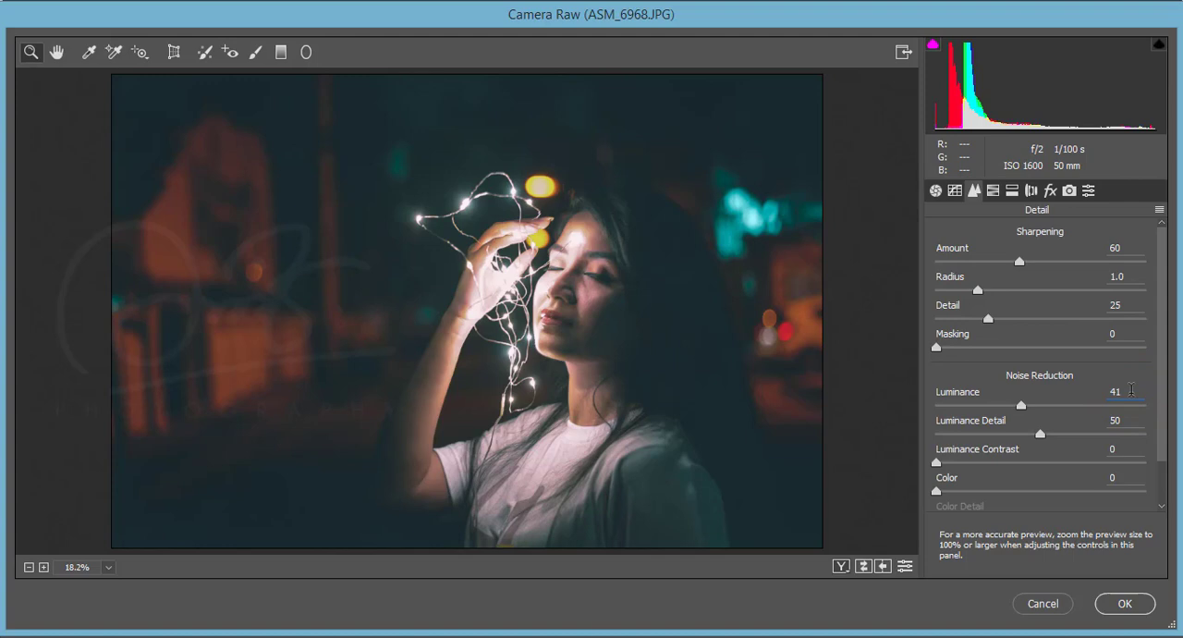
Switch from the Detail panel to the HSL/Grayscale adjustments.
{"action": "left_click", "coordinate": [991, 190]}
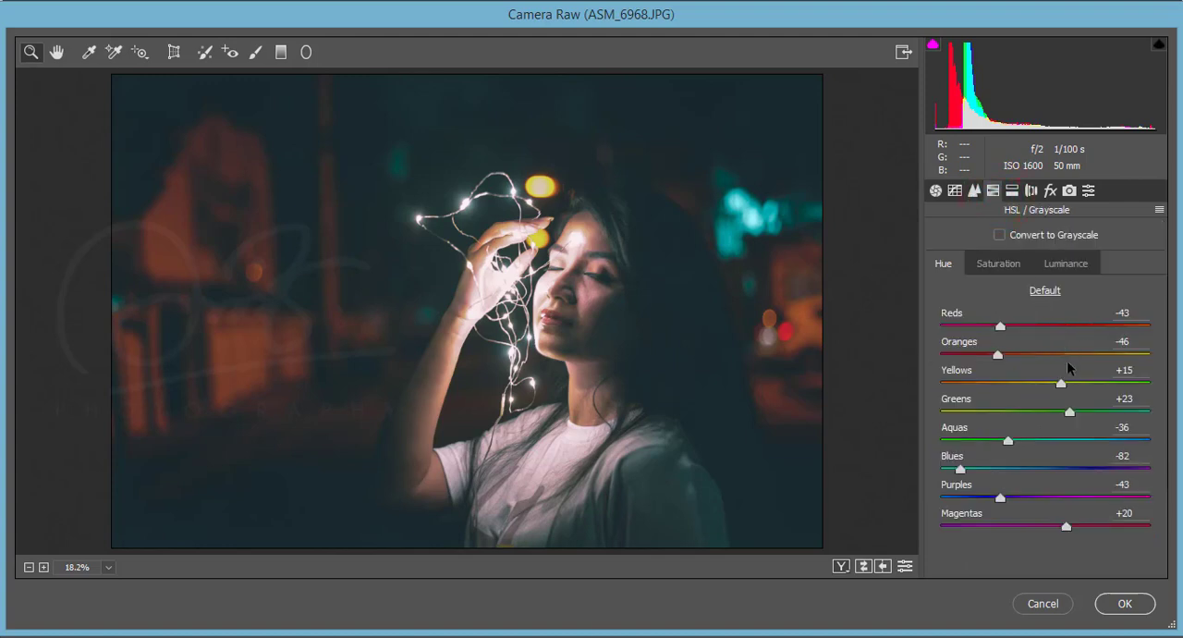
{"action": "left_click", "coordinate": [998, 263]}
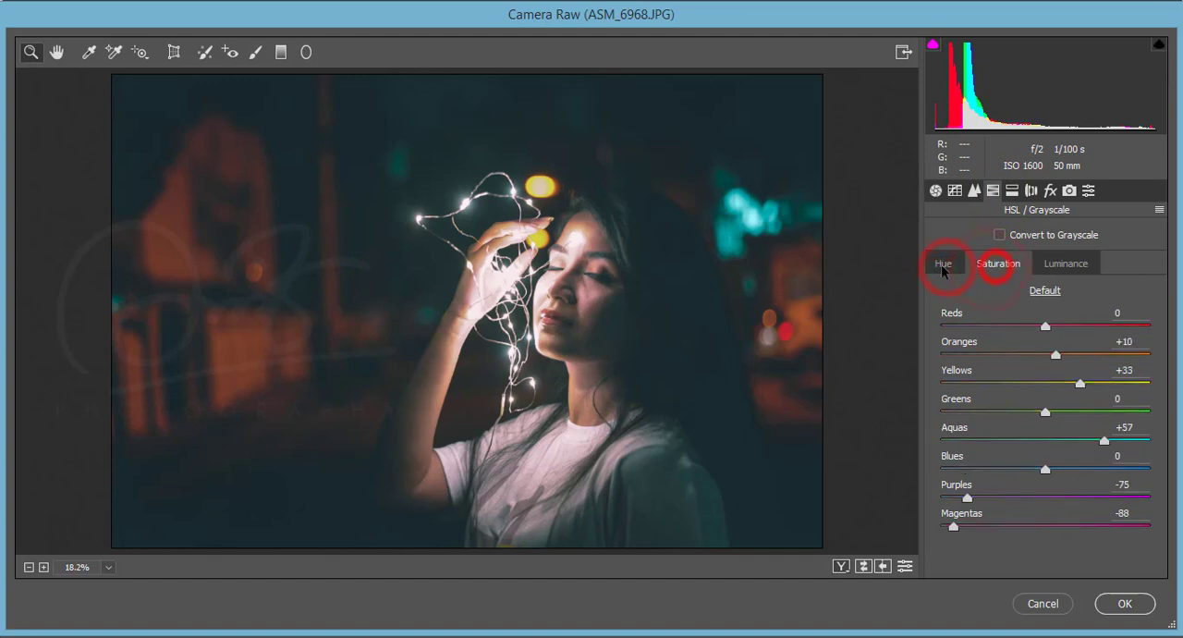
{"action": "left_click", "coordinate": [943, 263]}
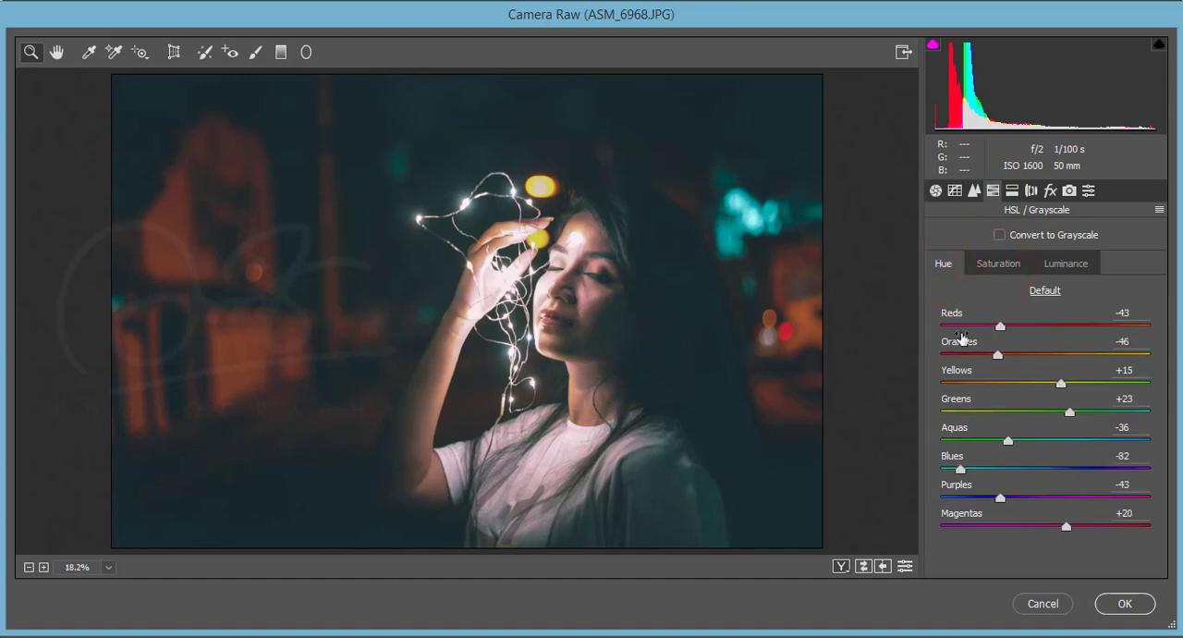
{"action": "mouse_move", "coordinate": [718, 340]}
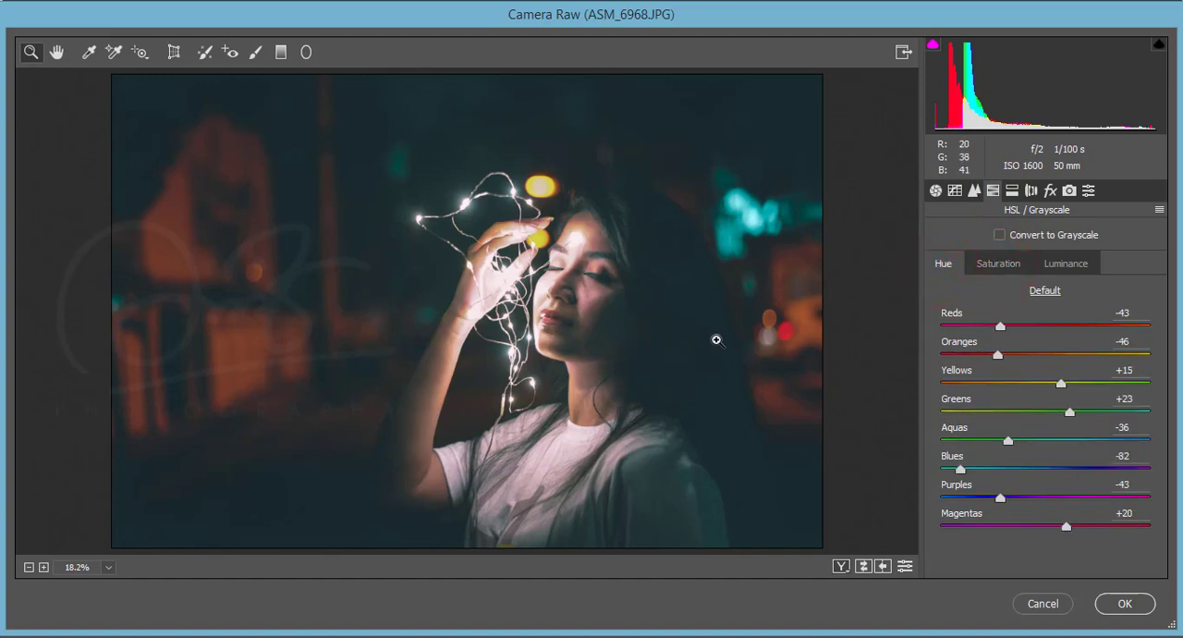
{"action": "mouse_move", "coordinate": [1054, 295]}
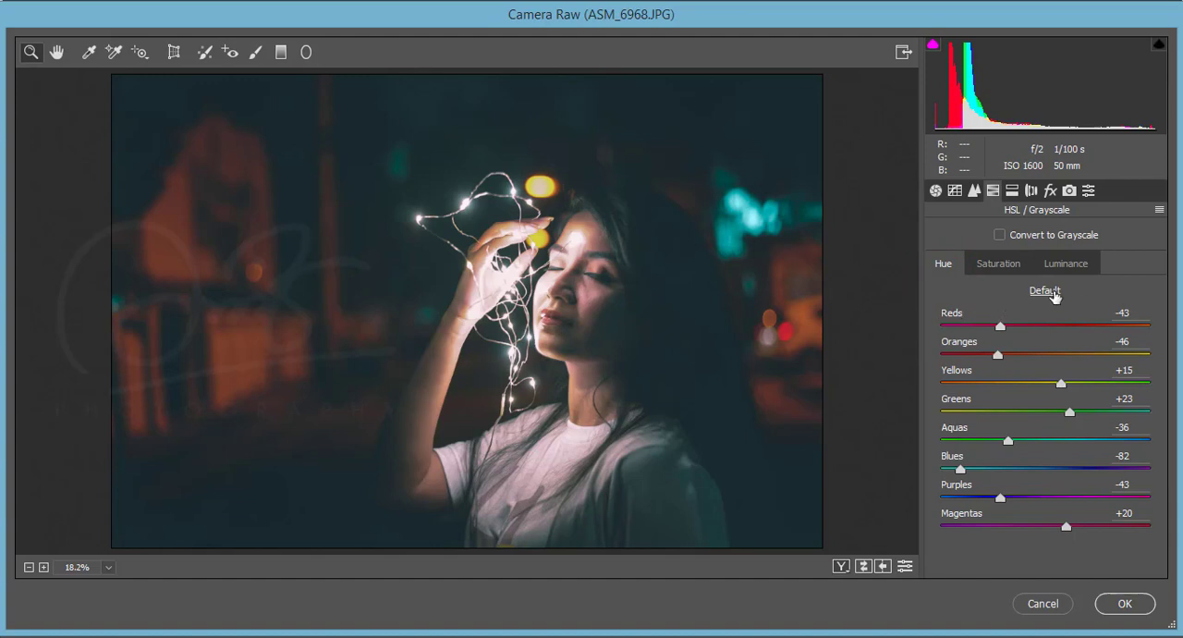
{"action": "left_click", "coordinate": [999, 262]}
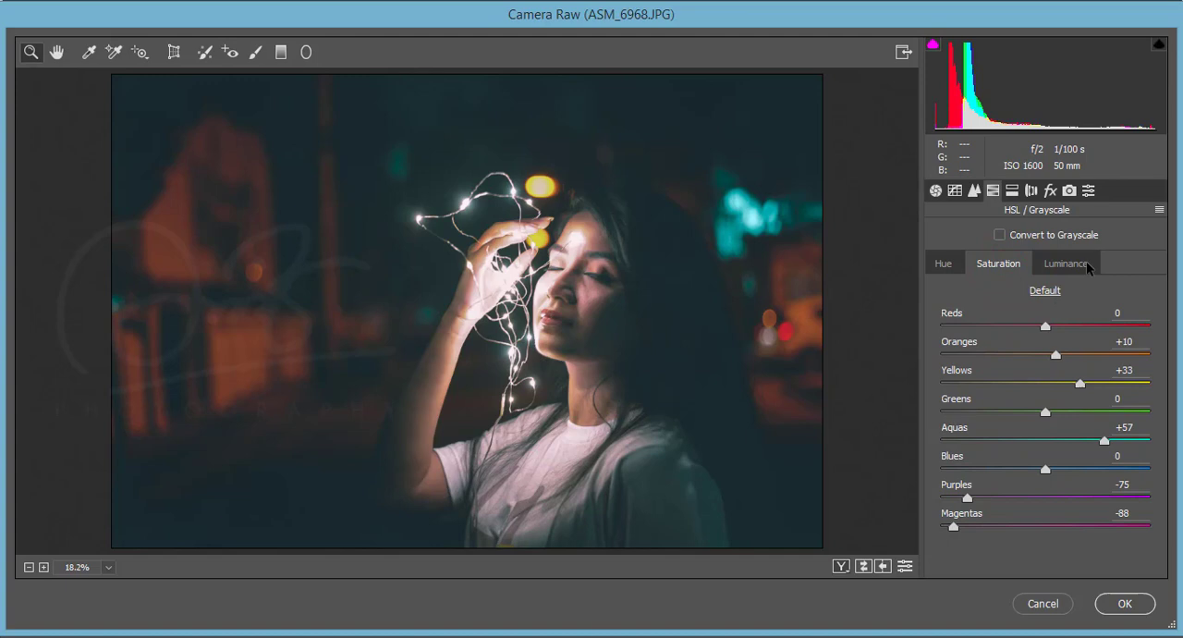
{"action": "left_click", "coordinate": [1065, 262]}
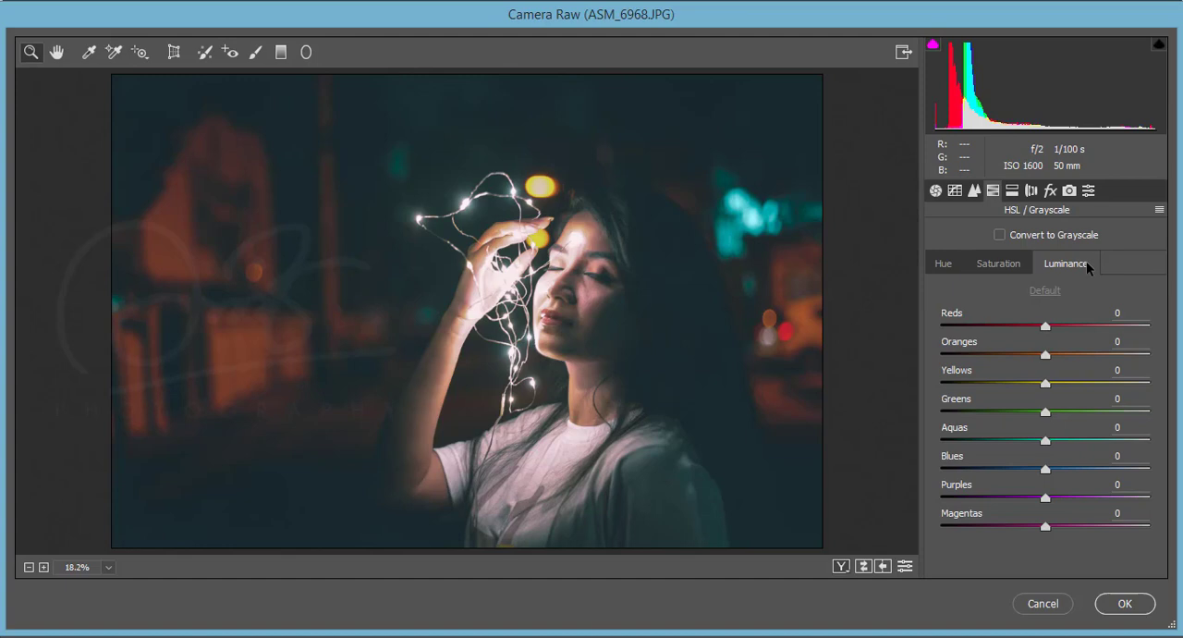
{"action": "left_click", "coordinate": [943, 263]}
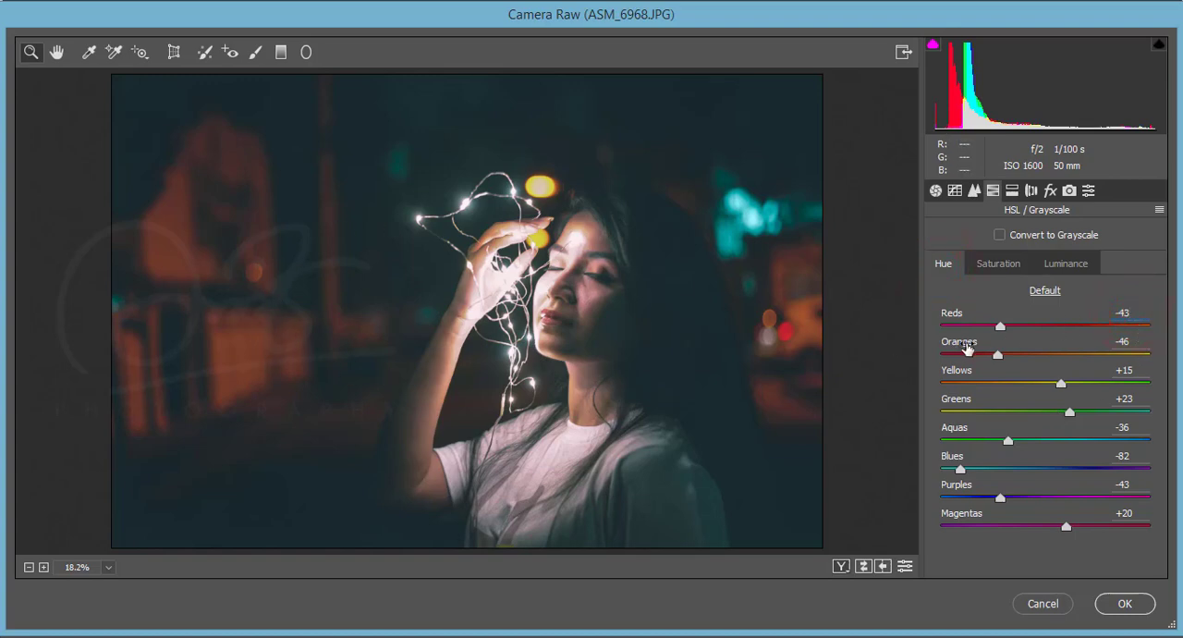
{"action": "left_click_drag", "start_coordinate": [996, 324], "coordinate": [1102, 323]}
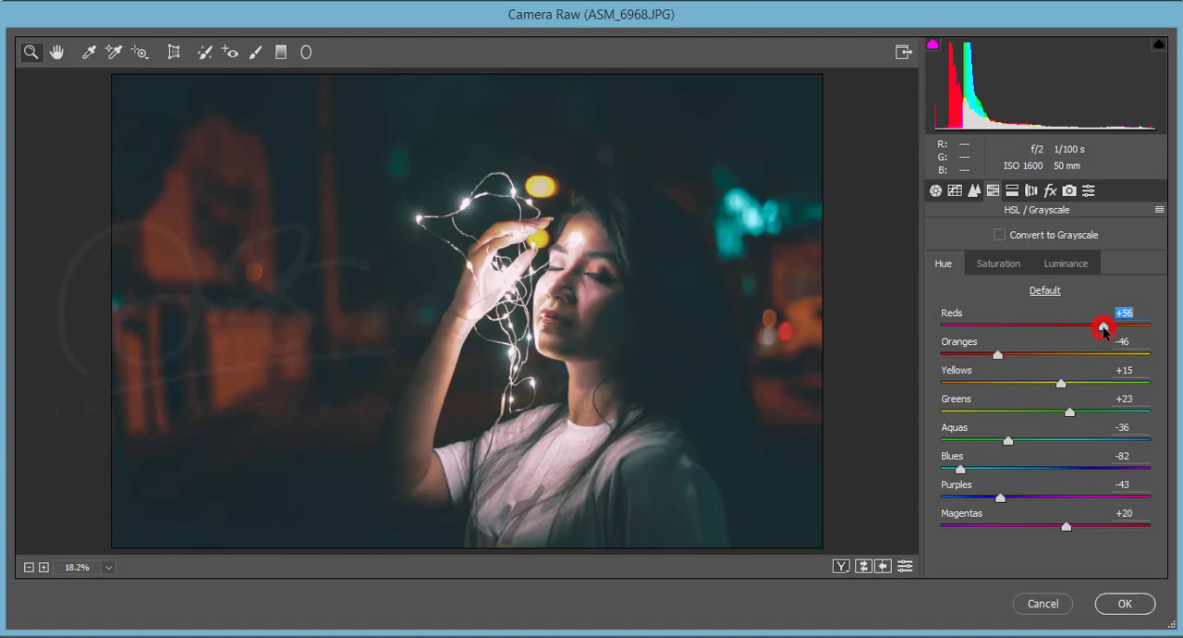
{"action": "key", "text": "ctrl+z"}
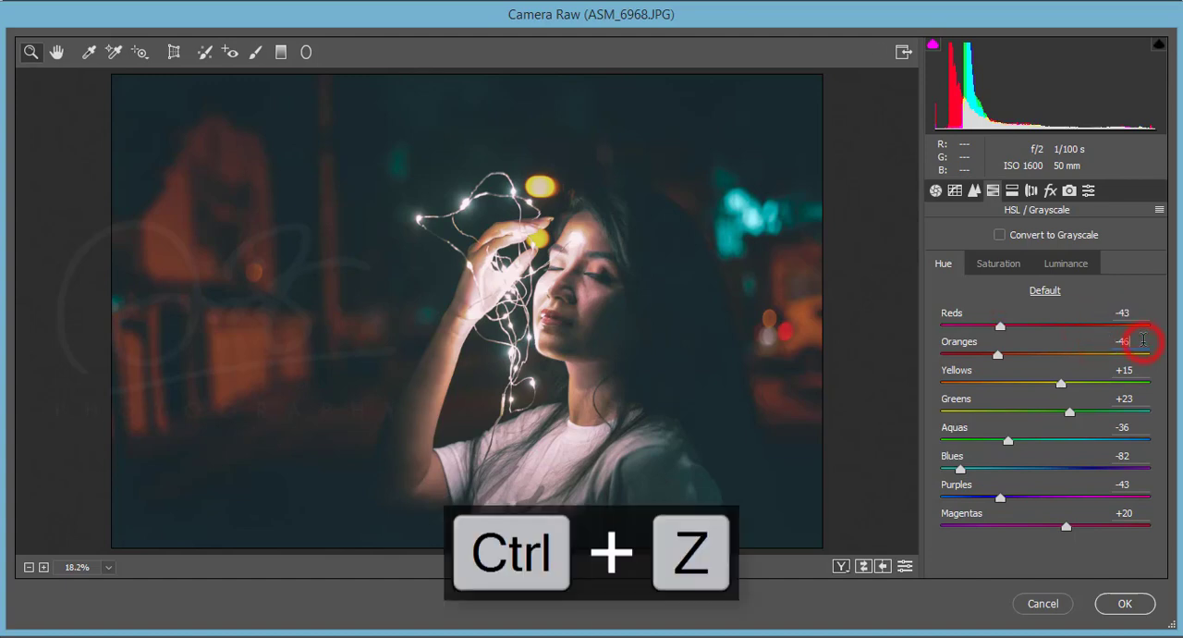
{"action": "key", "text": "ctrl+z"}
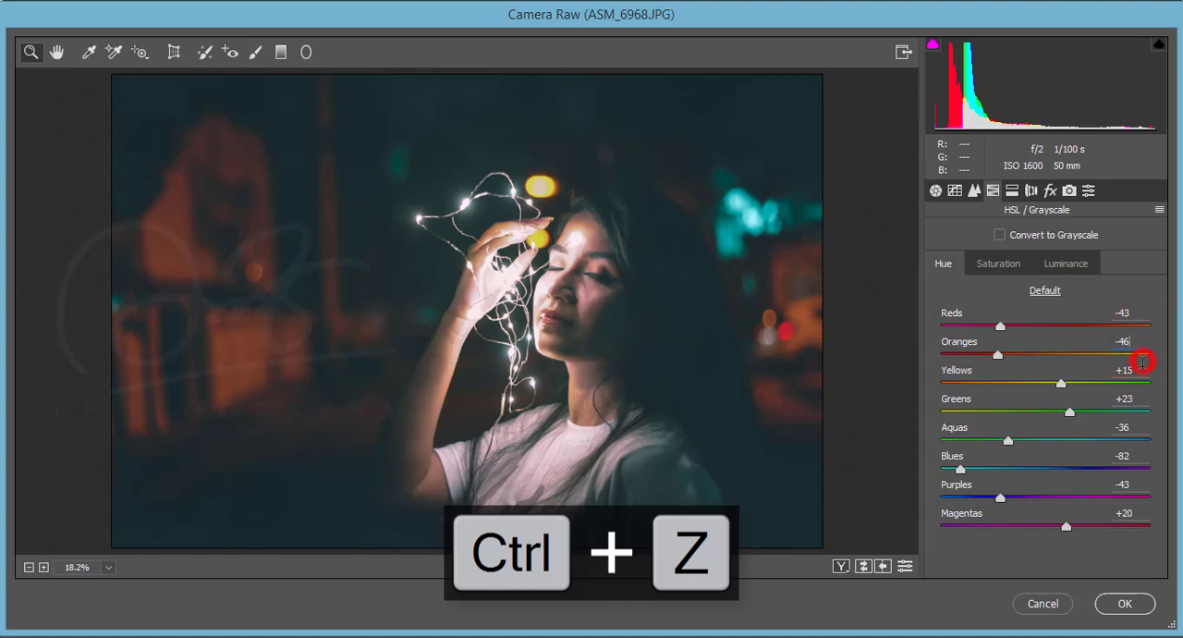
{"action": "key", "text": "ctrl+z"}
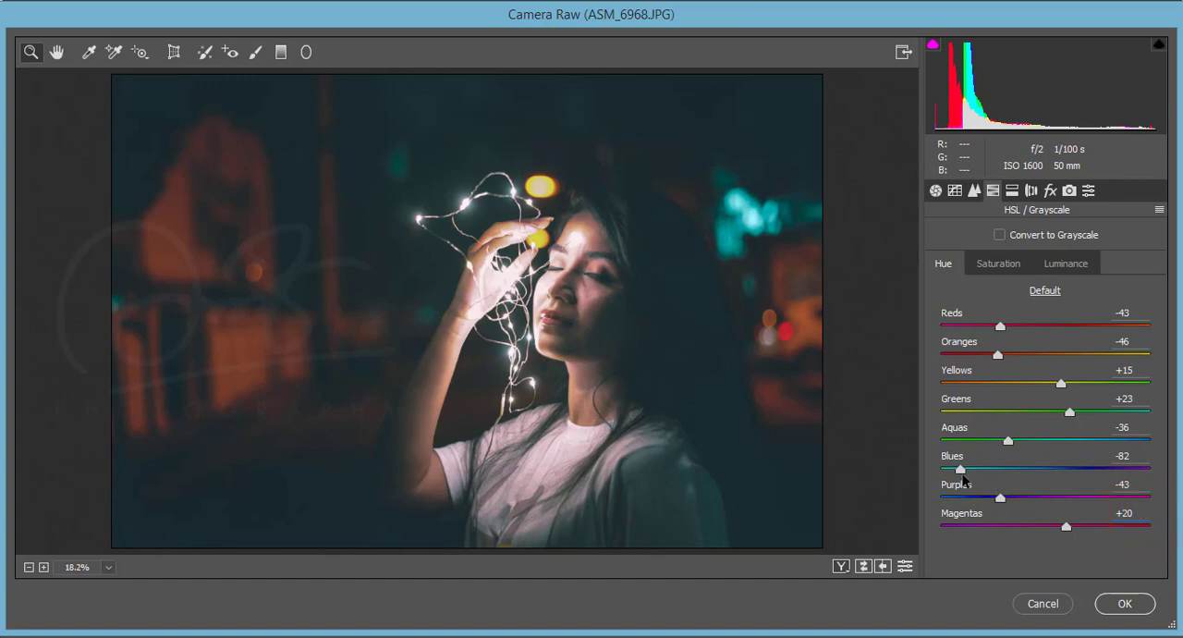
{"action": "mouse_move", "coordinate": [914, 455]}
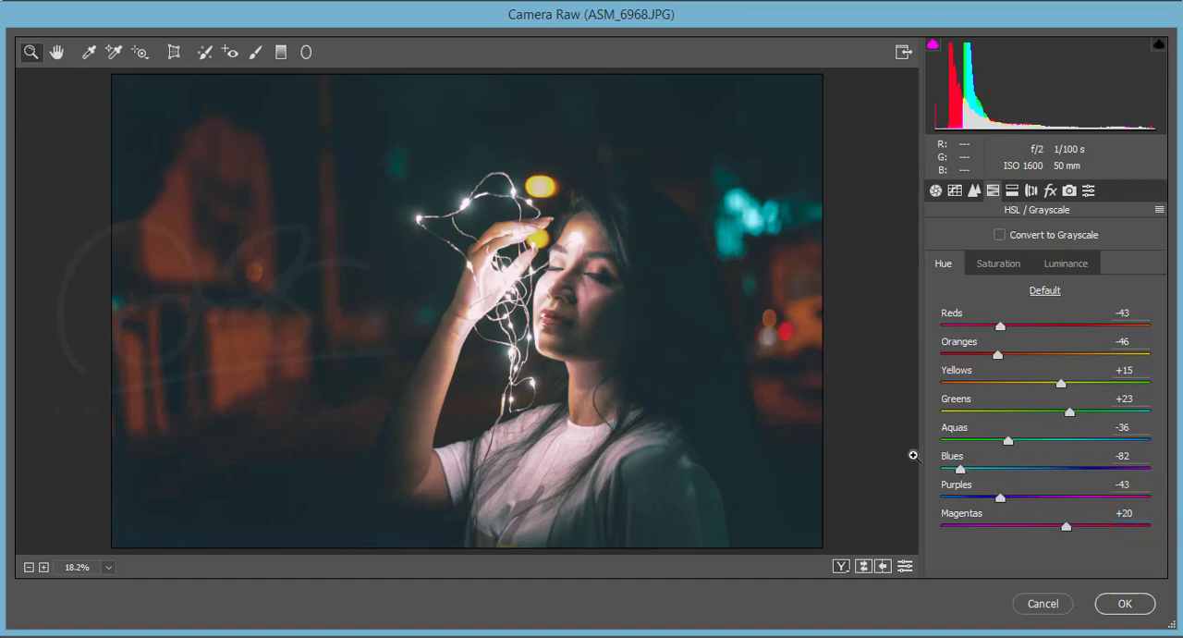
{"action": "mouse_move", "coordinate": [610, 476]}
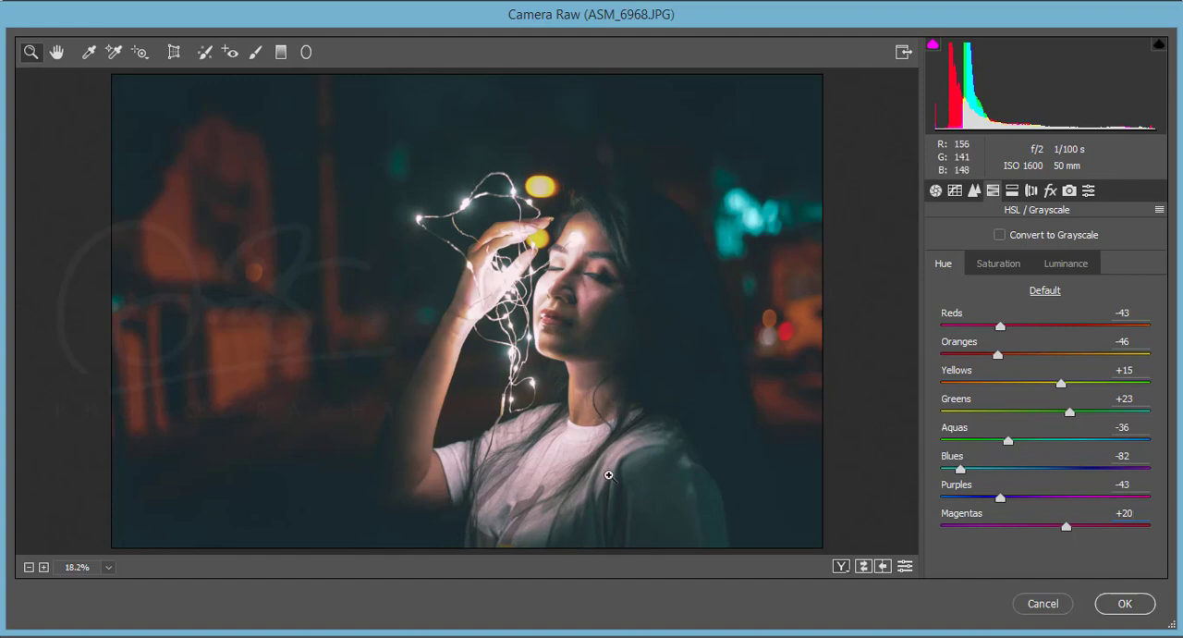
{"action": "mouse_move", "coordinate": [753, 178]}
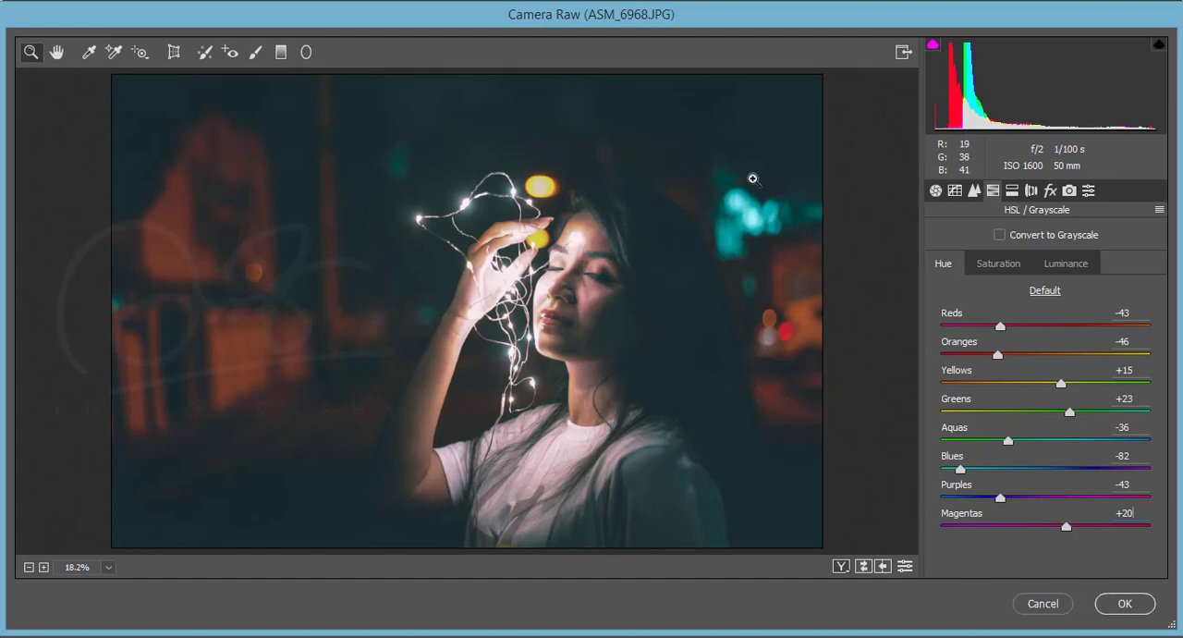
{"action": "left_click", "coordinate": [999, 263]}
{"action": "type", "text": "-88"}
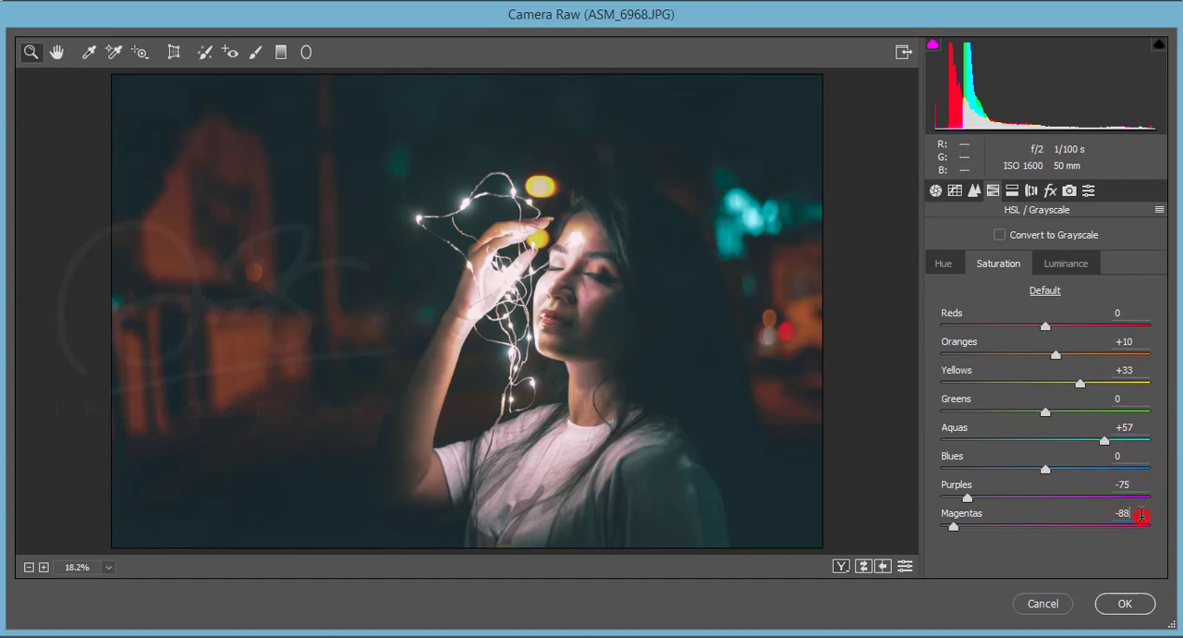
{"action": "mouse_move", "coordinate": [1017, 249]}
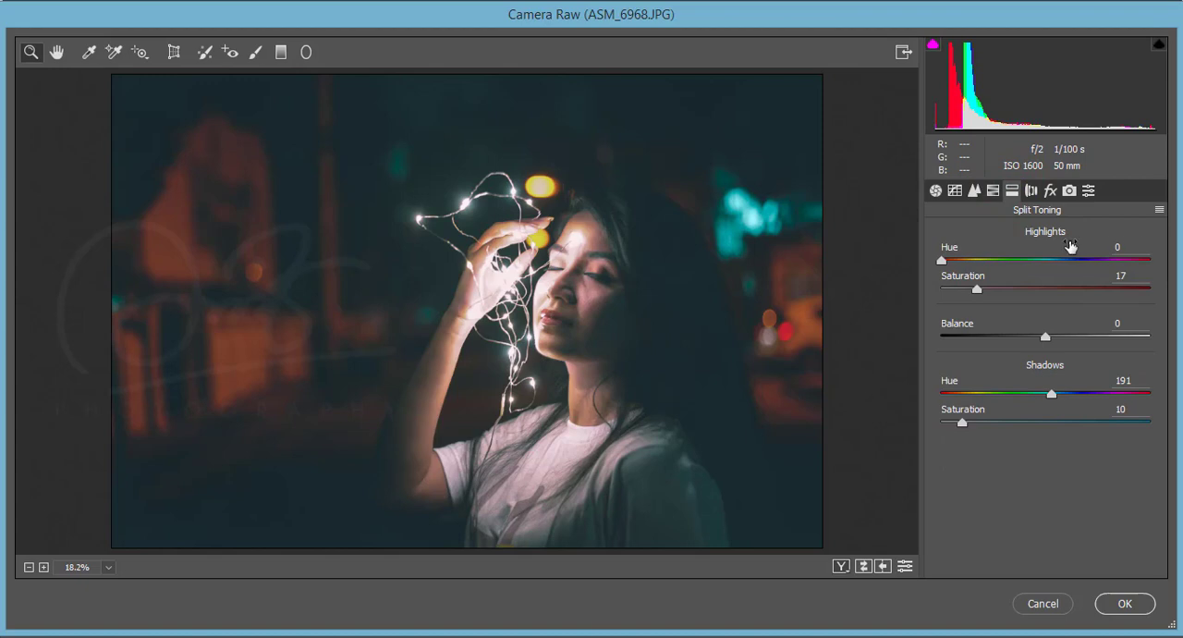
{"action": "mouse_move", "coordinate": [1139, 377]}
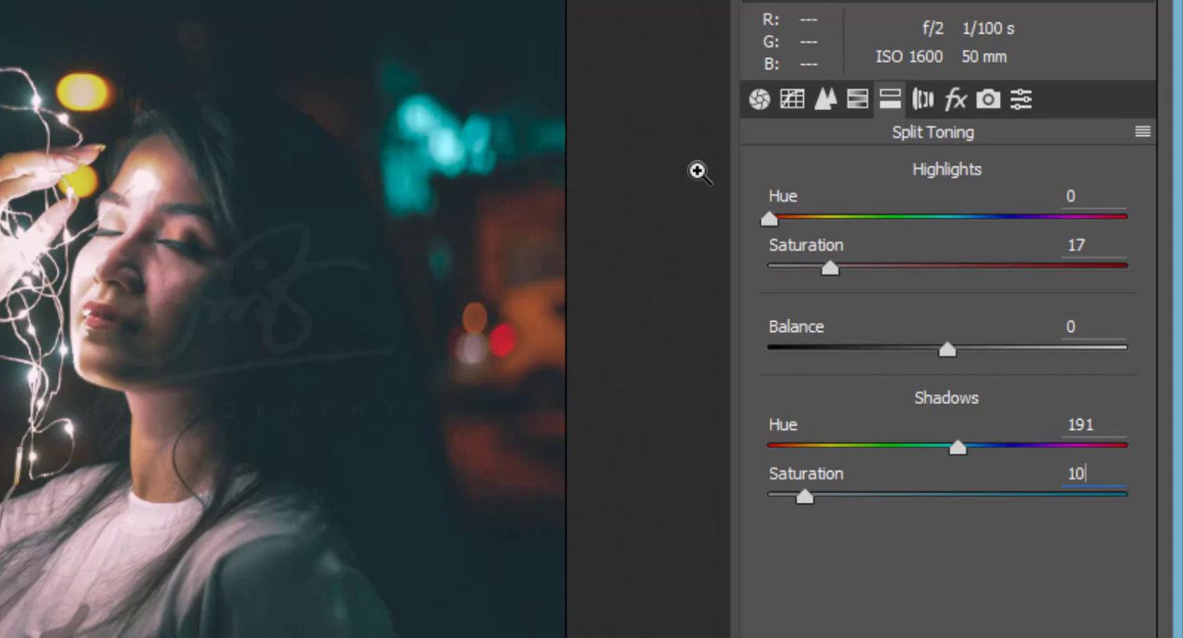
Review Lens Corrections, Effects and Camera Calibration (red primary hue +57), then apply the filter.
{"action": "left_click", "coordinate": [923, 100]}
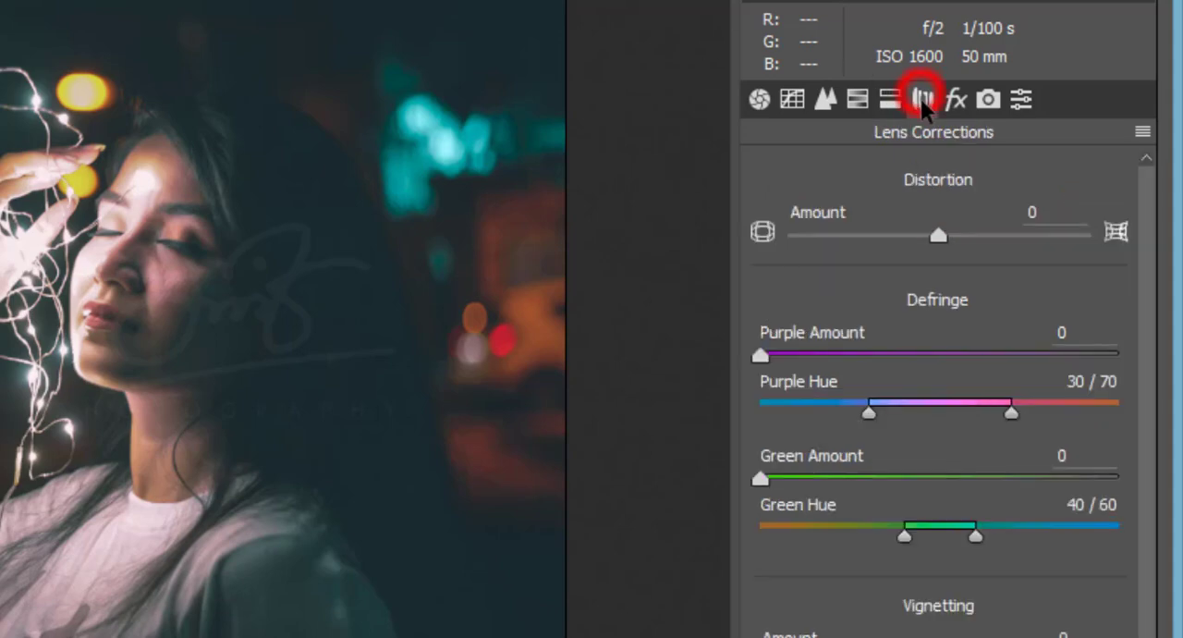
{"action": "left_click", "coordinate": [954, 100]}
{"action": "type", "text": "-2"}
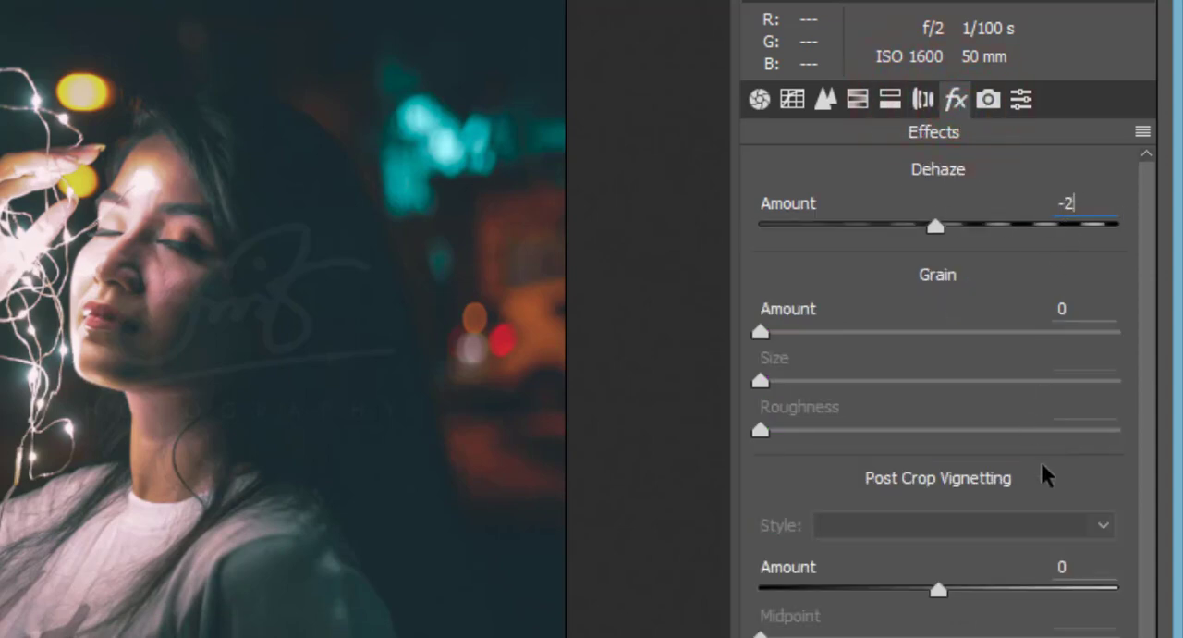
{"action": "left_click", "coordinate": [1021, 99]}
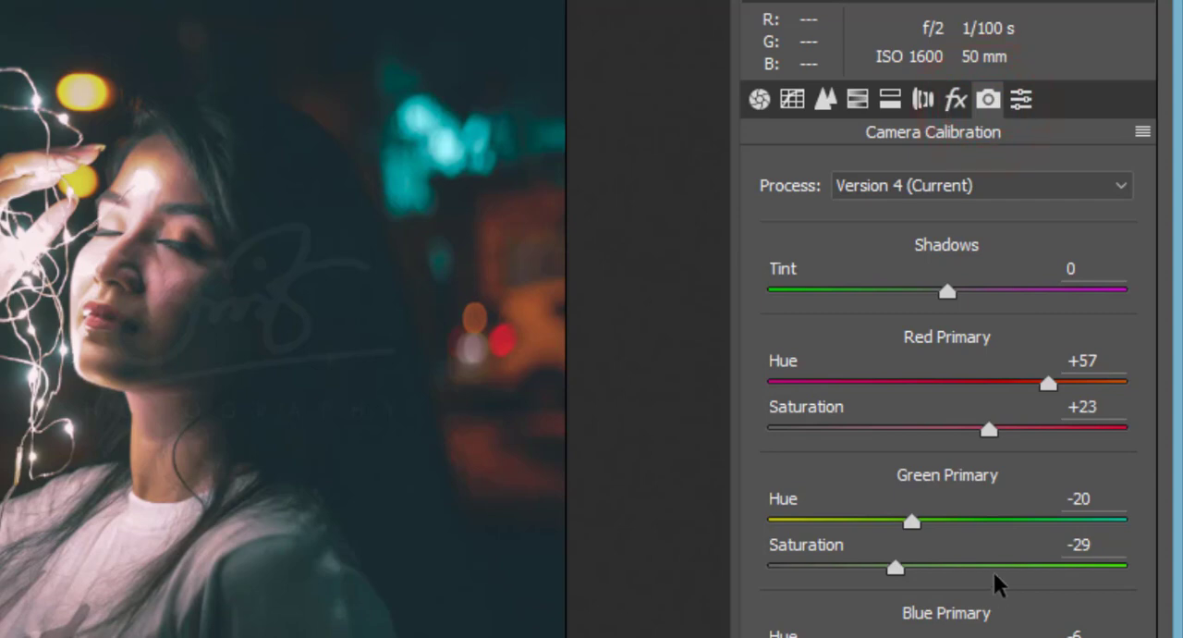
{"action": "mouse_move", "coordinate": [971, 340]}
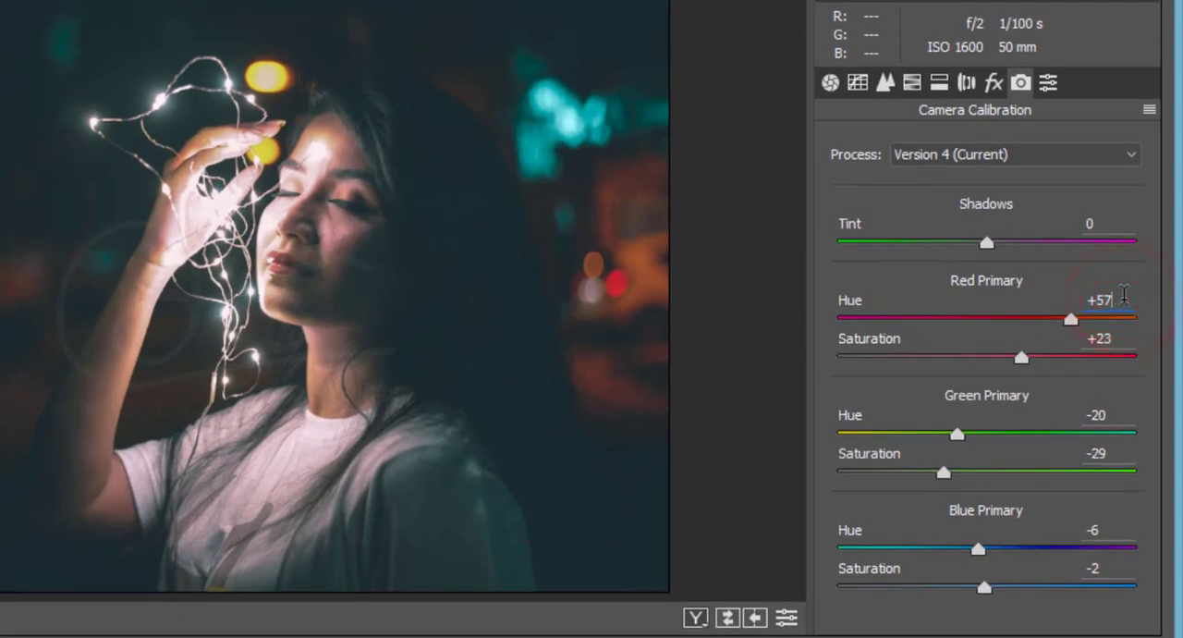
{"action": "double_click", "coordinate": [1100, 300]}
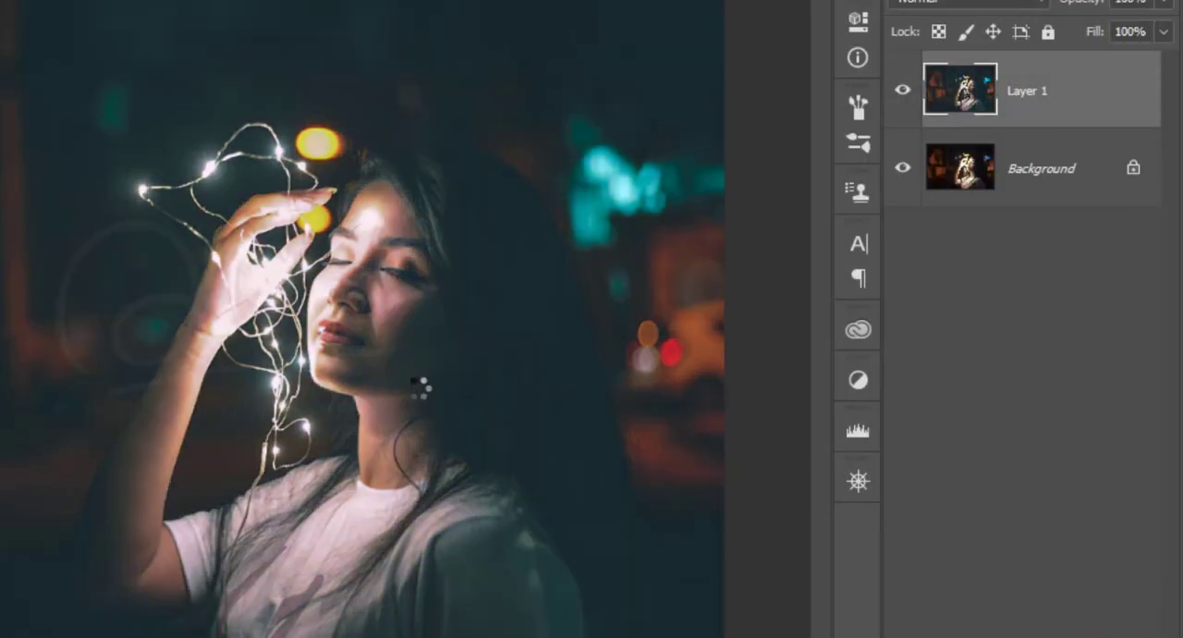
{"action": "left_click", "coordinate": [903, 89]}
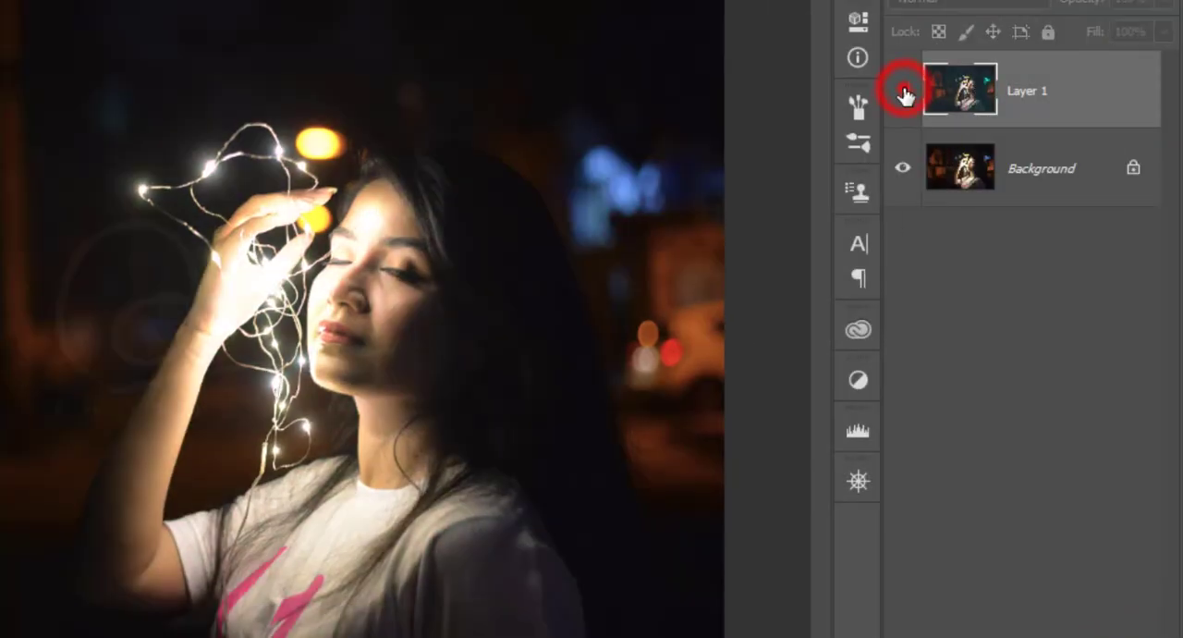
{"action": "left_click", "coordinate": [902, 88]}
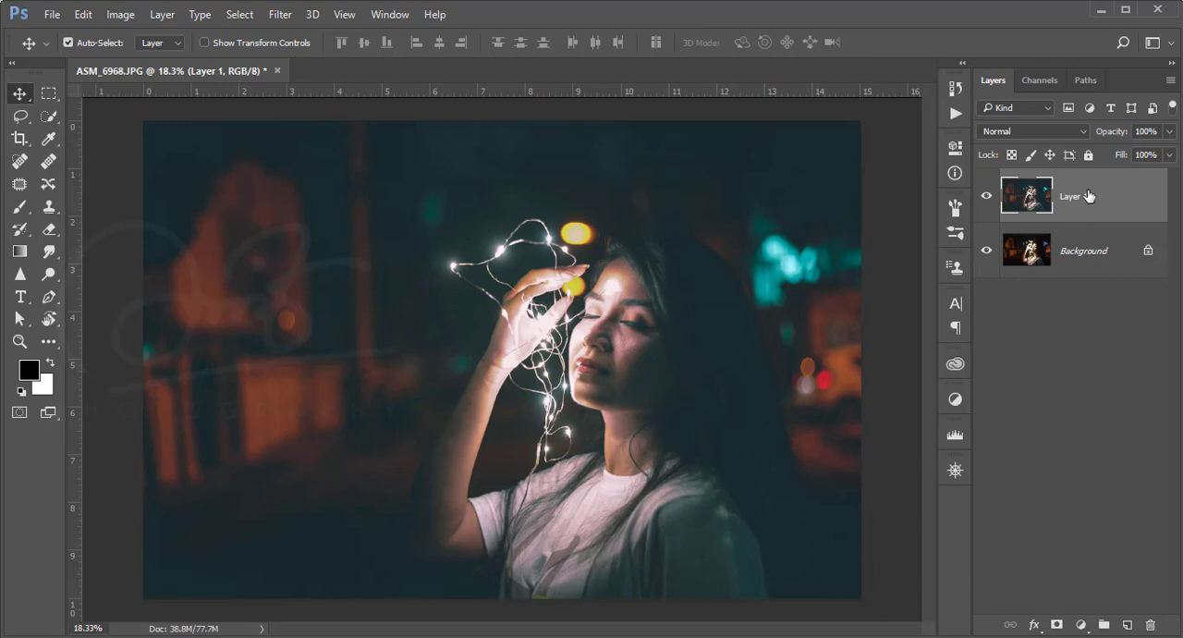
Duplicate the graded layer and launch Color Efex Pro 4 on the copy.
{"action": "key", "text": "ctrl+j"}
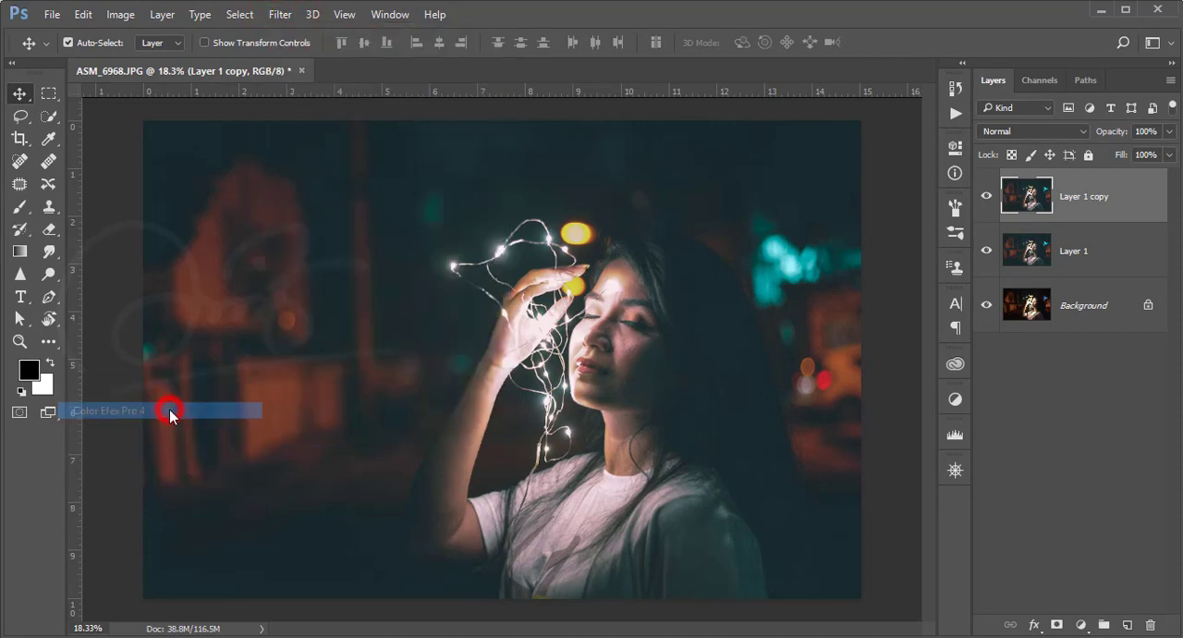
{"action": "left_click", "coordinate": [170, 411]}
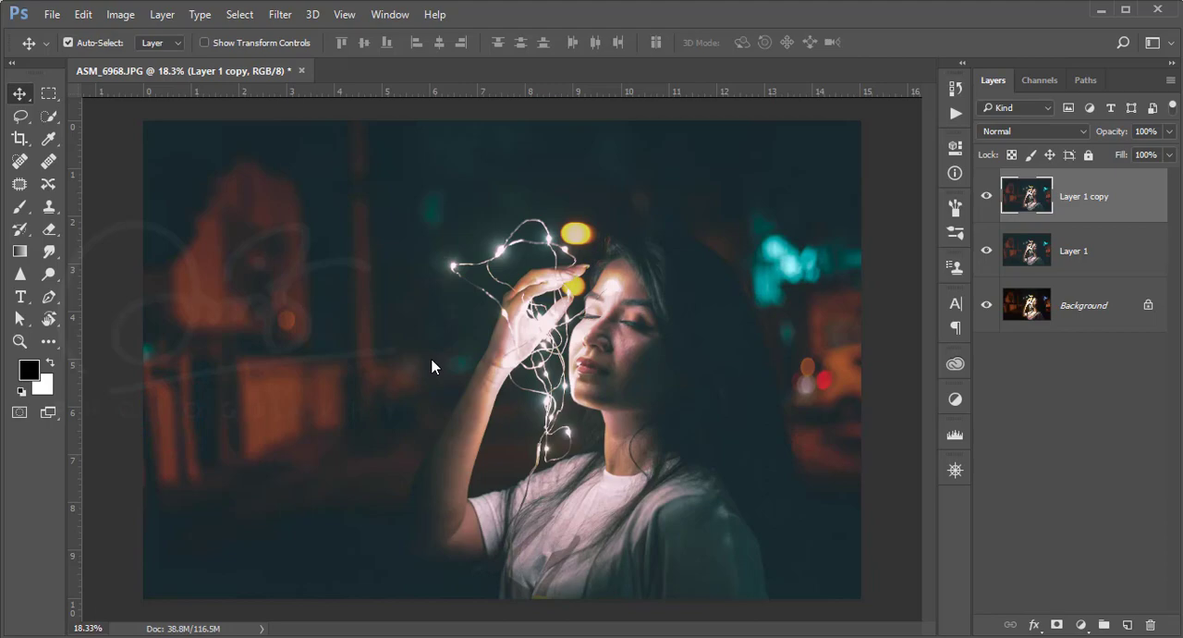
{"action": "left_click", "coordinate": [279, 15]}
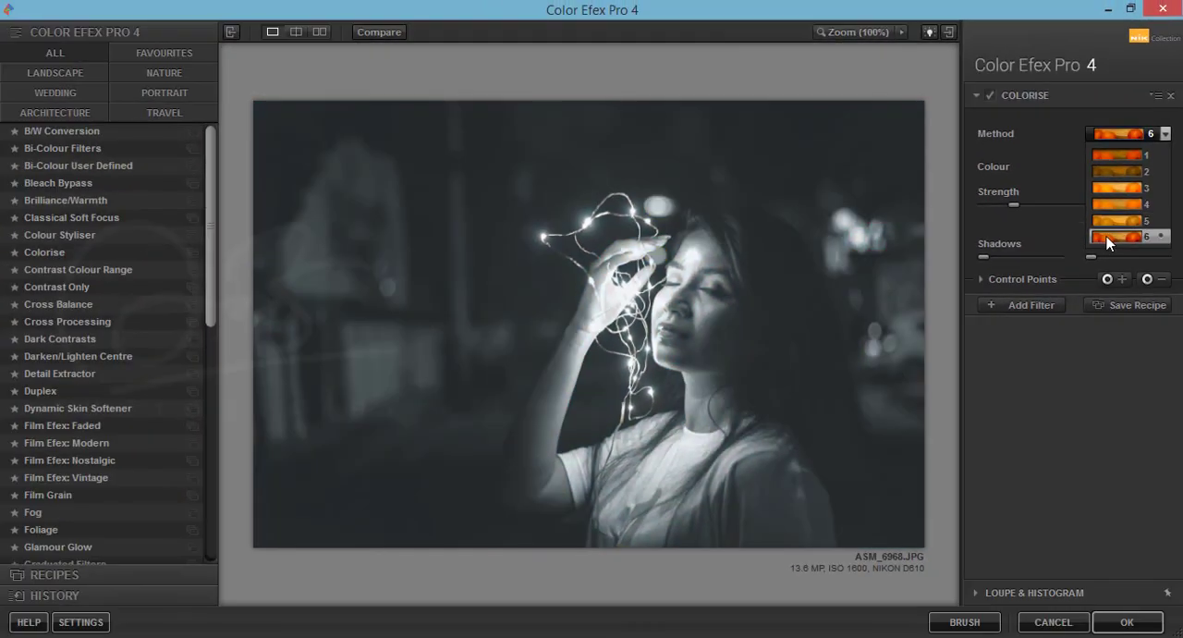
Set the Colorise filter to a blue tint, adjust its balance and try method variants.
{"action": "left_click", "coordinate": [1118, 203]}
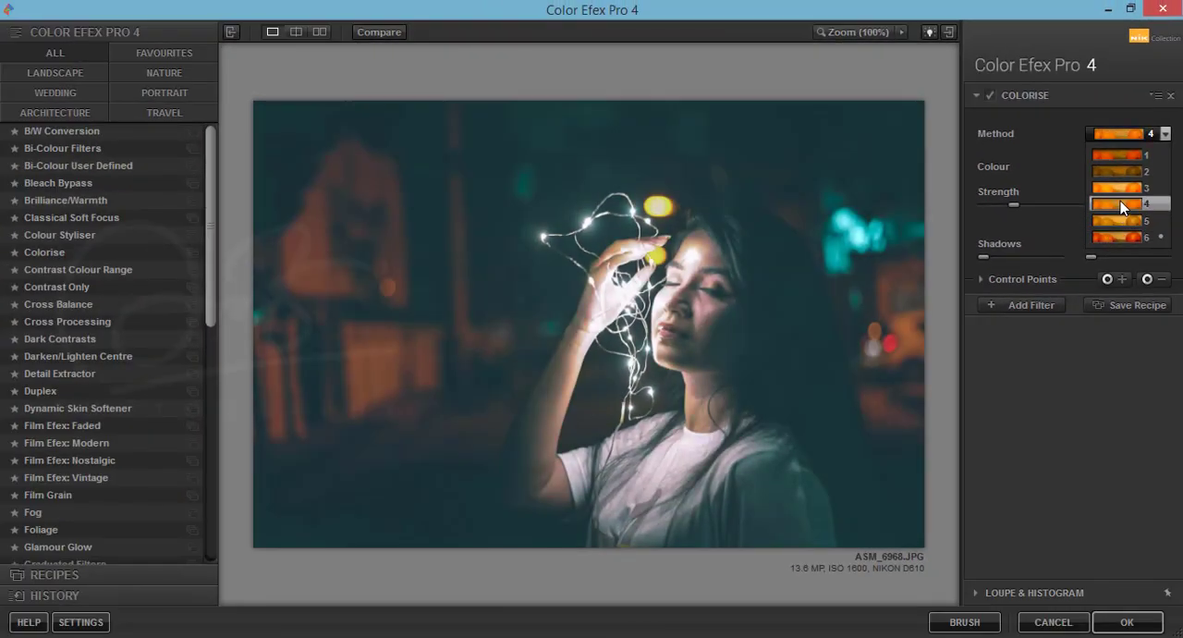
{"action": "left_click", "coordinate": [1119, 203]}
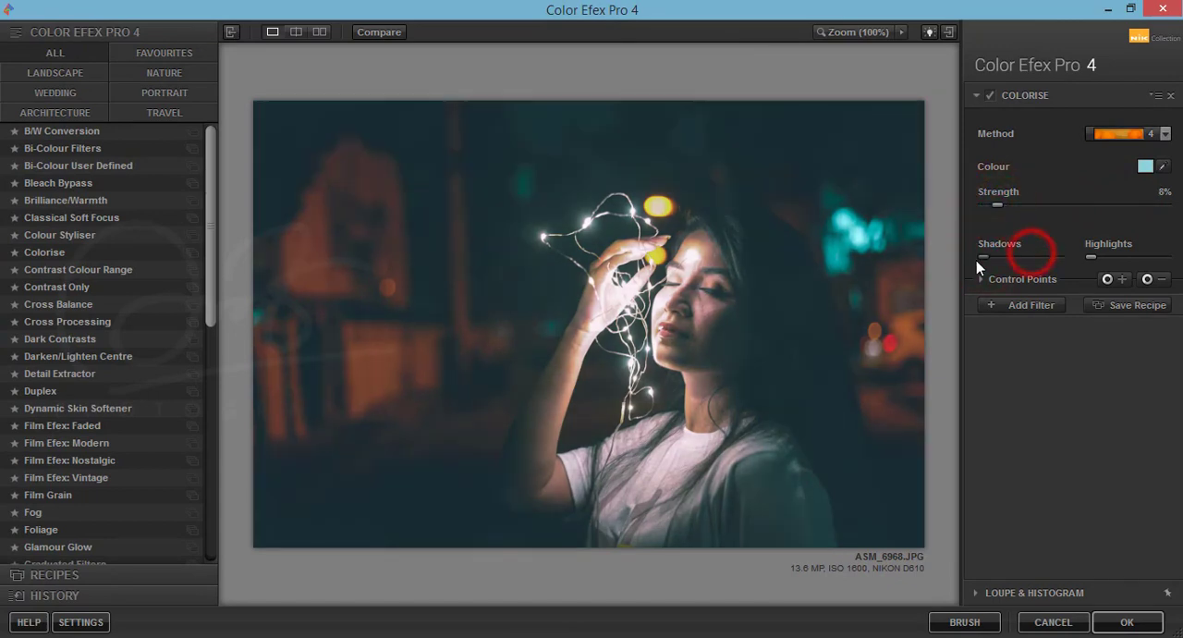
{"action": "left_click_drag", "start_coordinate": [1095, 257], "coordinate": [1127, 257]}
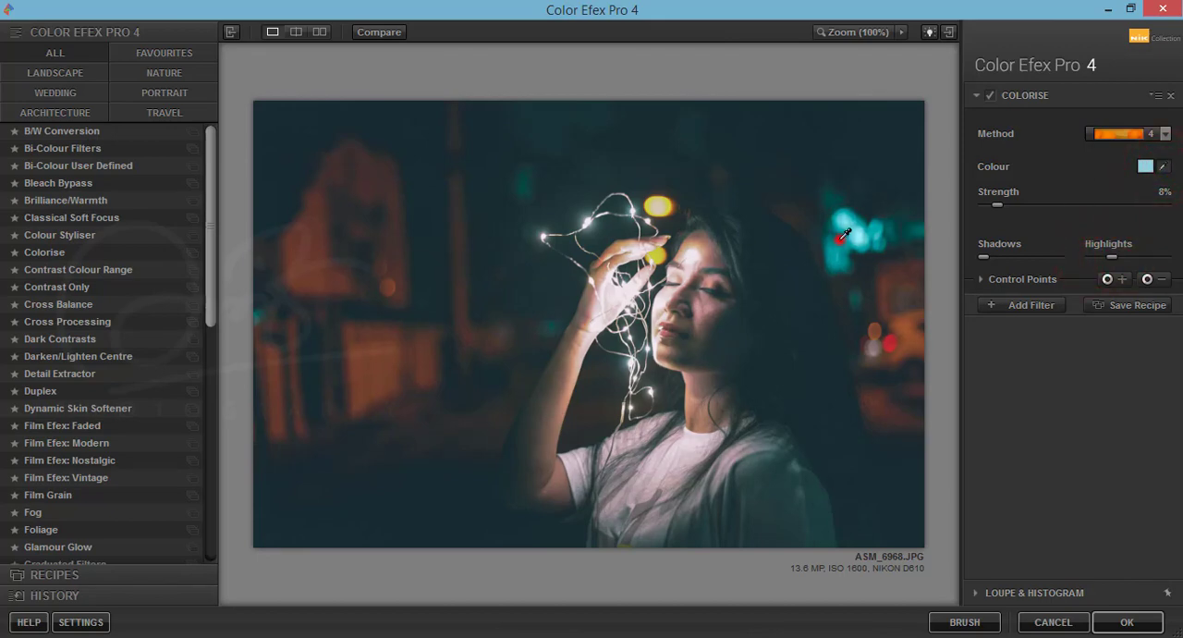
{"action": "left_click", "coordinate": [1145, 166]}
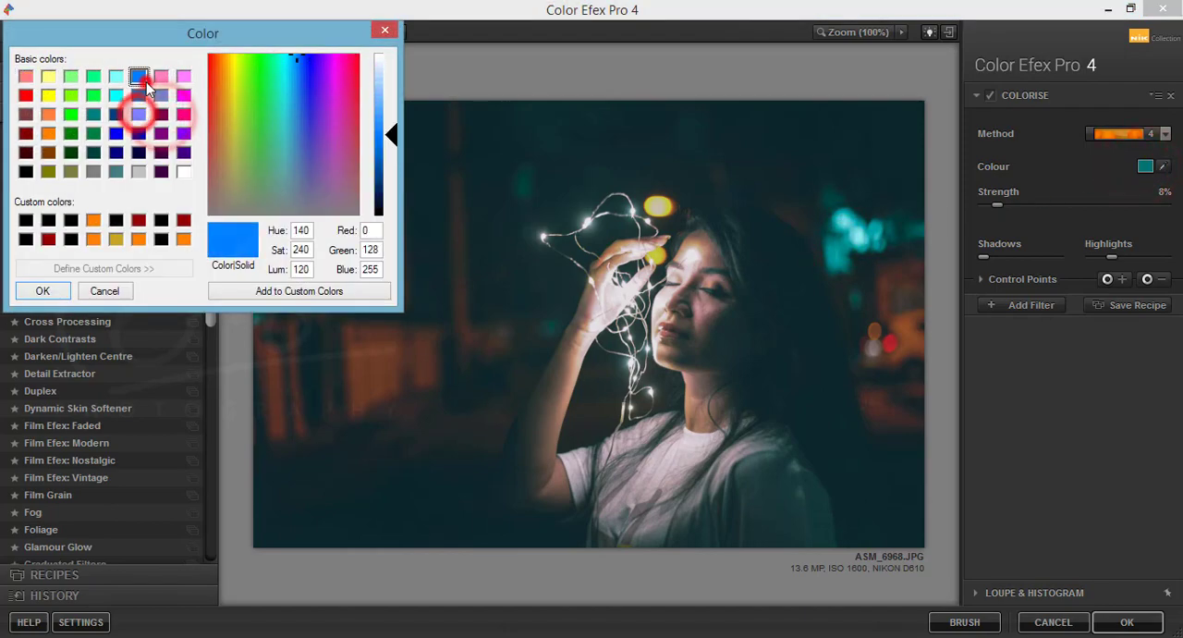
{"action": "left_click", "coordinate": [42, 290]}
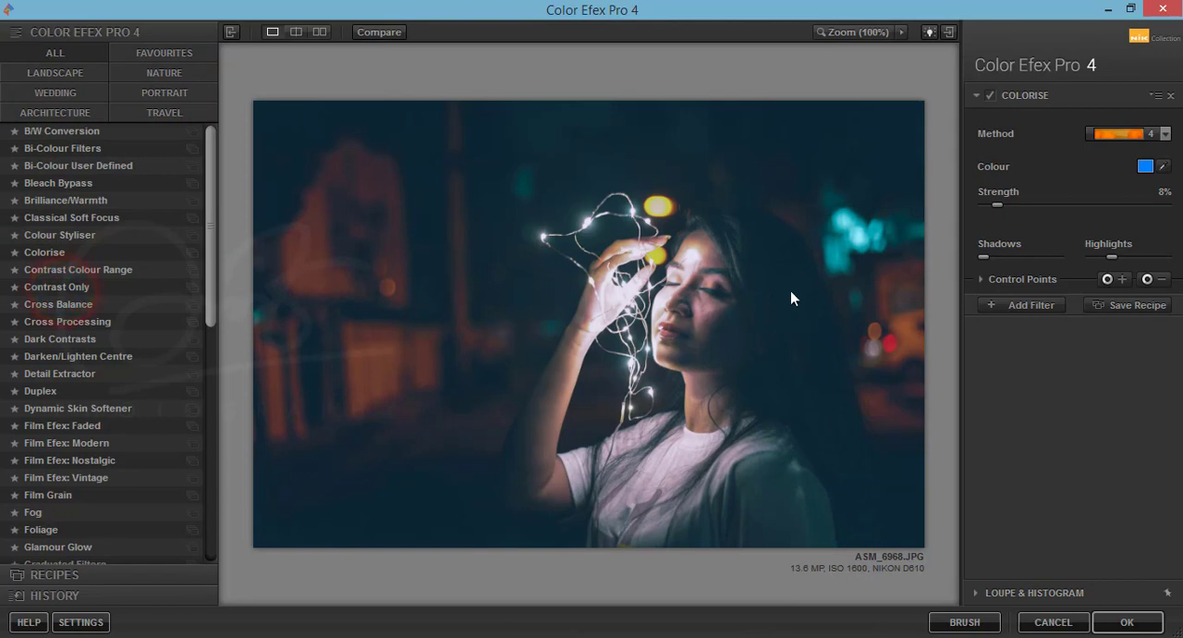
{"action": "left_click", "coordinate": [1165, 133]}
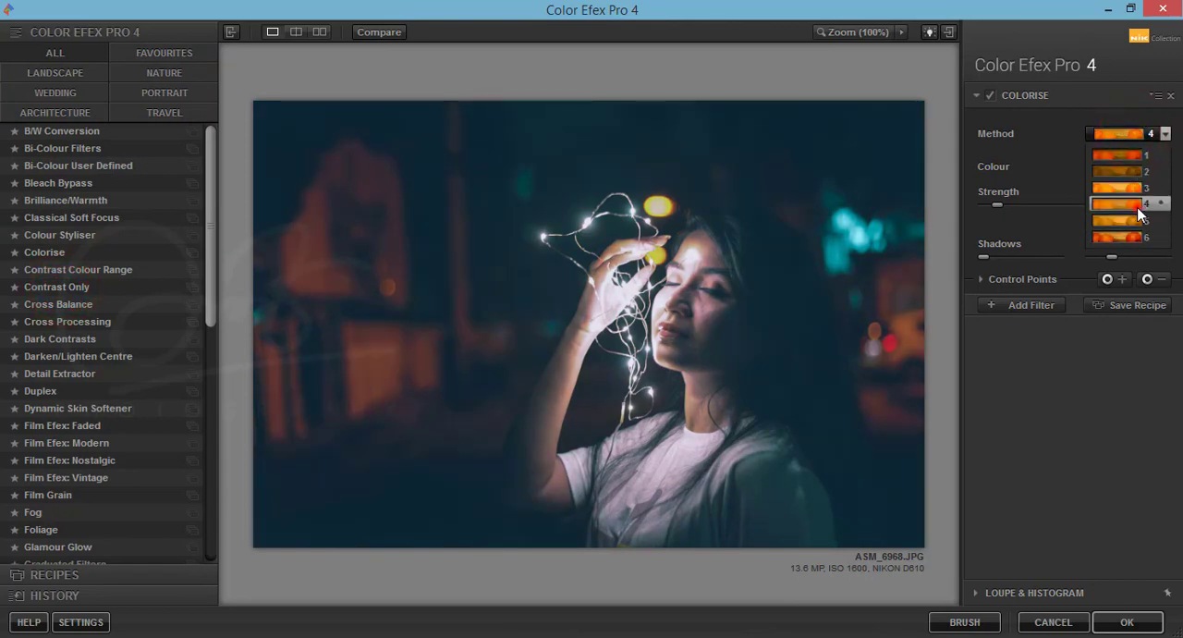
{"action": "left_click", "coordinate": [1117, 203]}
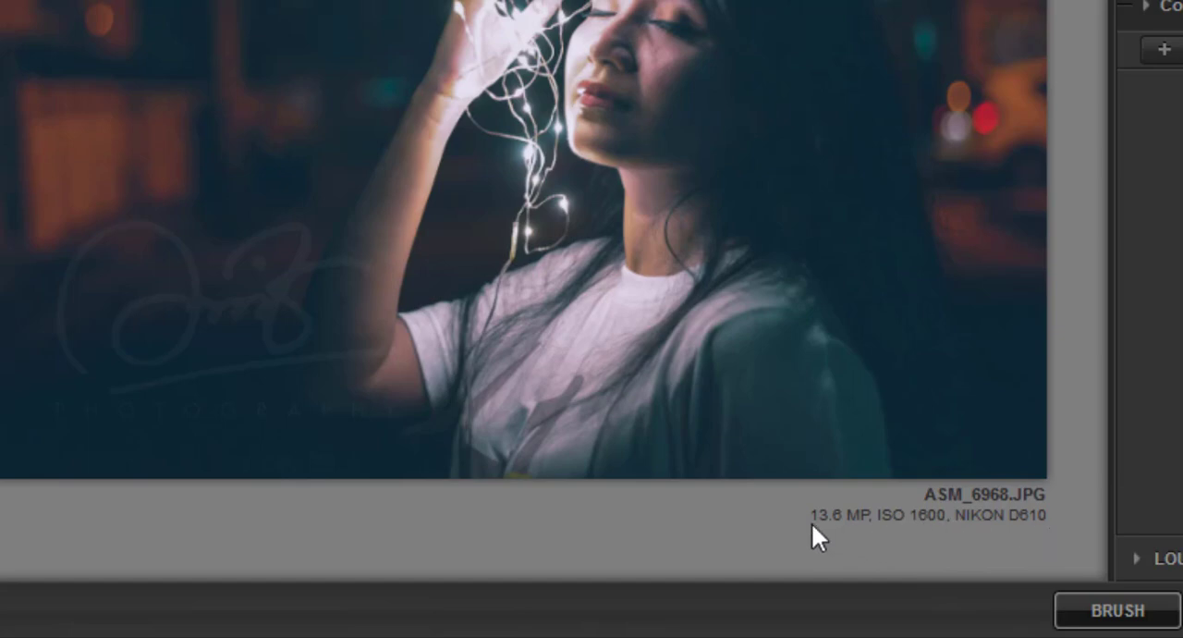
{"action": "mouse_move", "coordinate": [1023, 542]}
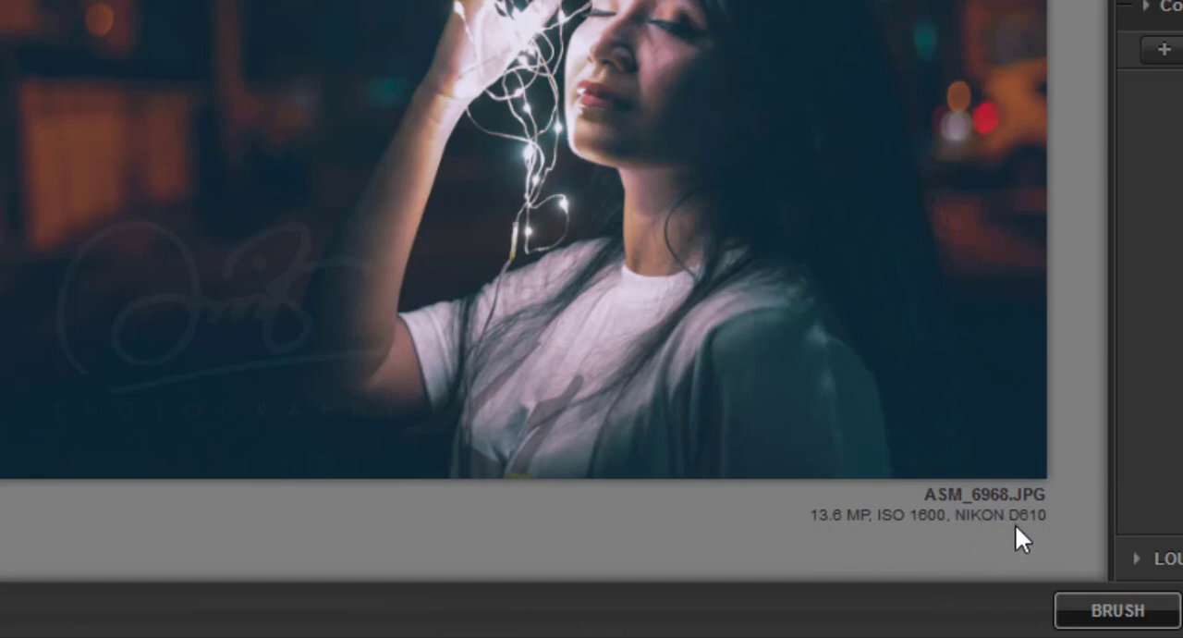
{"action": "mouse_move", "coordinate": [1017, 514]}
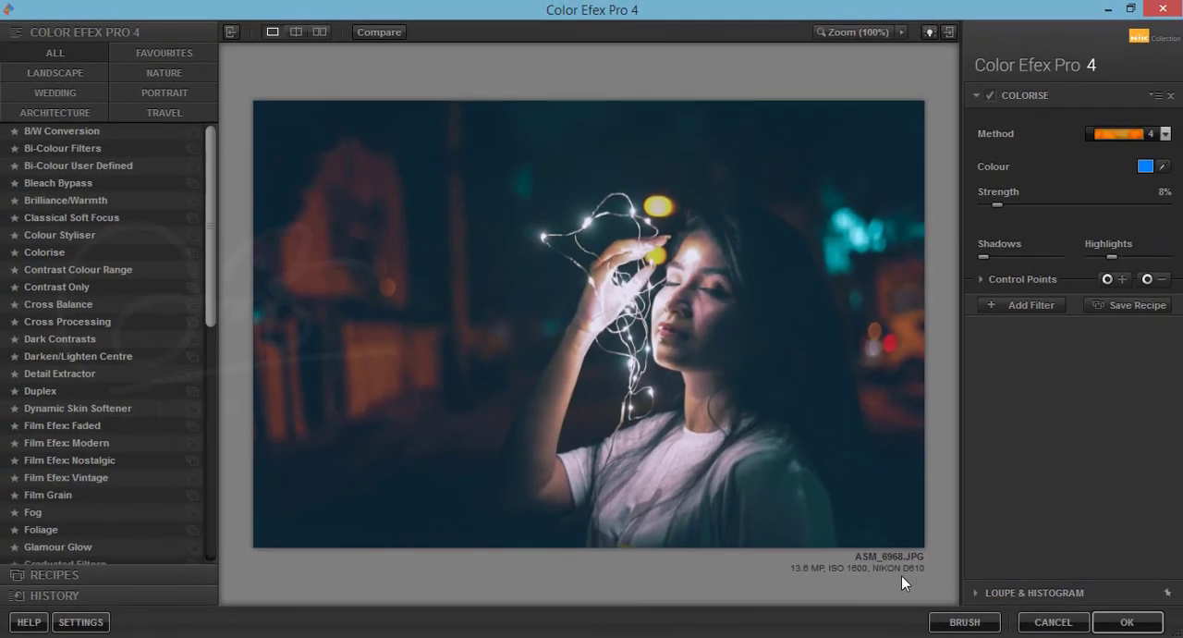
{"action": "mouse_move", "coordinate": [936, 586]}
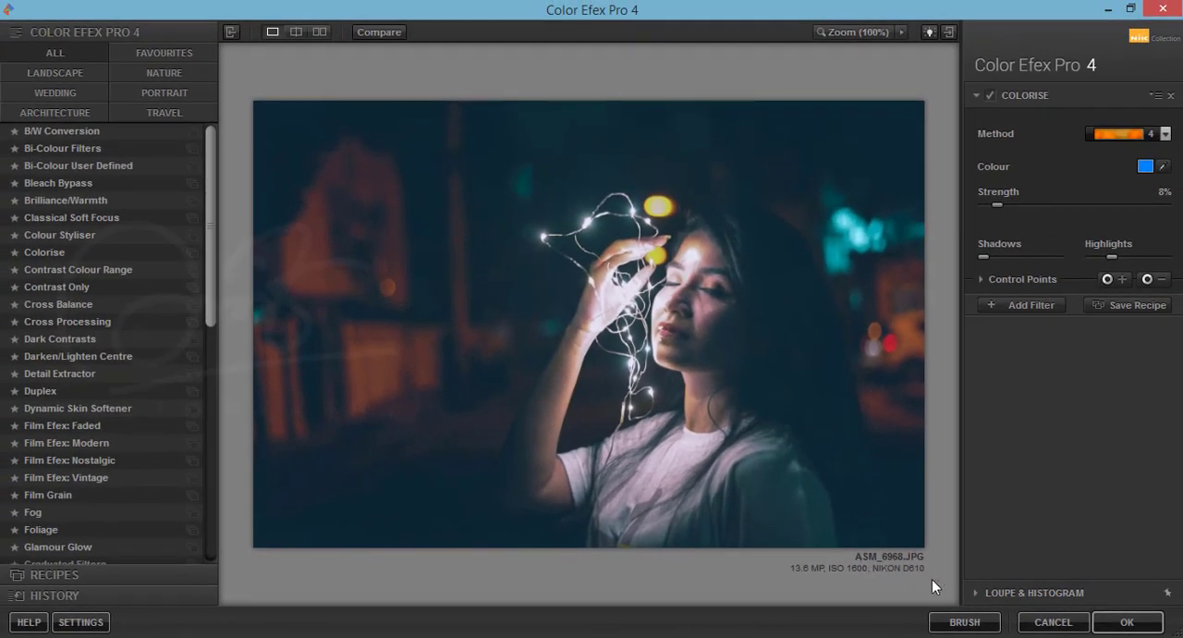
Apply the Colorise filter with OK, returning to Photoshop with a 'Colorise (CEP 4)' layer.
{"action": "left_click", "coordinate": [1128, 622]}
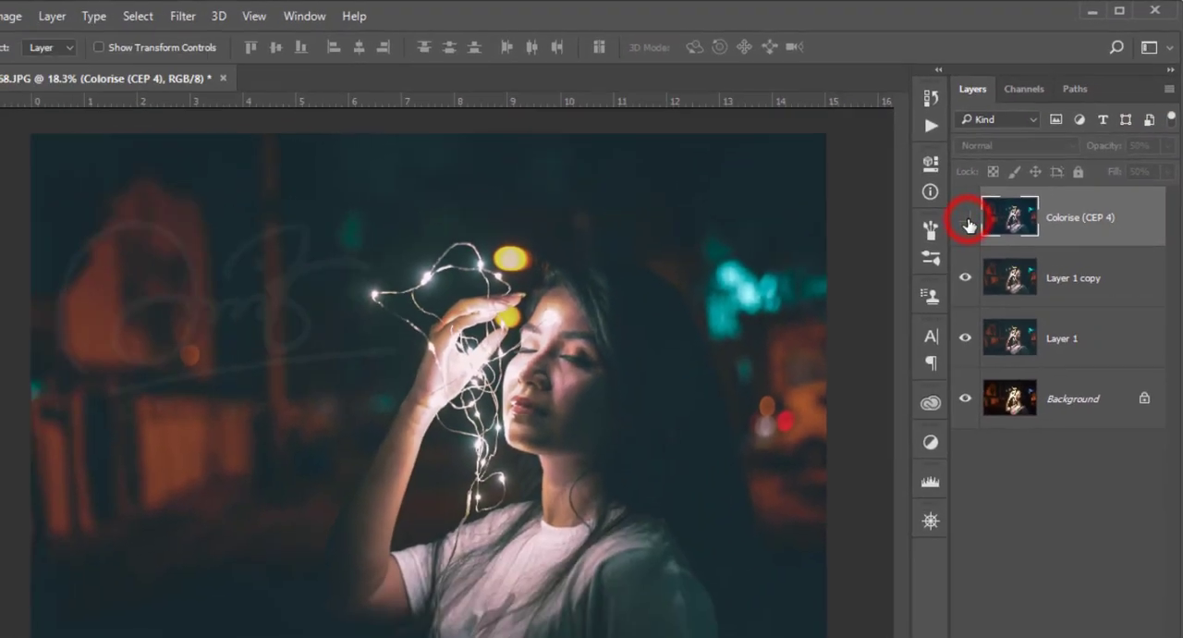
Select the Colorise (CEP 4) layer and lower its opacity to 27% and fill to 35%.
{"action": "left_click", "coordinate": [987, 196]}
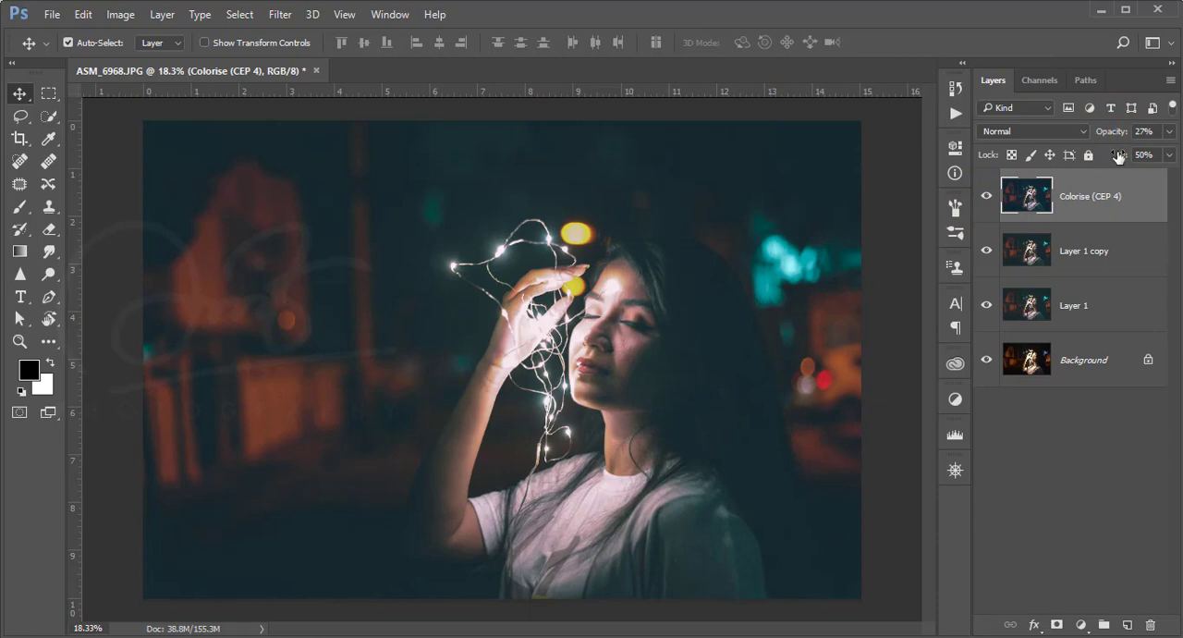
{"action": "left_click", "coordinate": [1145, 156]}
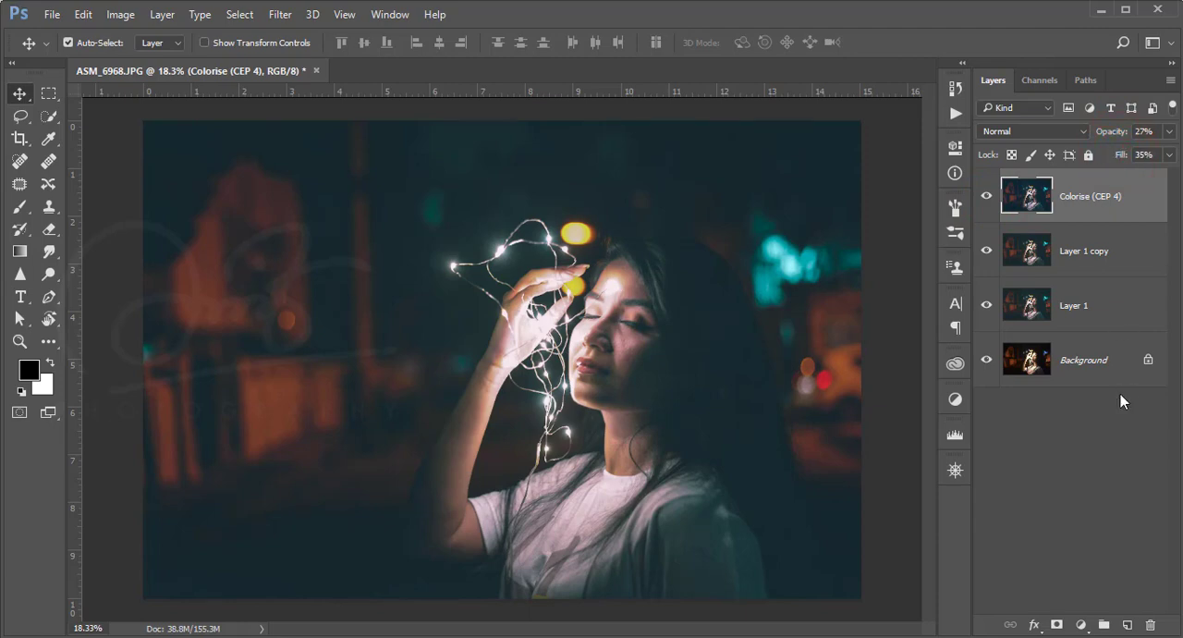
{"action": "mouse_move", "coordinate": [1121, 392]}
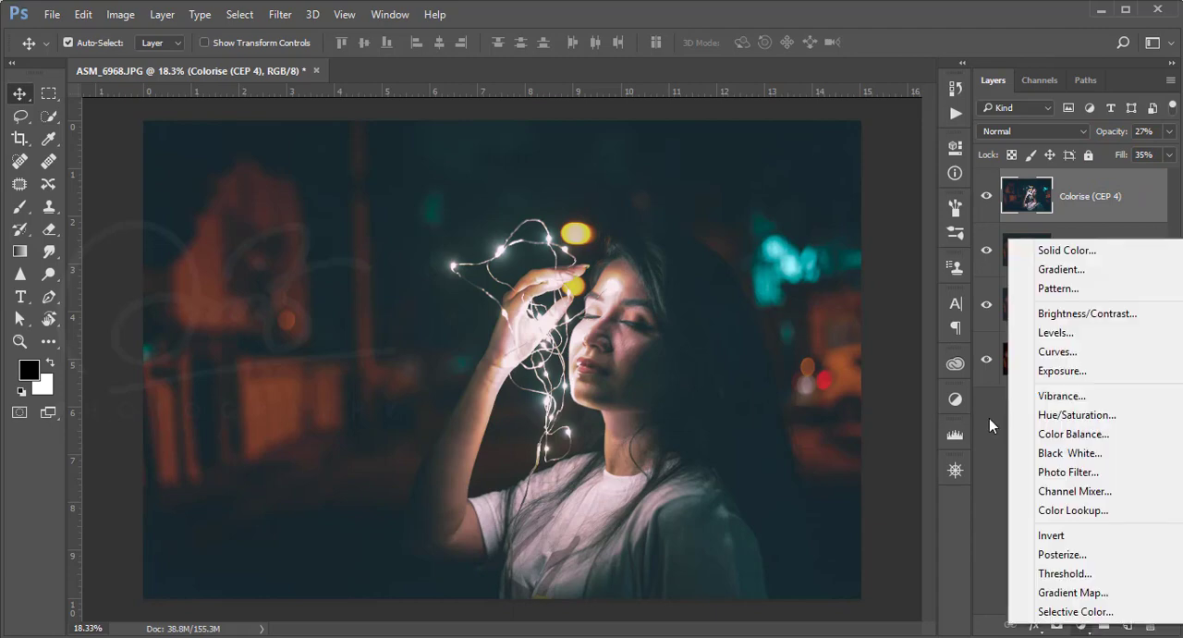
{"action": "mouse_move", "coordinate": [1054, 328]}
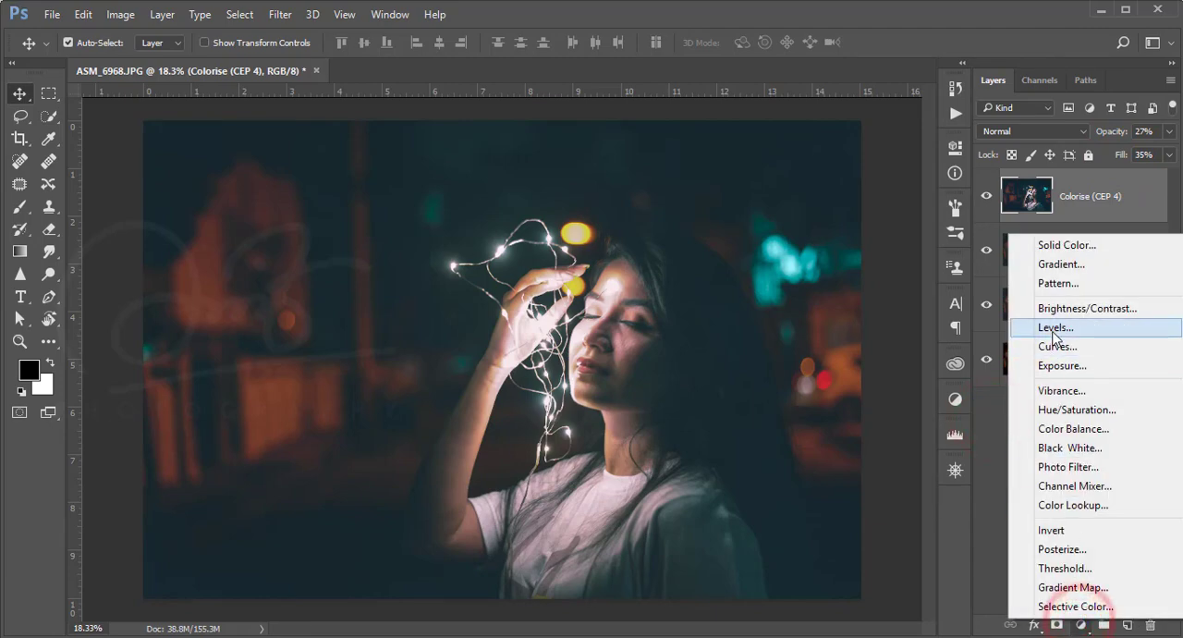
Add a Levels layer with input levels 8, 1.09 and 246, then compare against the original.
{"action": "left_click", "coordinate": [1054, 327]}
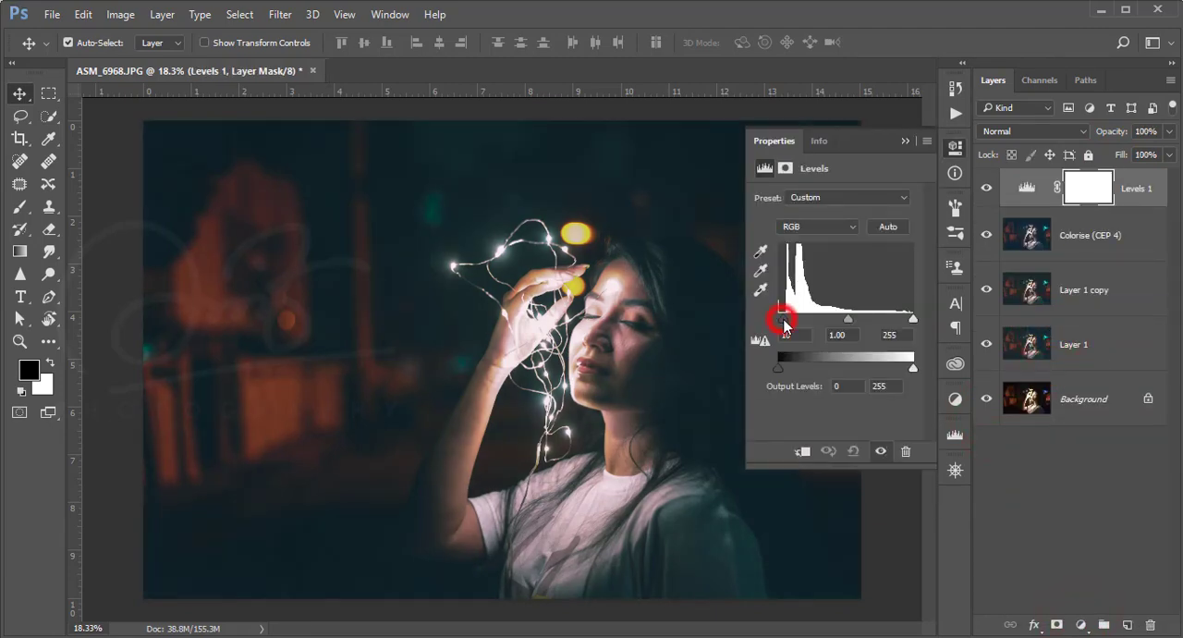
{"action": "left_click_drag", "start_coordinate": [782, 318], "coordinate": [850, 318]}
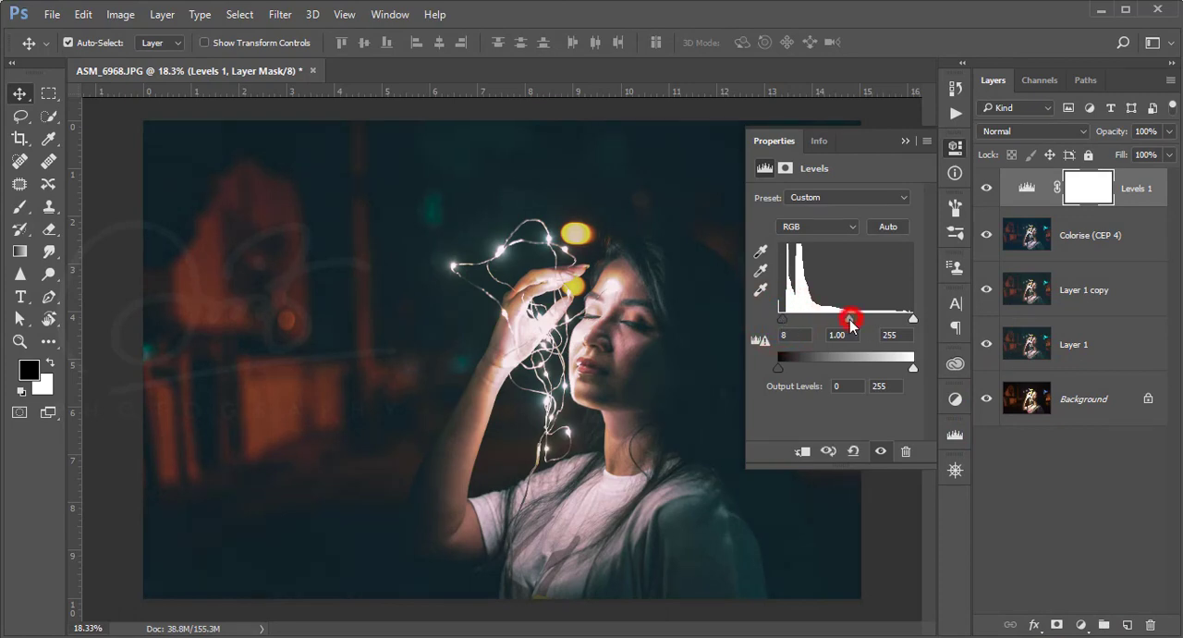
{"action": "left_click_drag", "start_coordinate": [850, 318], "coordinate": [841, 318]}
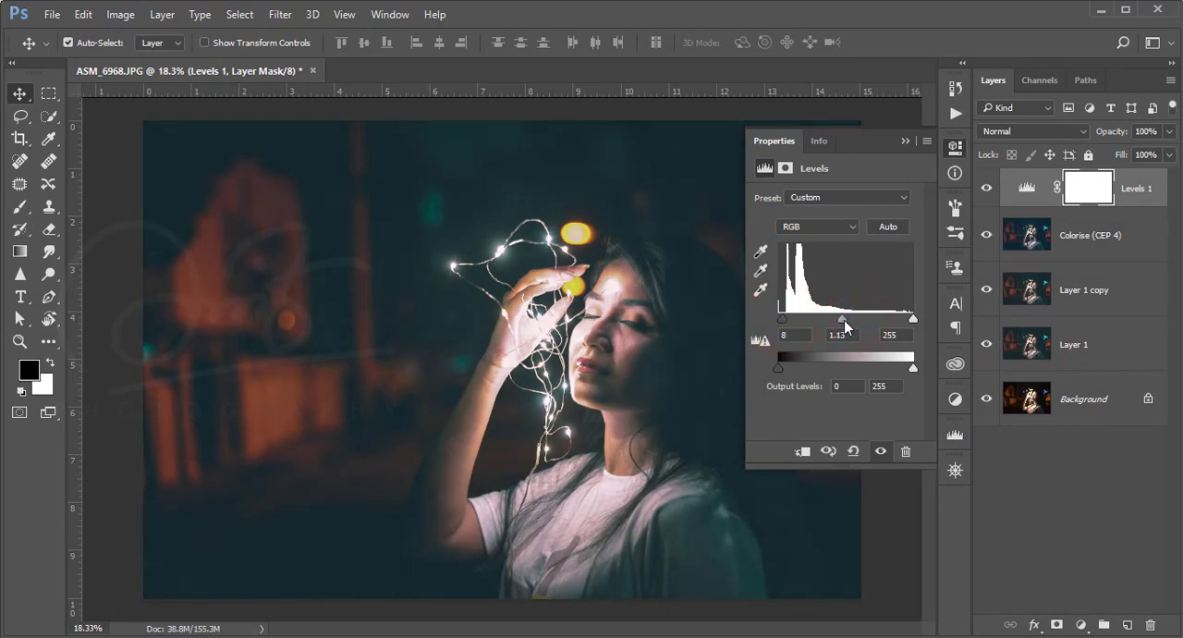
{"action": "left_click_drag", "start_coordinate": [914, 318], "coordinate": [906, 318]}
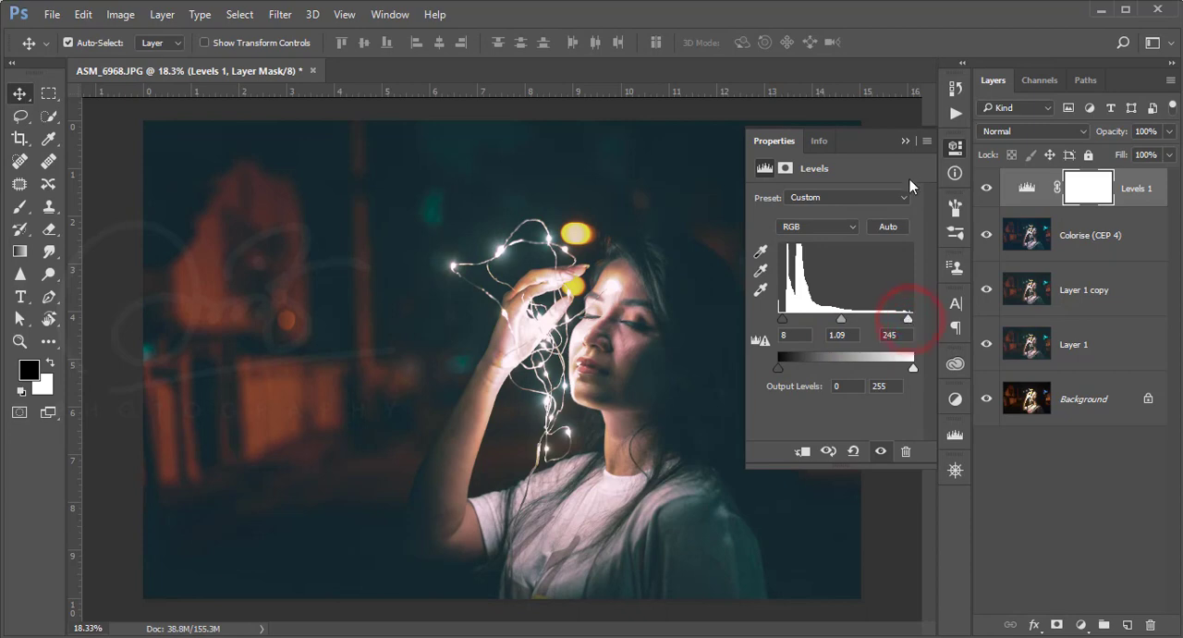
{"action": "left_click", "coordinate": [987, 399]}
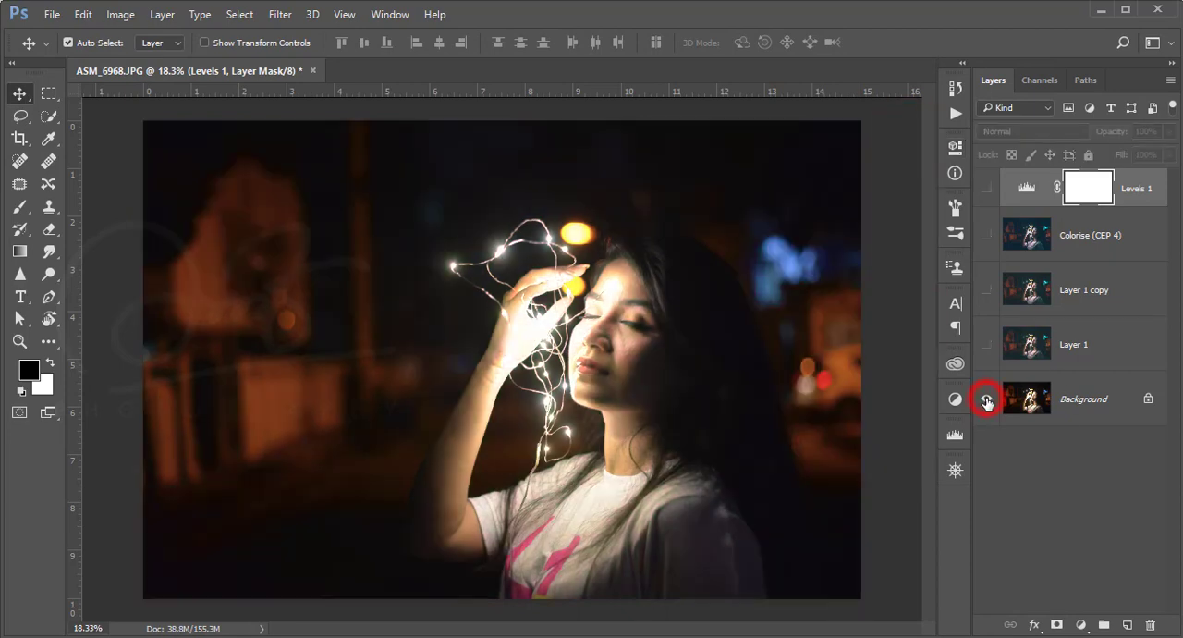
{"action": "mouse_move", "coordinate": [987, 399]}
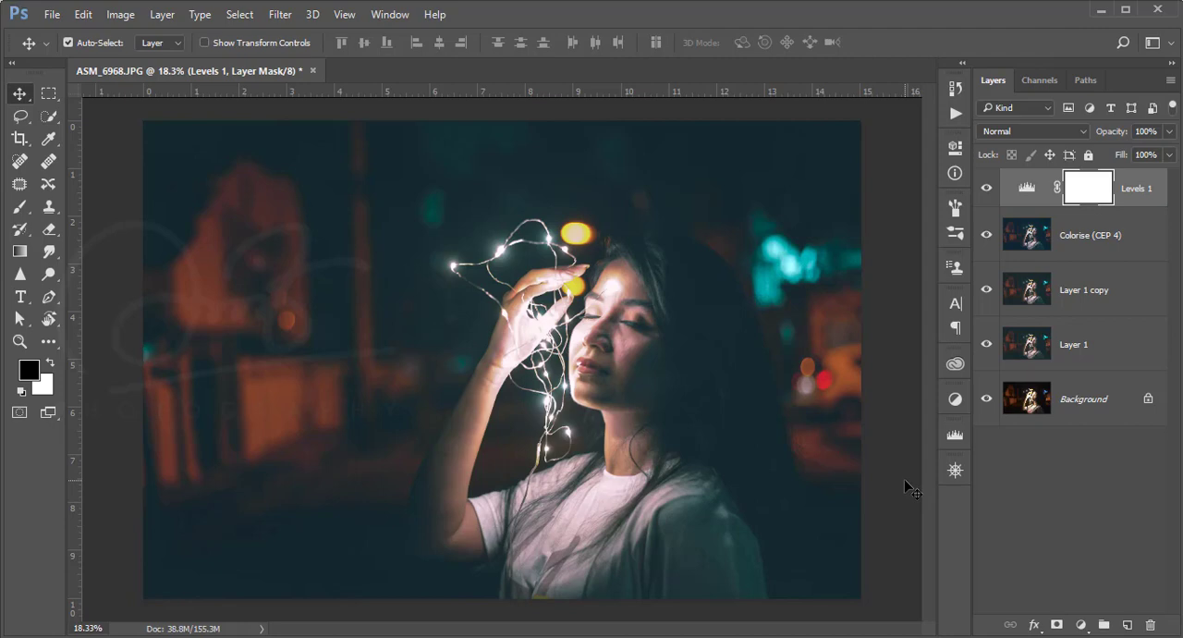
{"action": "mouse_move", "coordinate": [932, 349]}
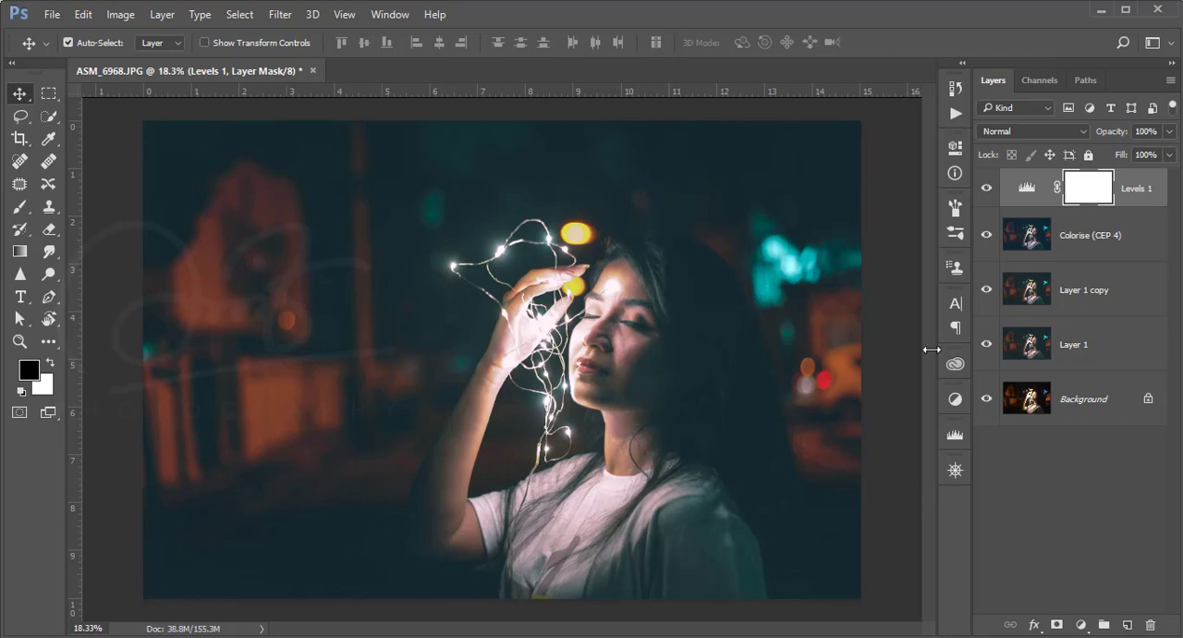
{"action": "left_click", "coordinate": [988, 400]}
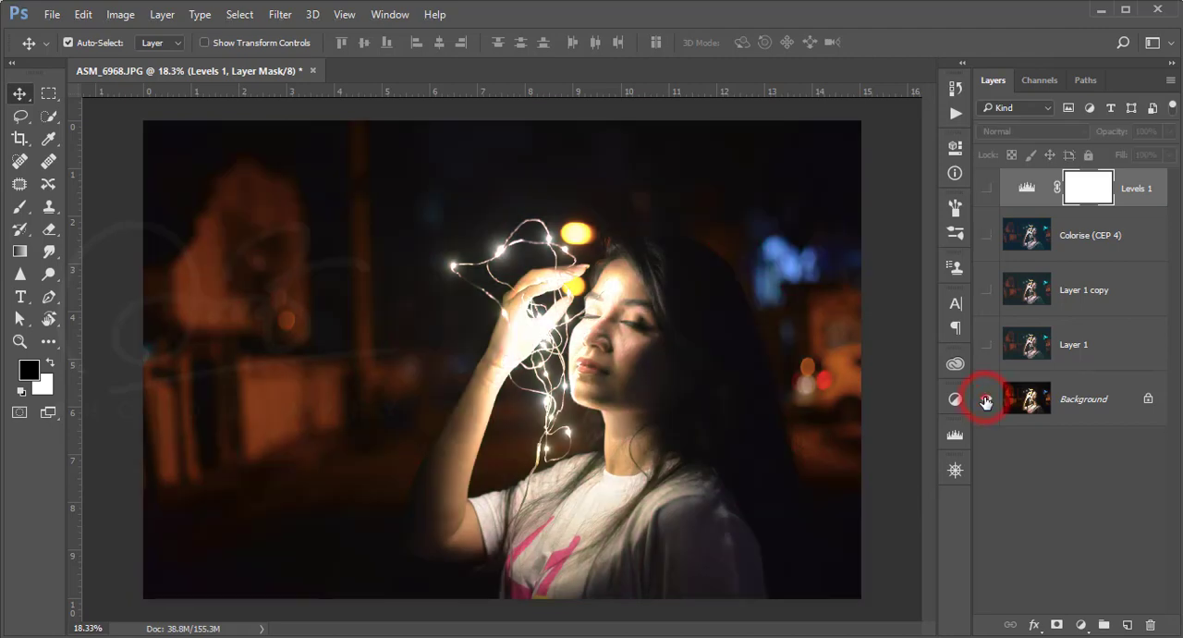
{"action": "left_click", "coordinate": [987, 400]}
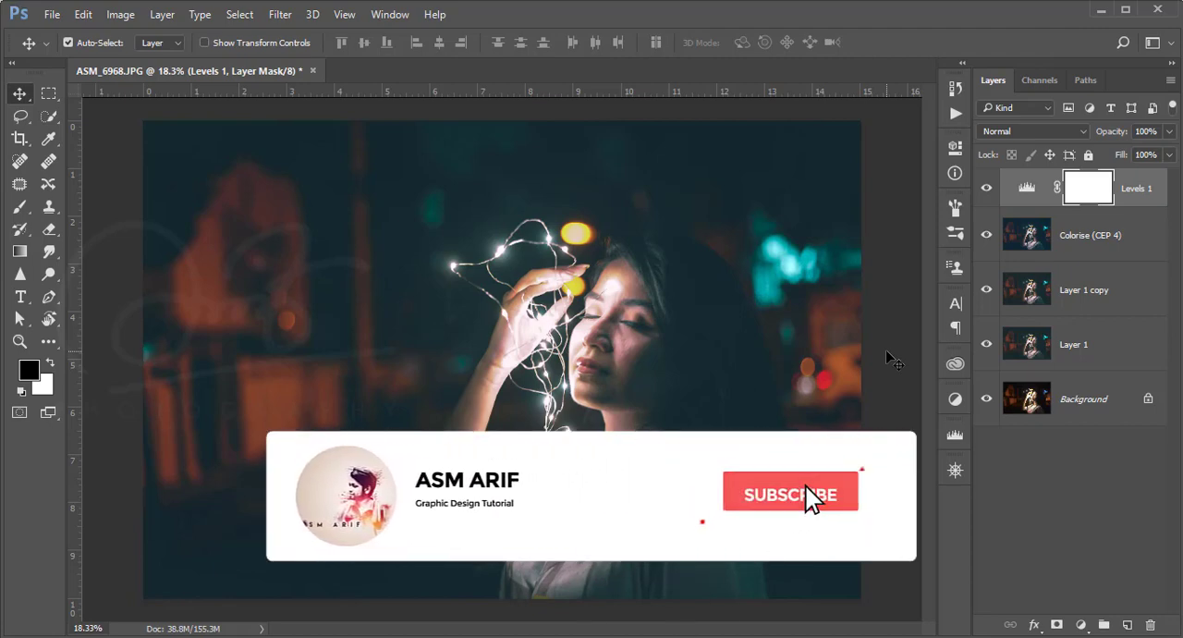
{"action": "left_click", "coordinate": [791, 492]}
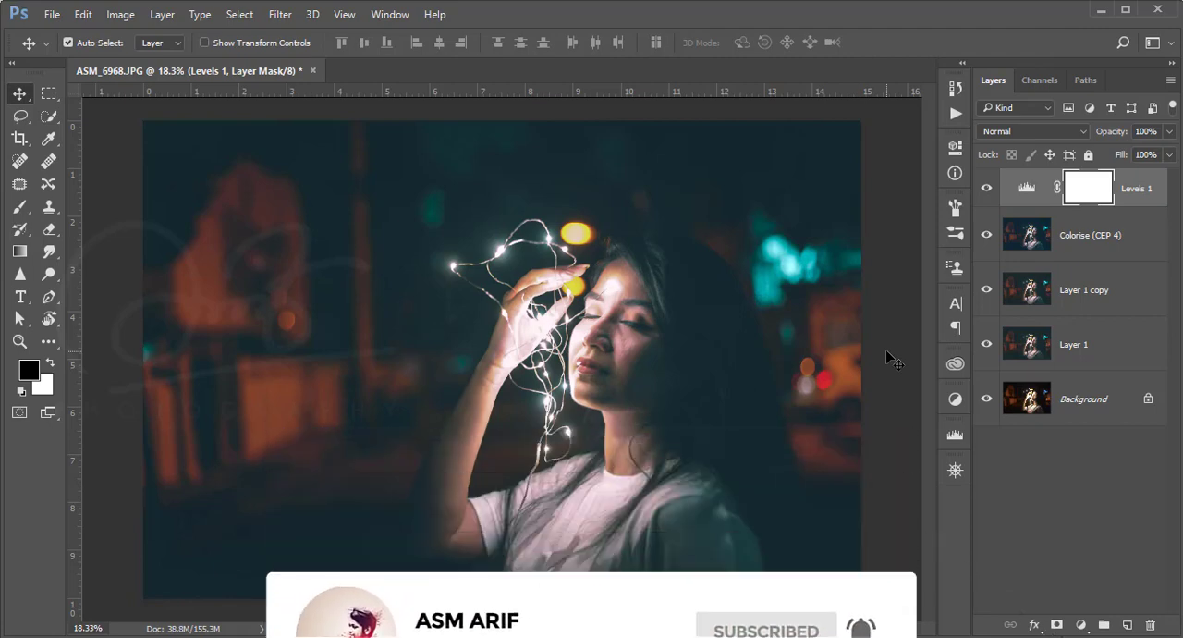